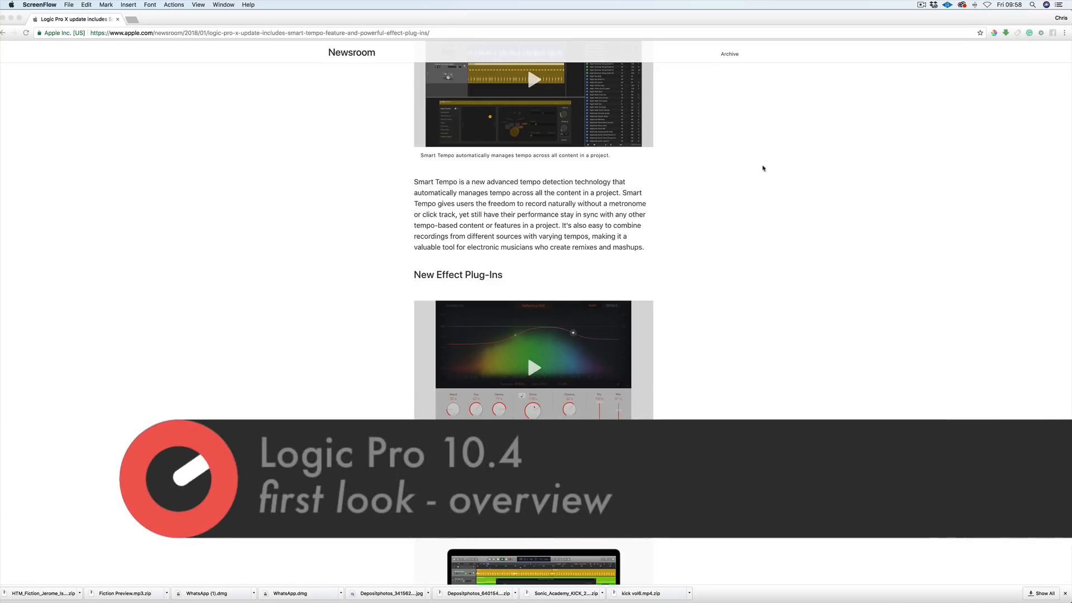
- Scroll through the material, then bring up Logic Pro X's Smart Tempo project settings
scroll(up, 3)
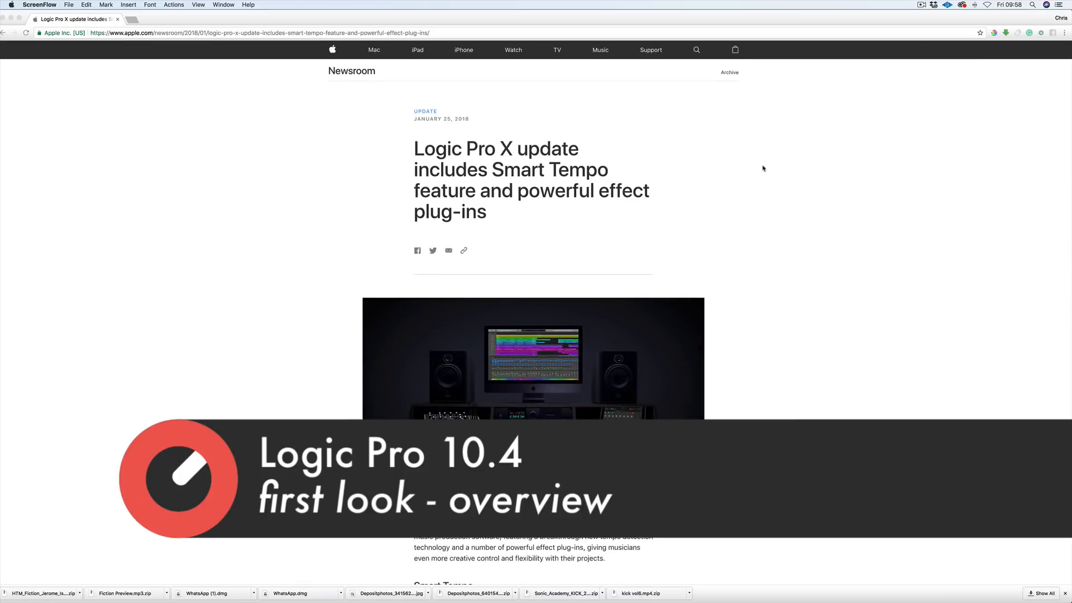
scroll(down, 3)
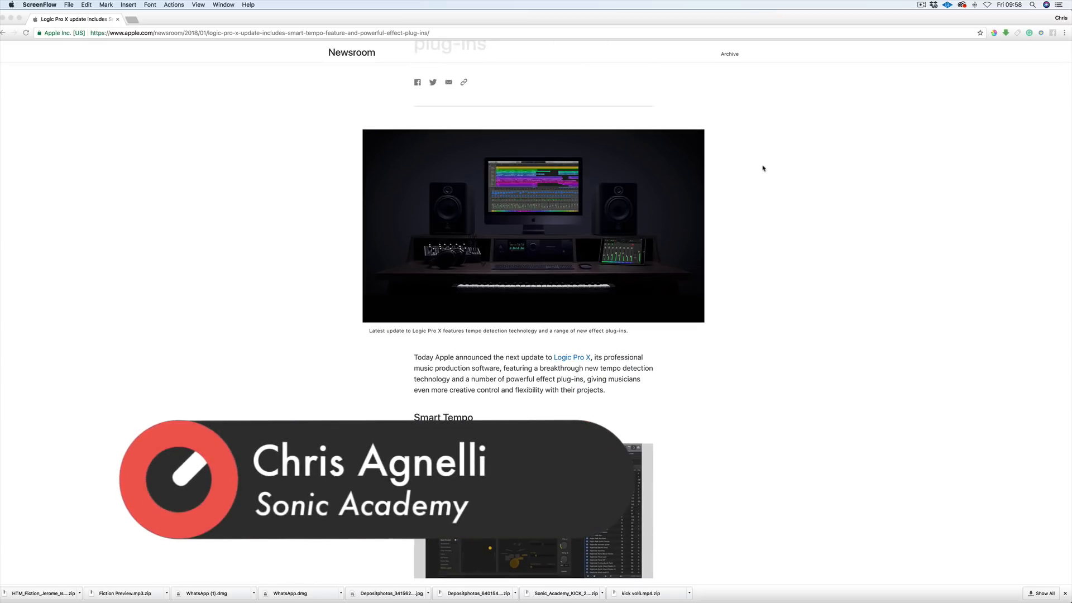
scroll(down, 3)
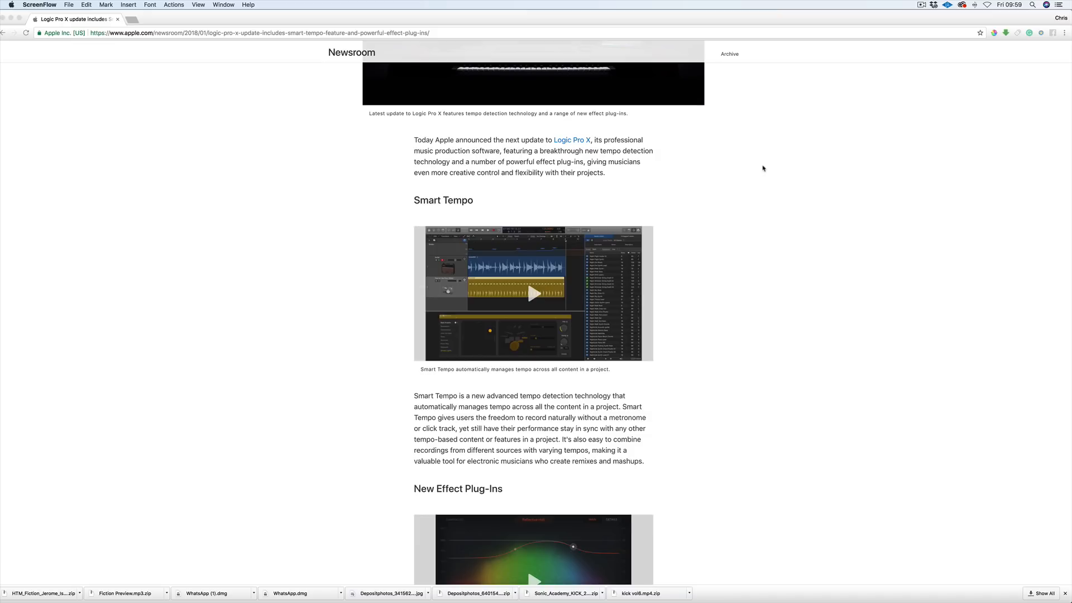
scroll(down, 3)
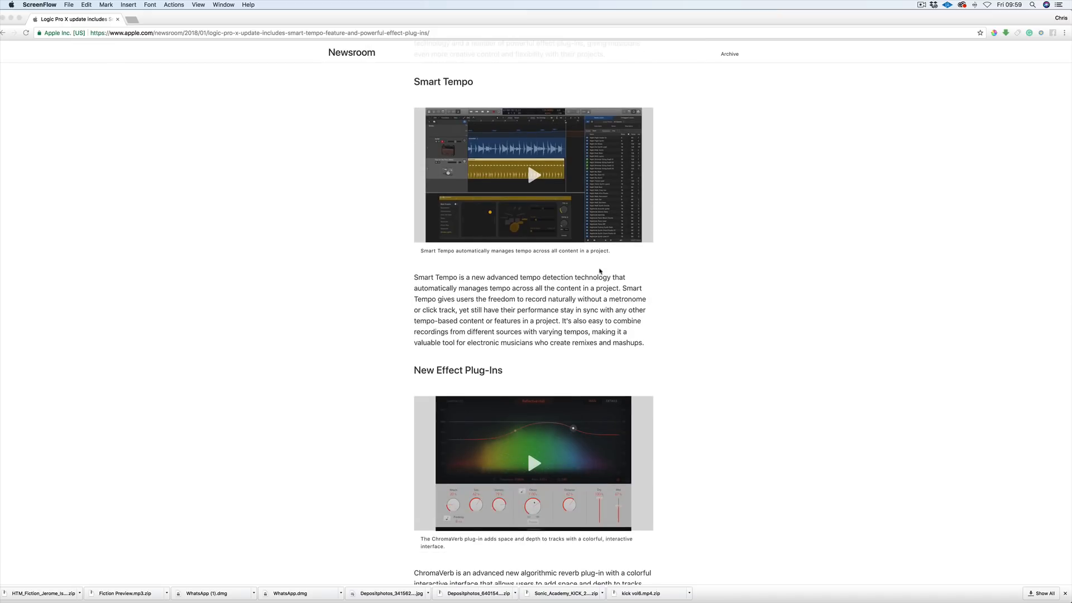
scroll(down, 3)
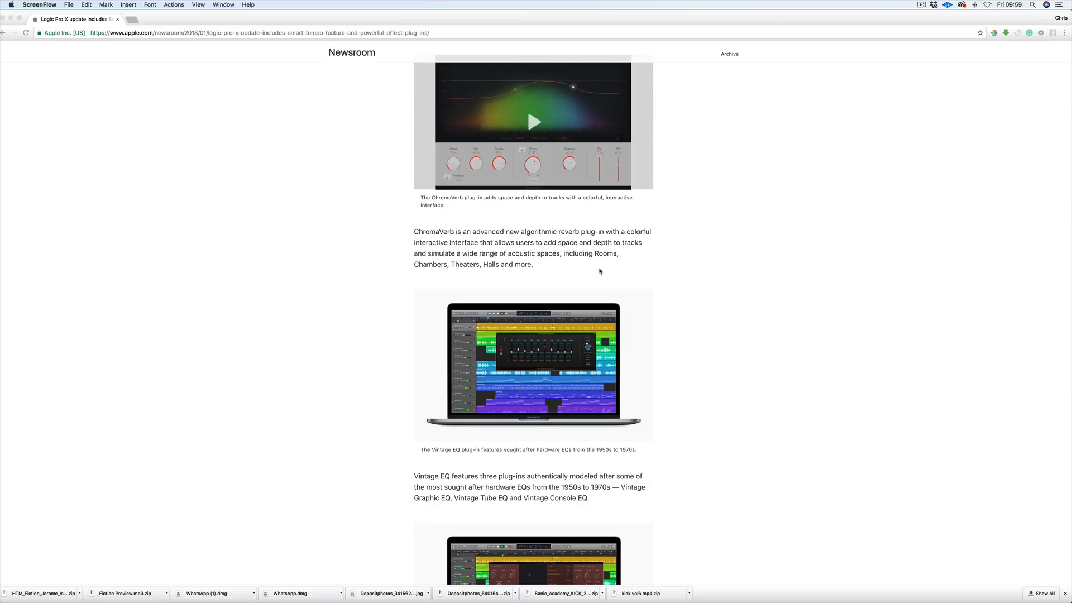
scroll(up, 3)
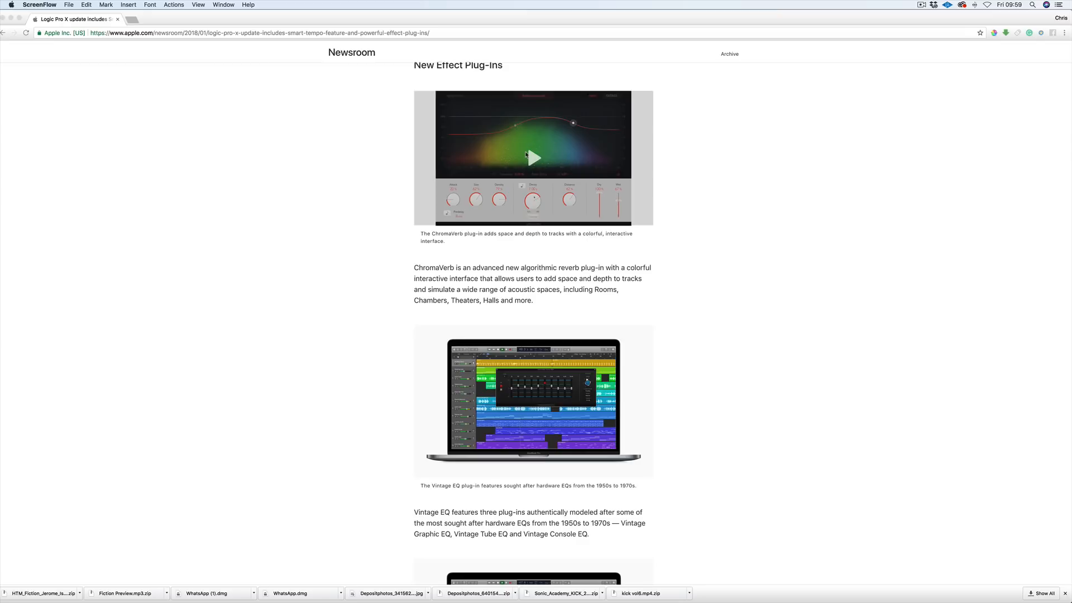
scroll(down, 3)
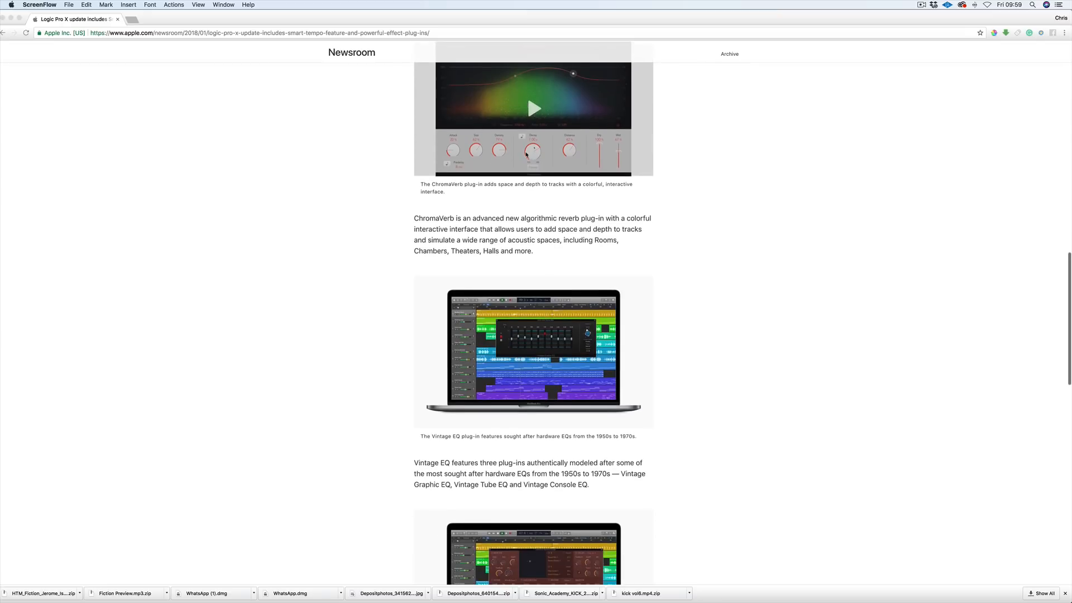
scroll(down, 3)
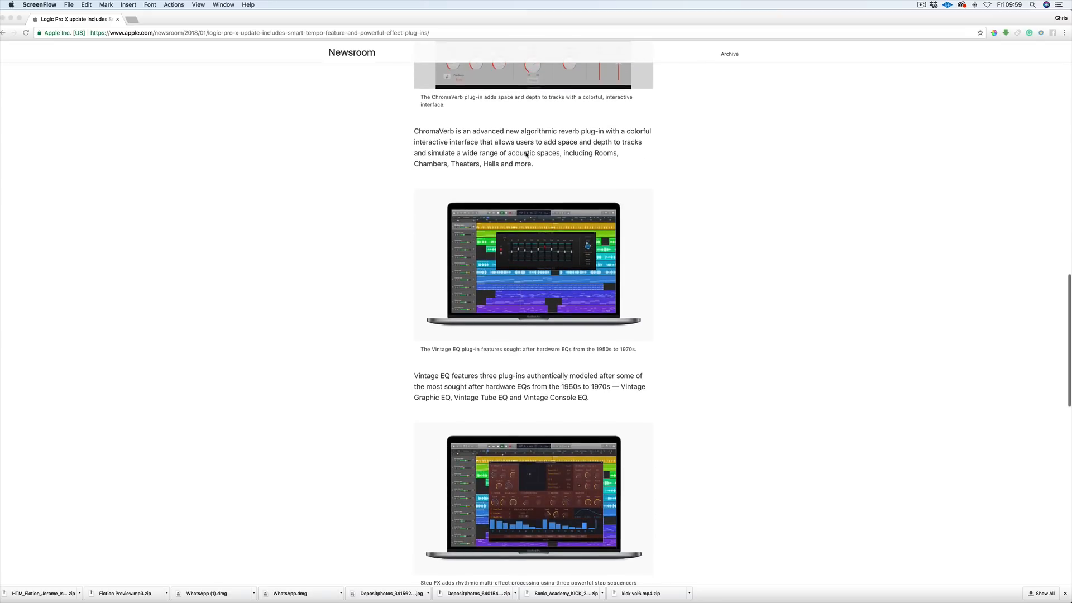
scroll(down, 3)
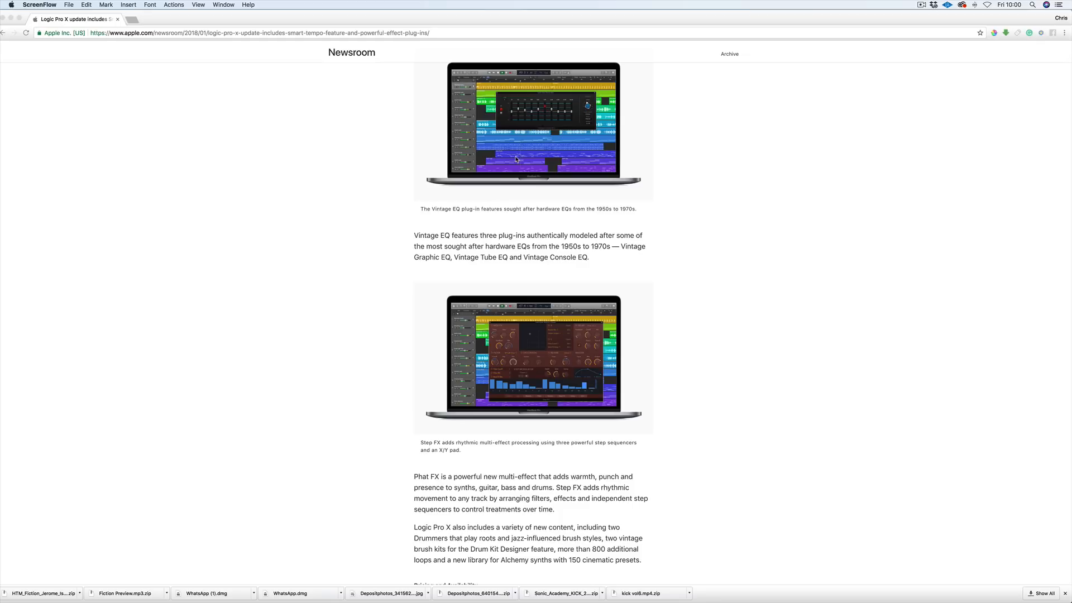
scroll(down, 3)
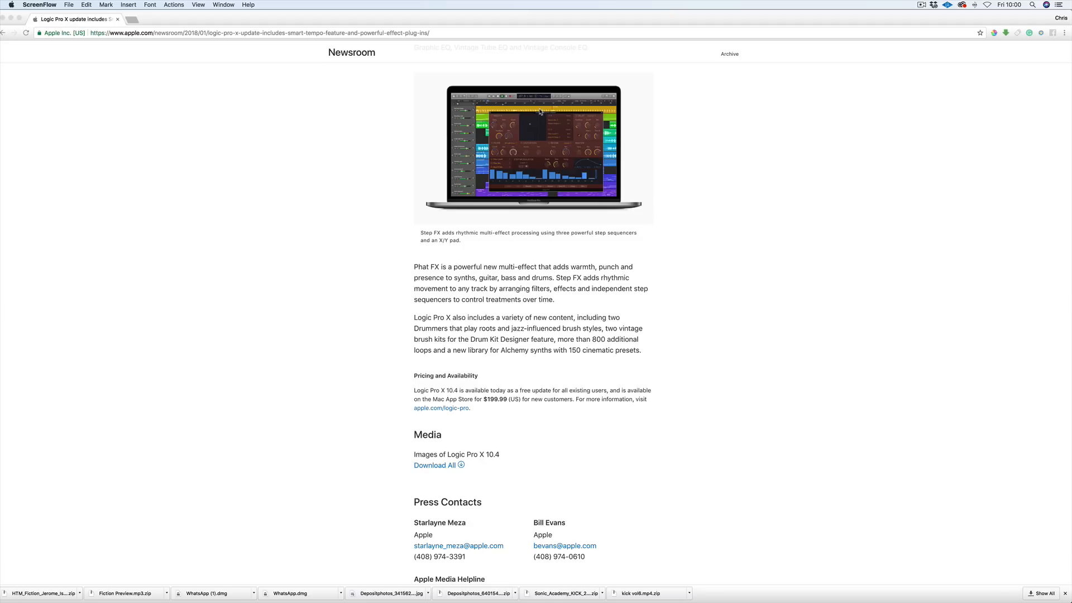
mouse_move(430, 231)
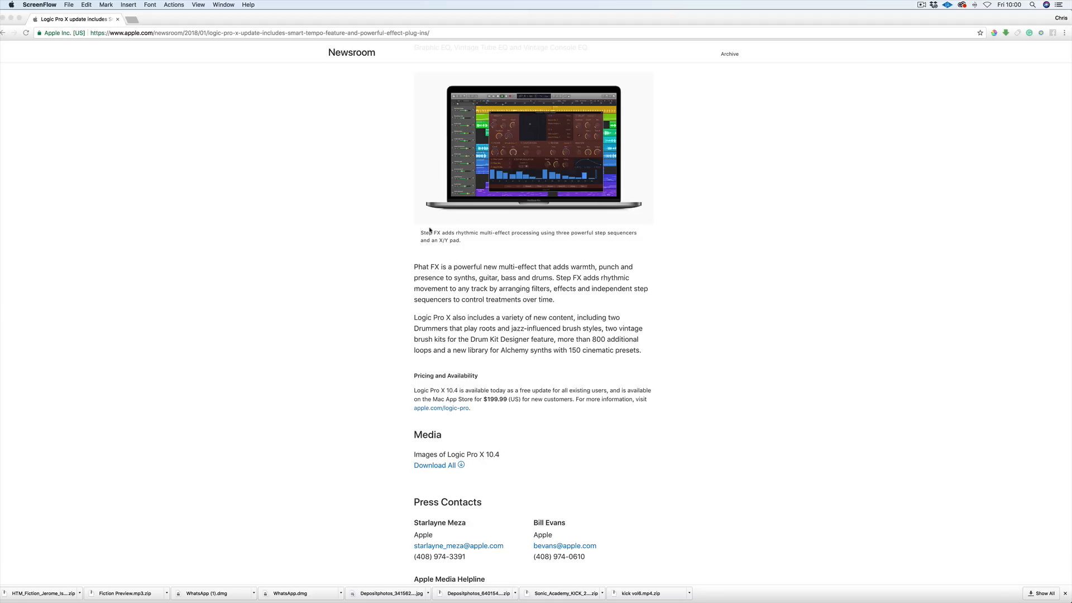
mouse_move(420, 264)
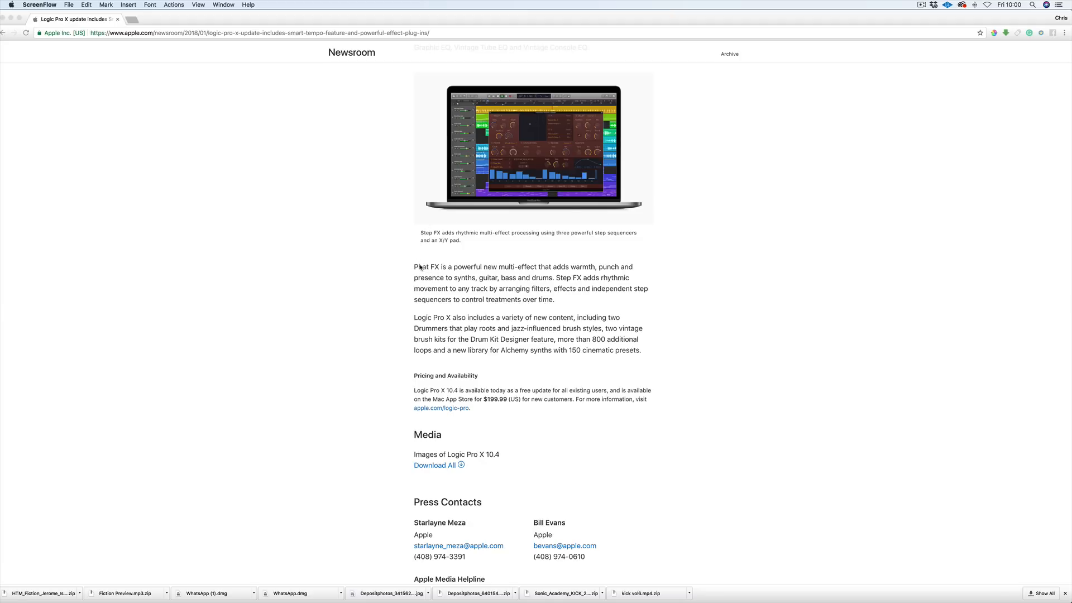
scroll(down, 3)
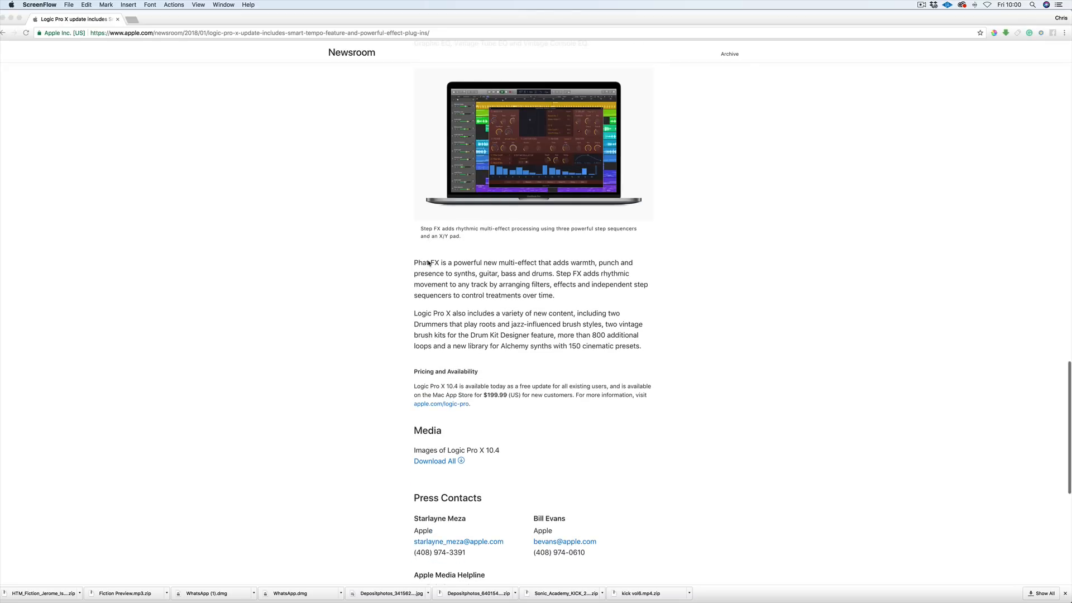
mouse_move(442, 256)
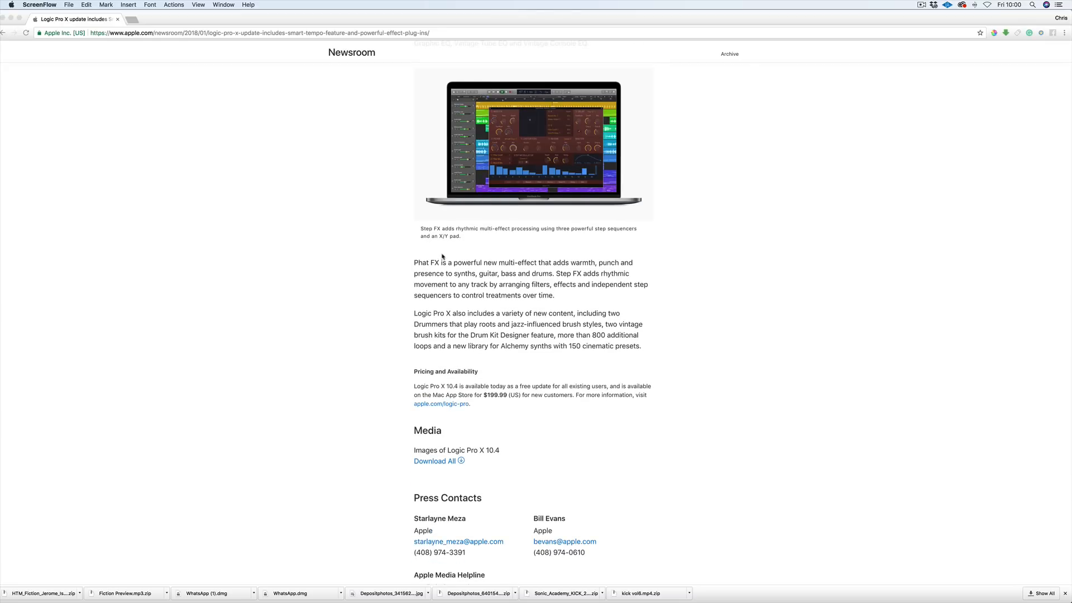
scroll(down, 3)
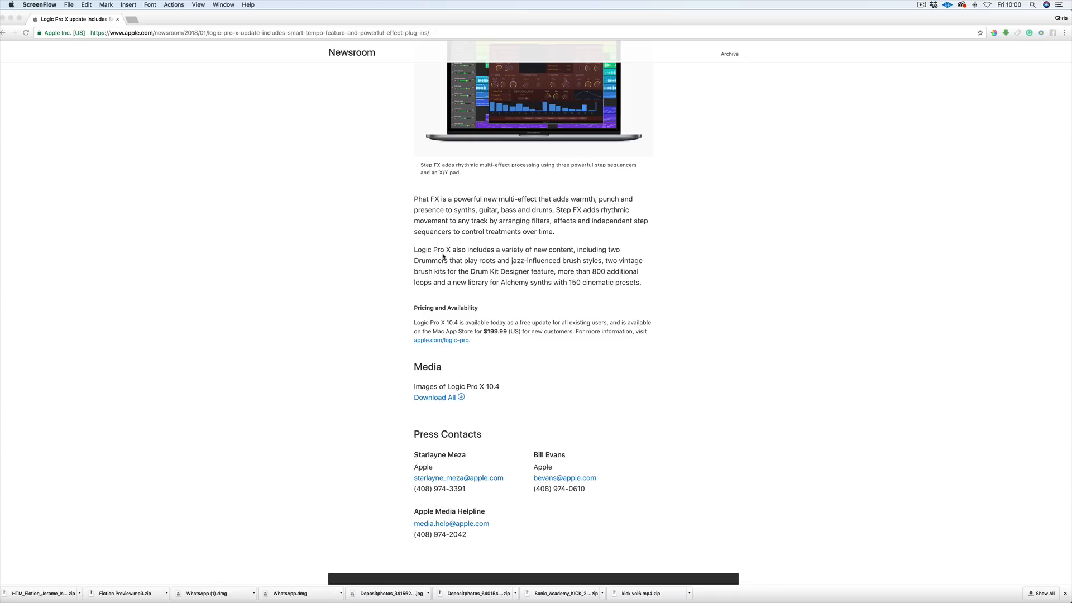
mouse_move(561, 261)
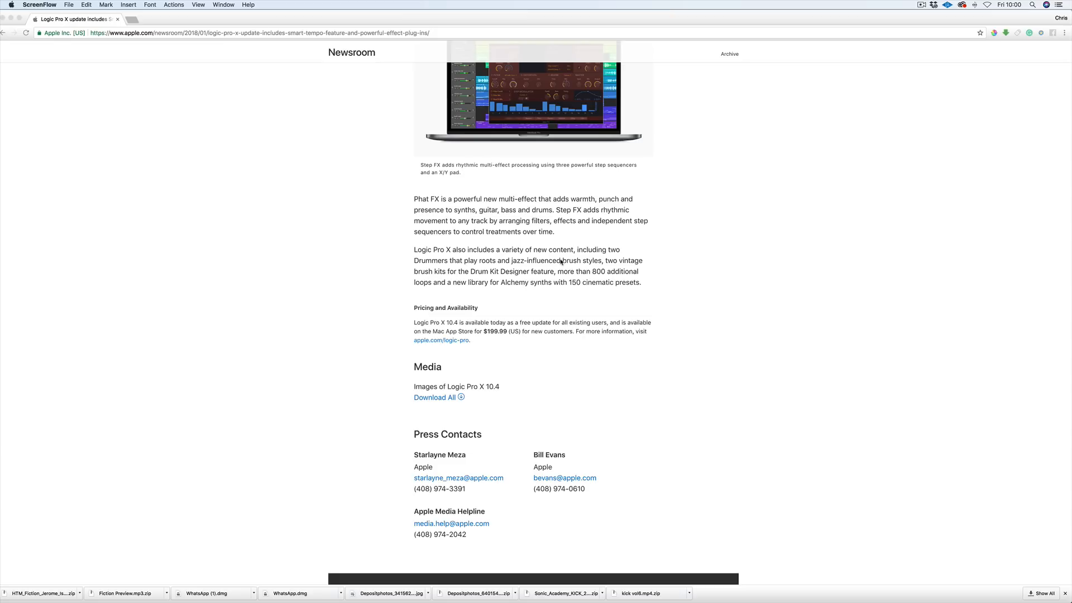
mouse_move(469, 371)
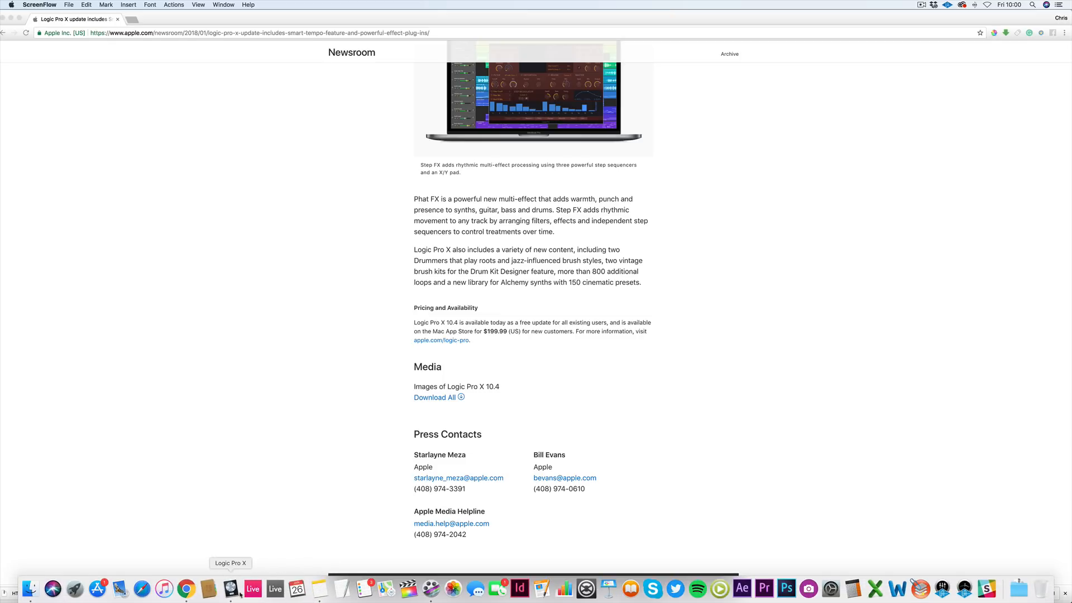
click(230, 588)
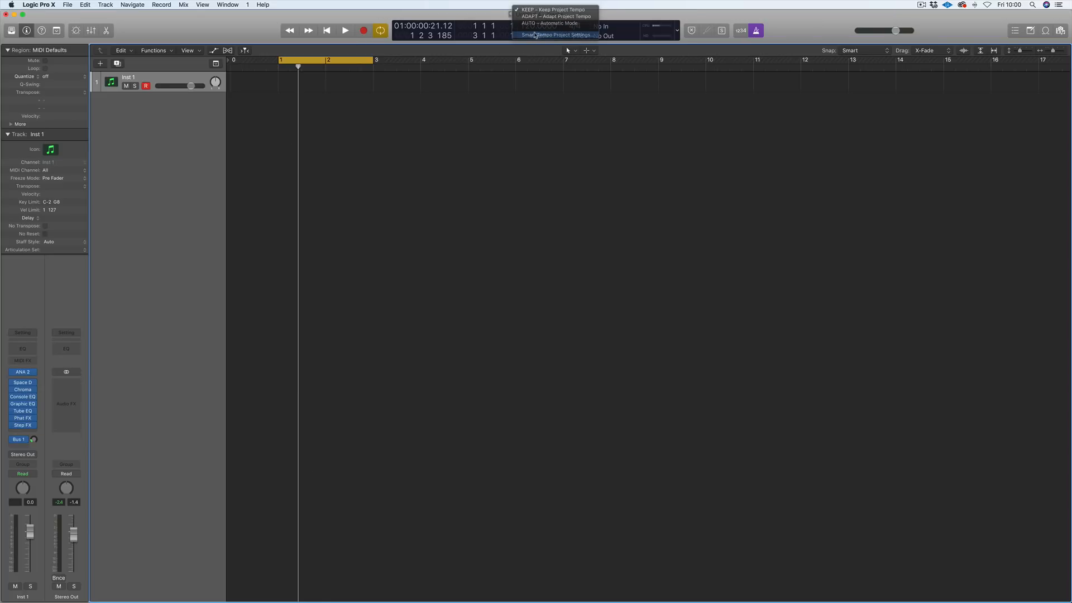
click(550, 35)
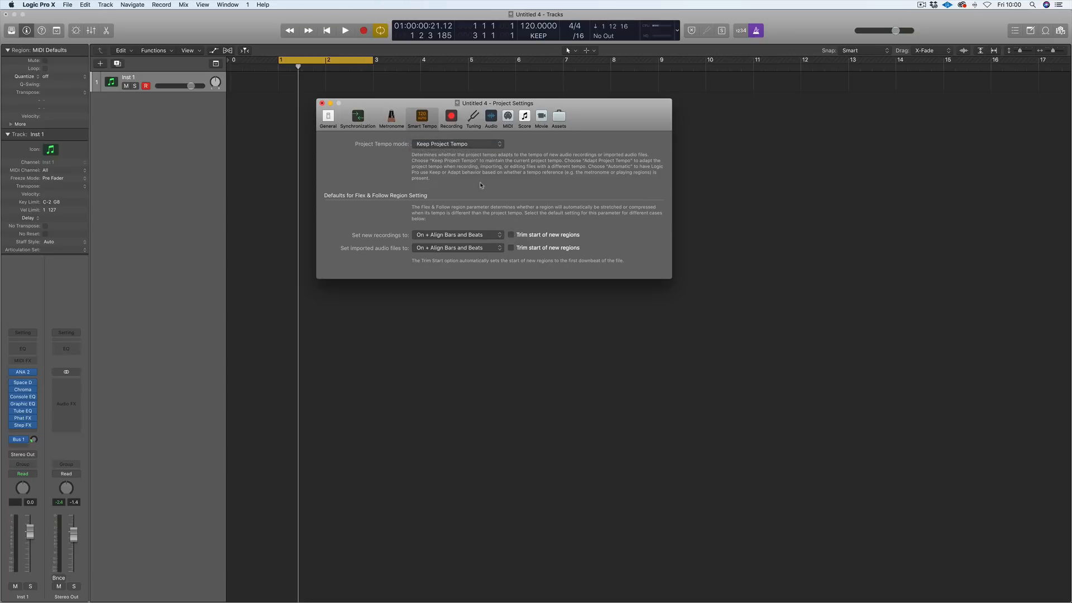
- Set new recordings and imported audio files to On + Align Bars and Beats
click(458, 234)
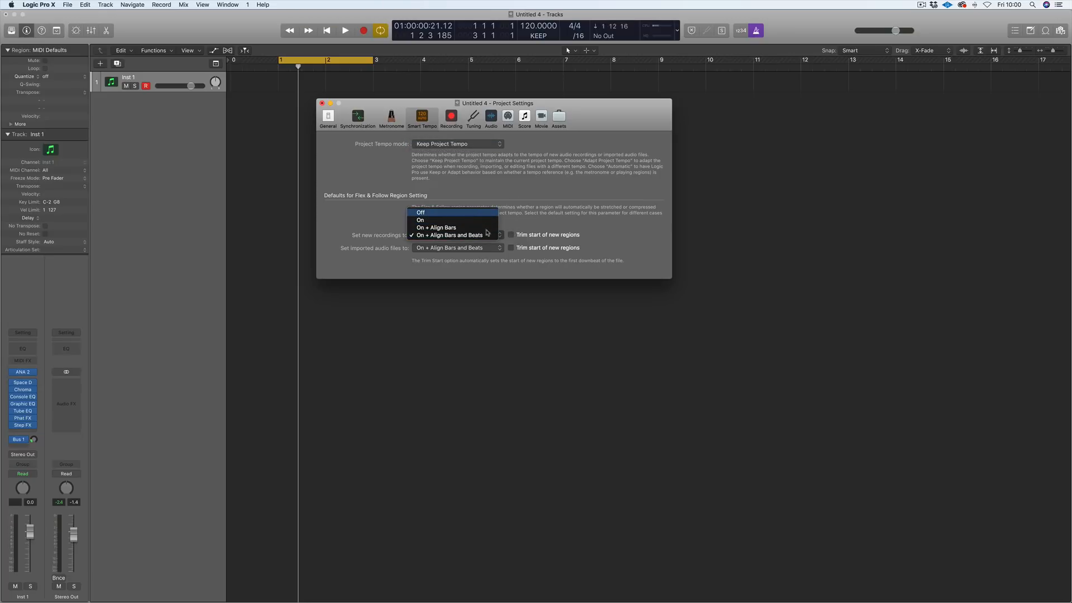
click(420, 212)
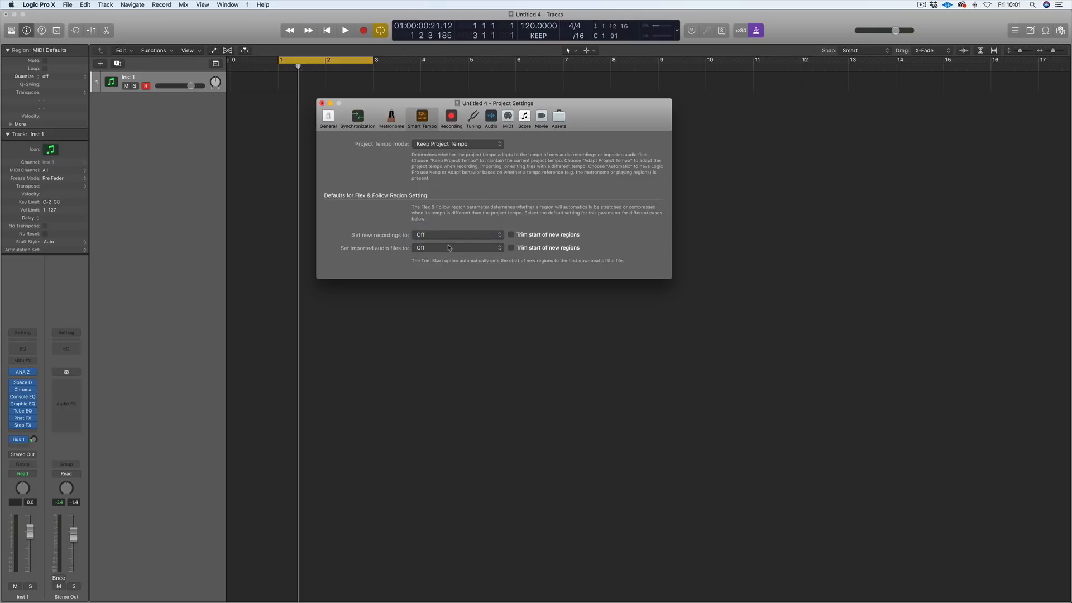
click(458, 234)
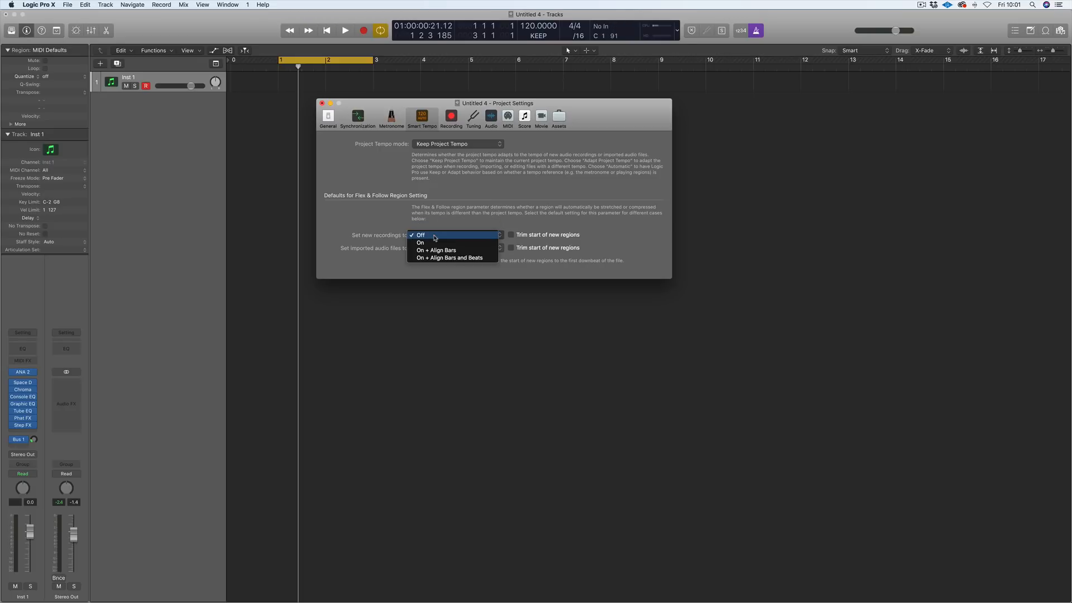
mouse_move(450, 257)
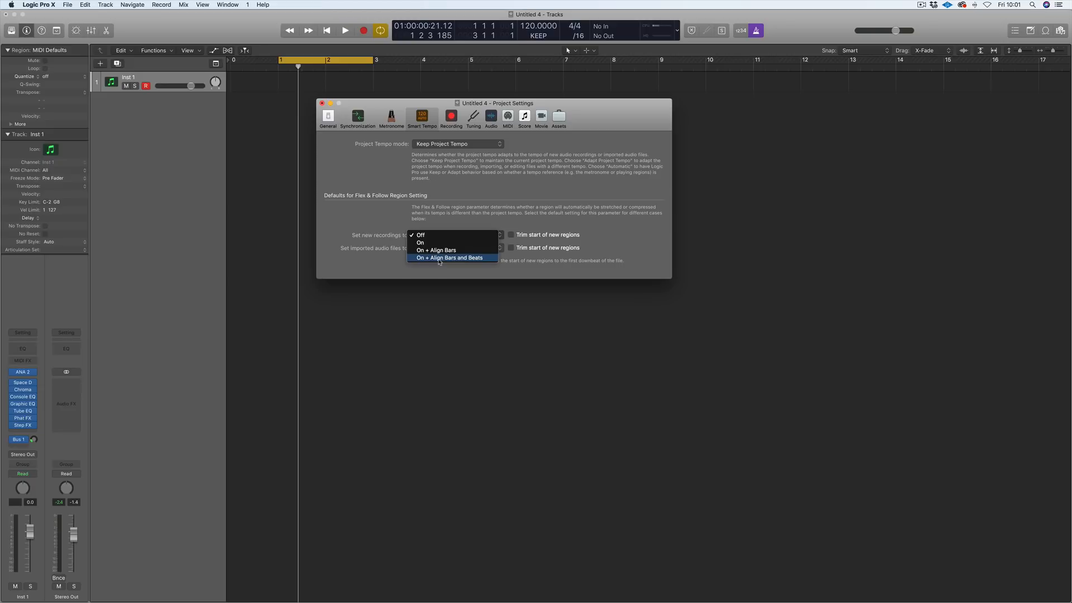
click(451, 258)
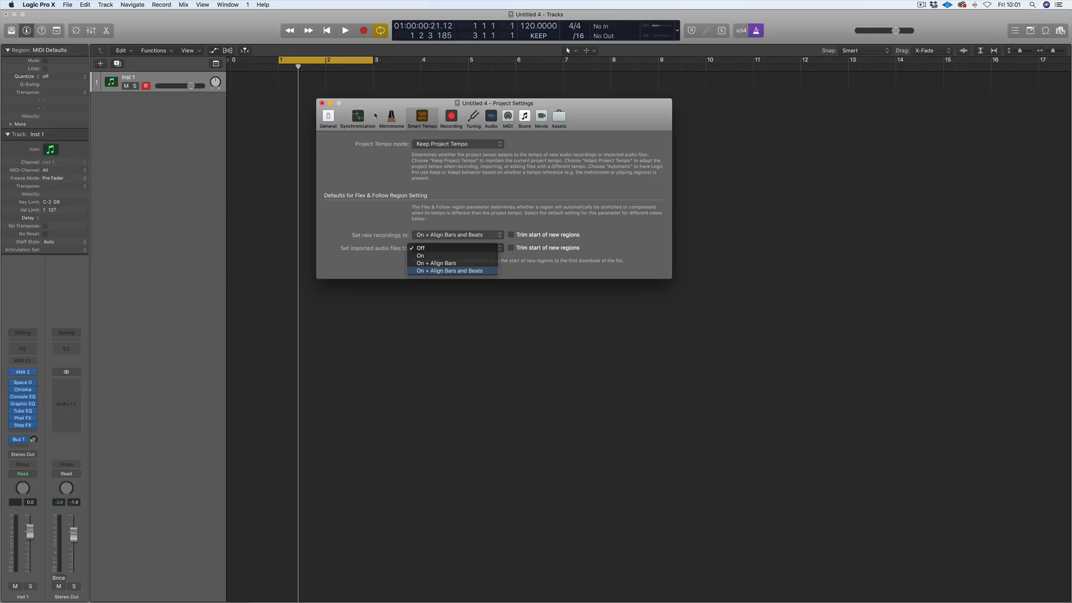
click(452, 270)
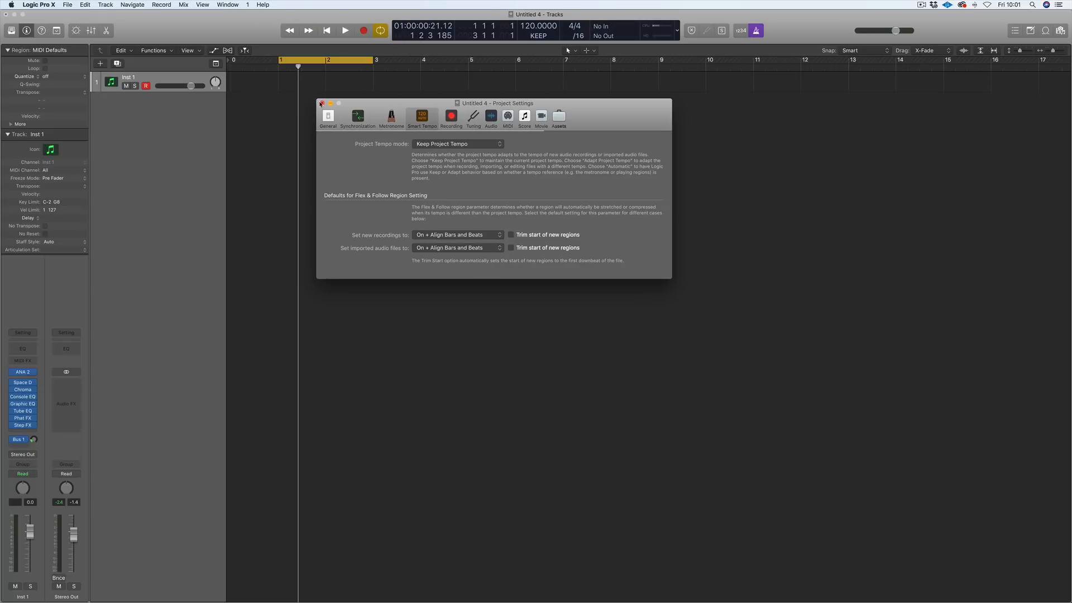
click(321, 103)
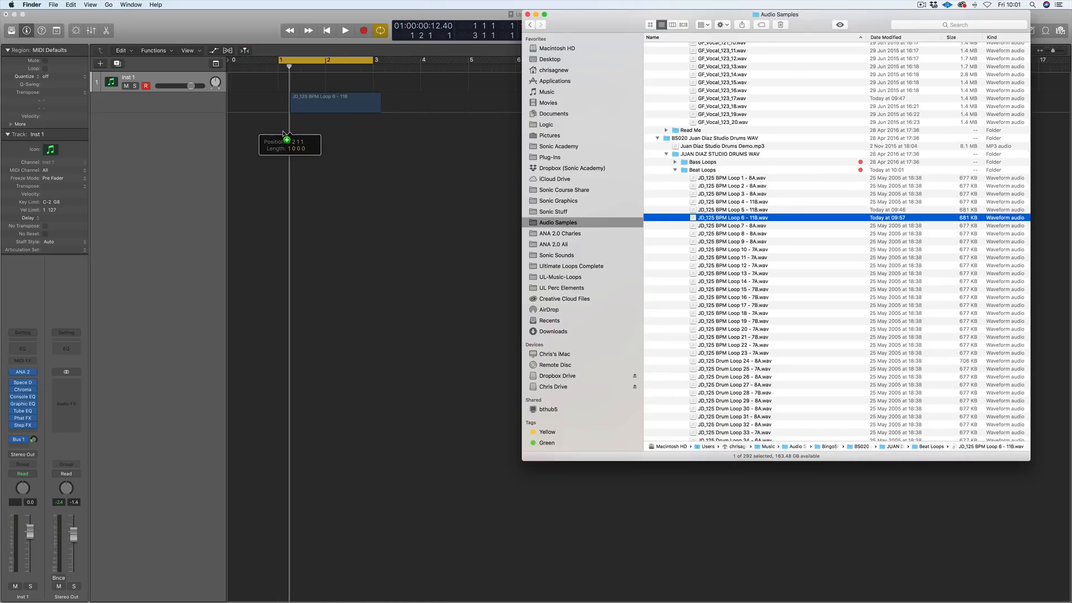
- Import JD_125 BPM Loop 6 - 118 with its tempo info, audition it, and raise its volume
drag(732, 218, 321, 103)
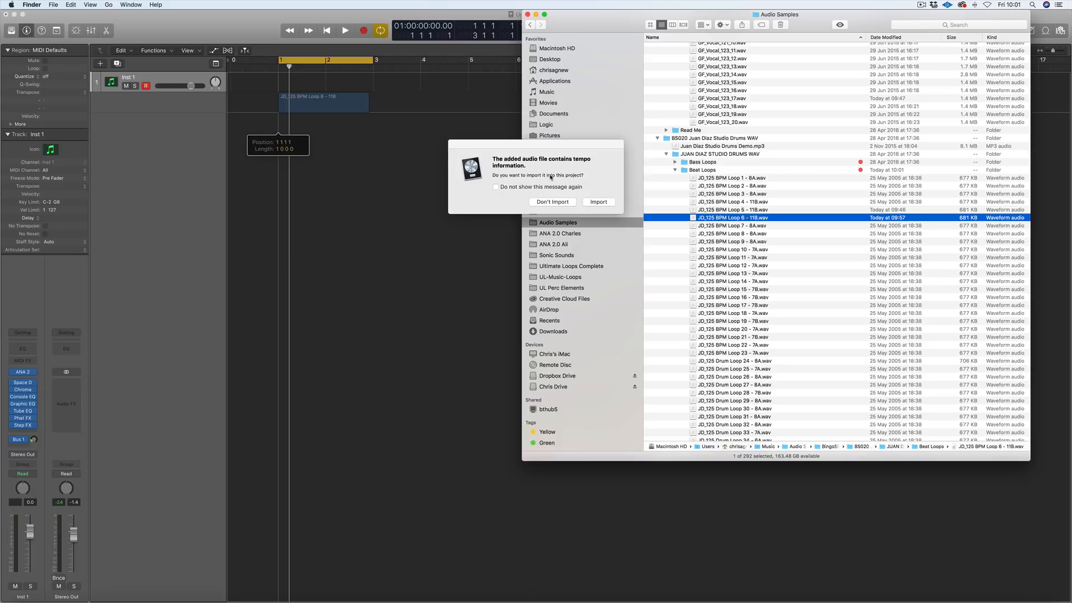
click(552, 202)
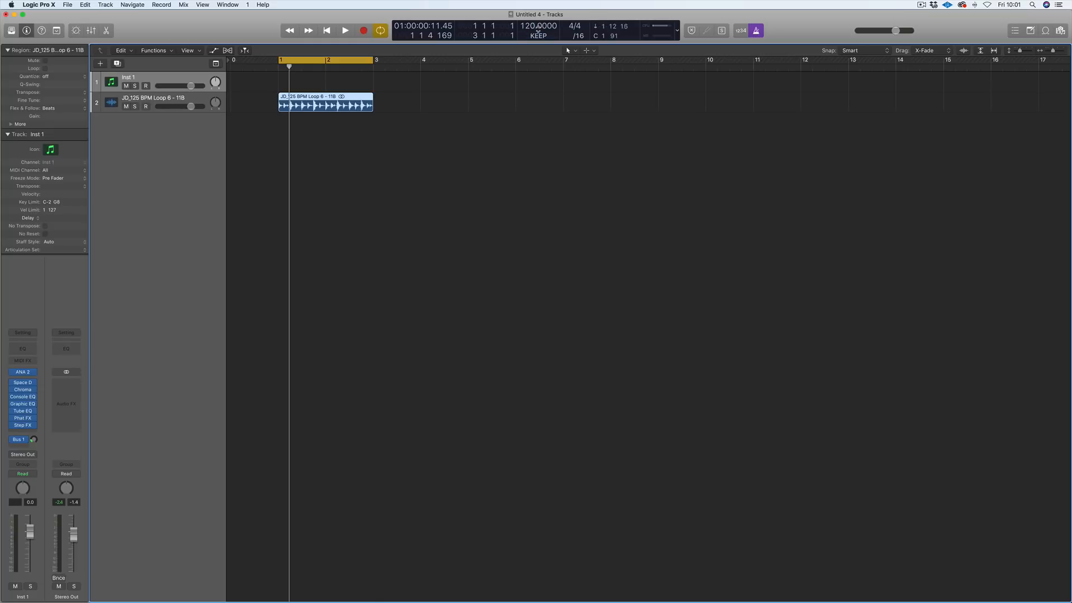
click(342, 31)
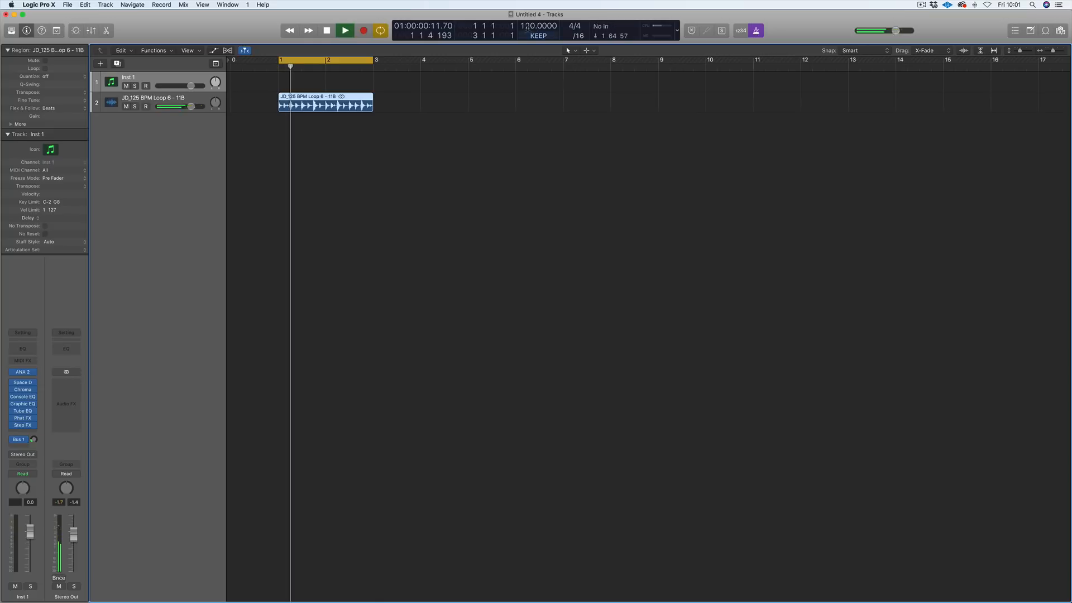
click(342, 31)
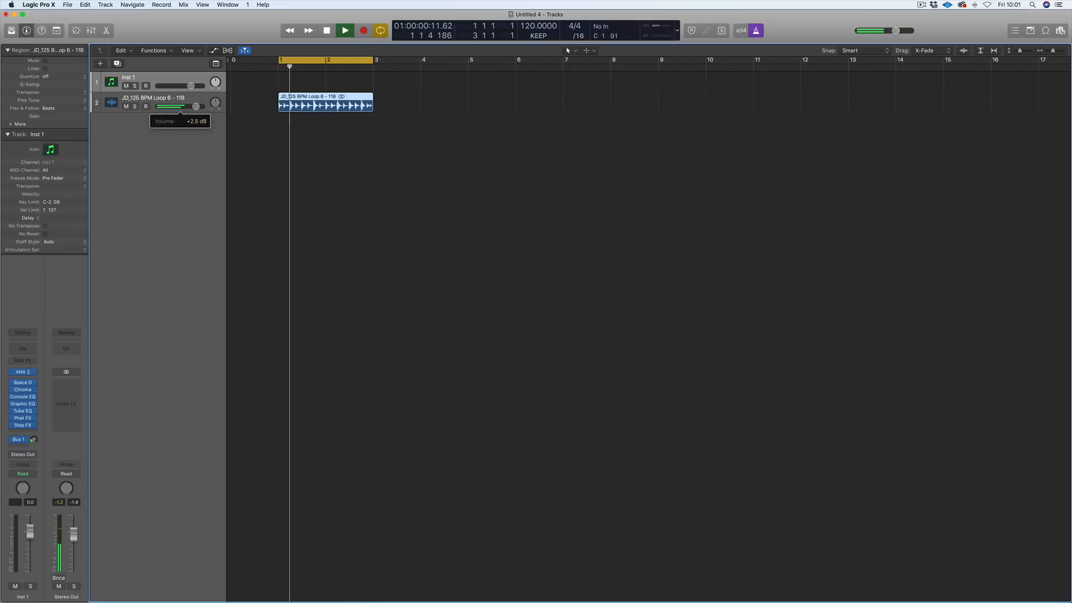
click(342, 30)
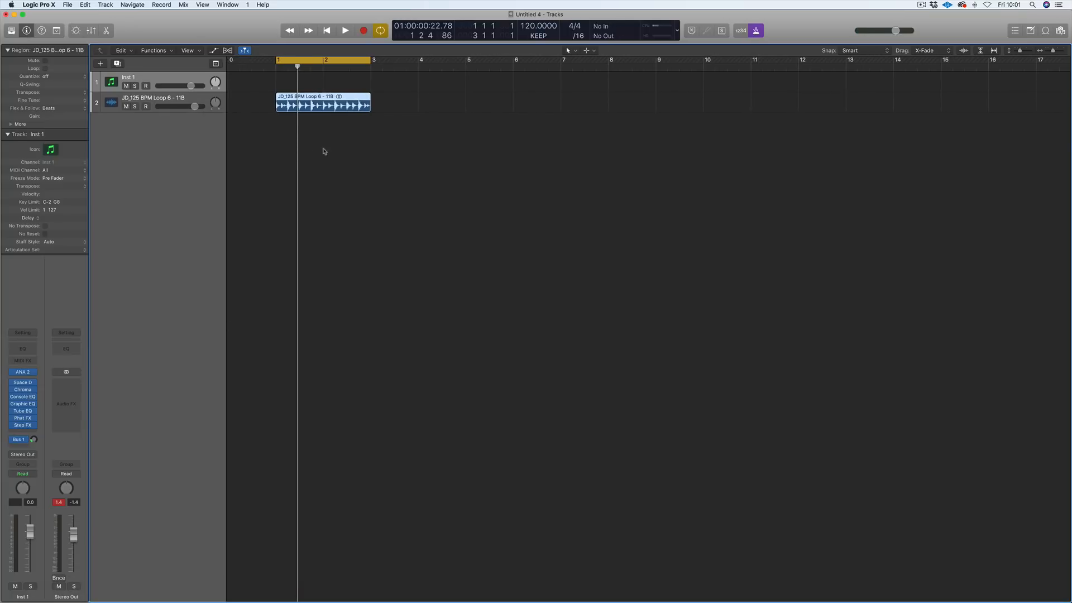
mouse_move(32, 584)
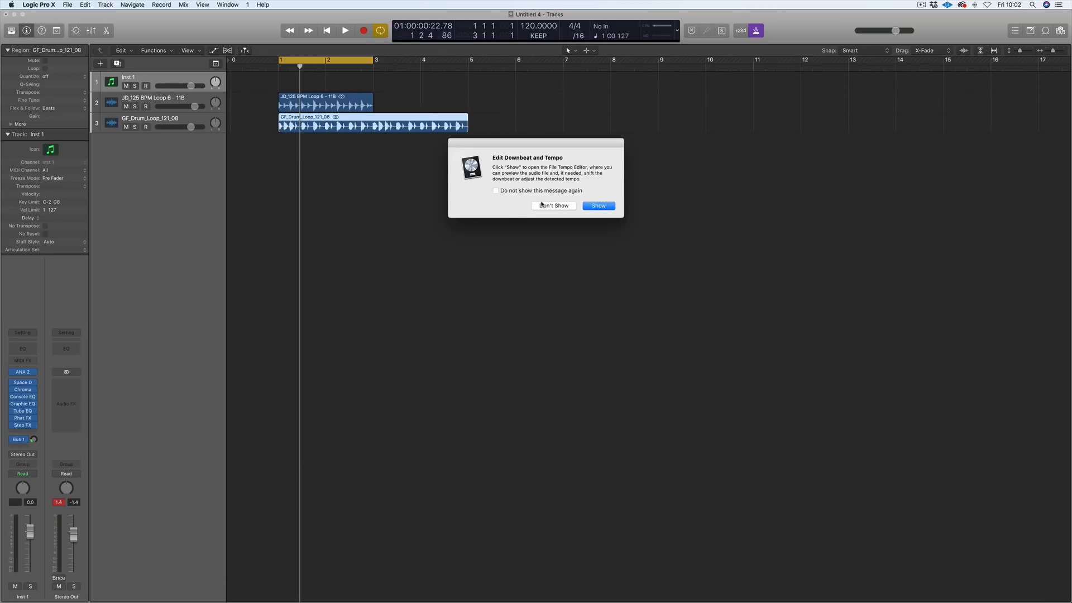
- Open the File Tempo editor for GF_Drum_Loop_121_08 to check its downbeat
click(598, 205)
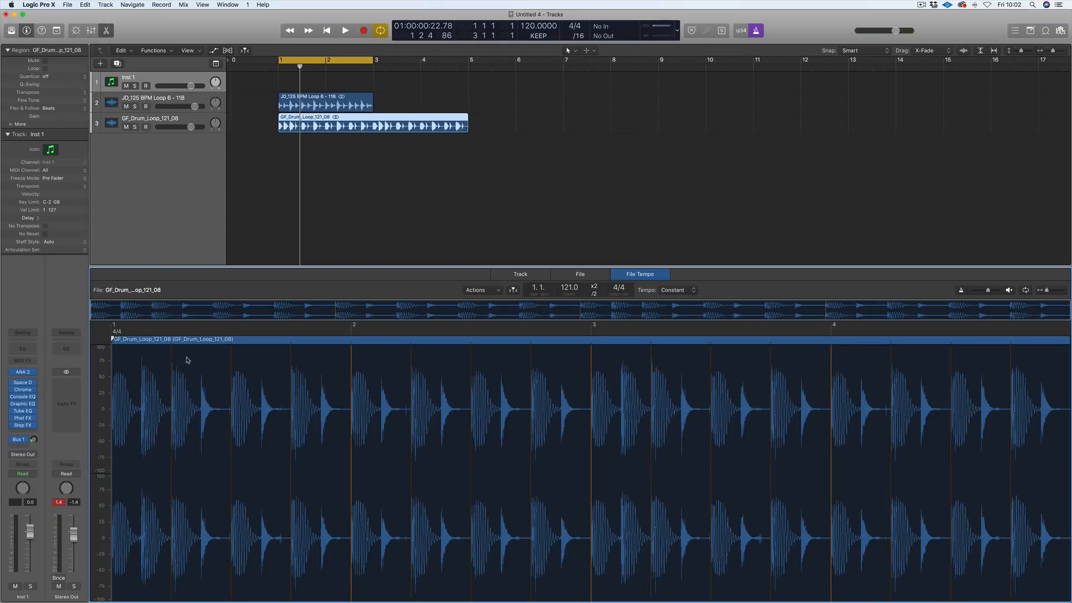
mouse_move(181, 348)
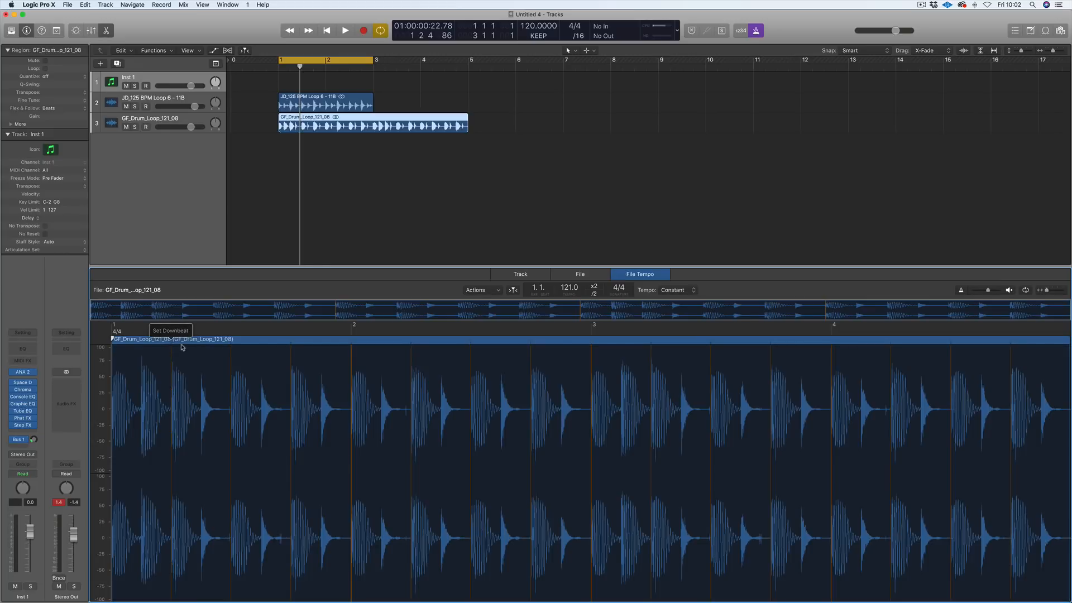
mouse_move(210, 277)
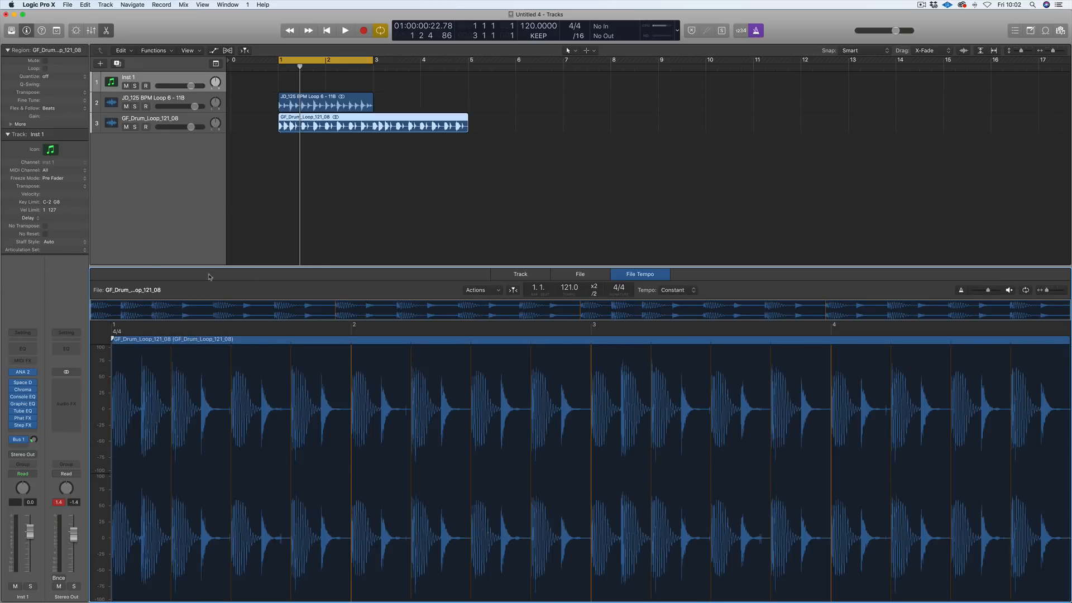
click(341, 30)
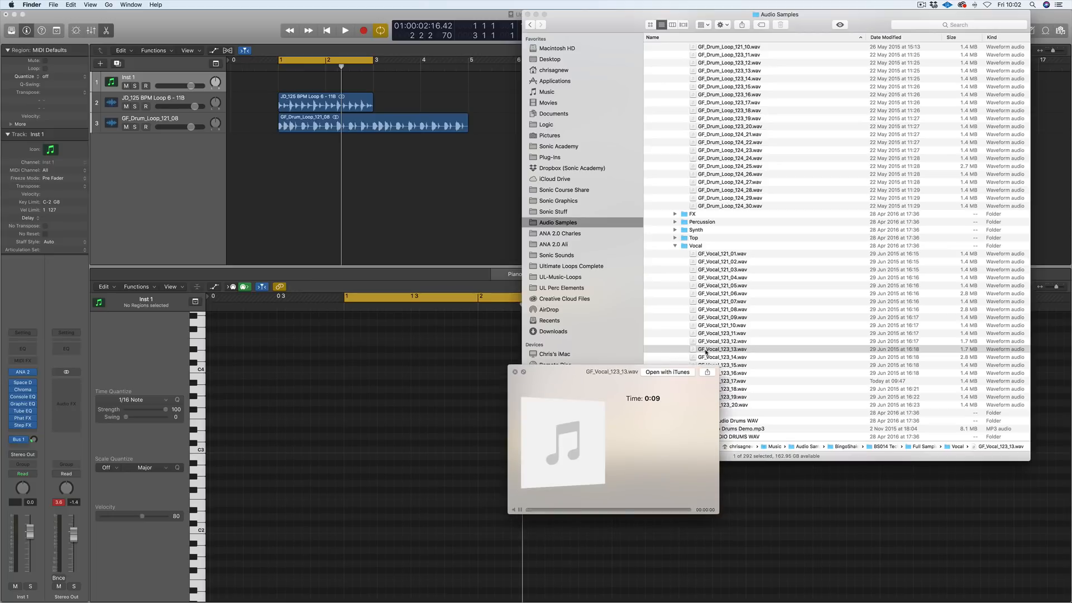
- Drop GF_Vocal_121_05 onto a new track and play it with both drum loops
click(722, 285)
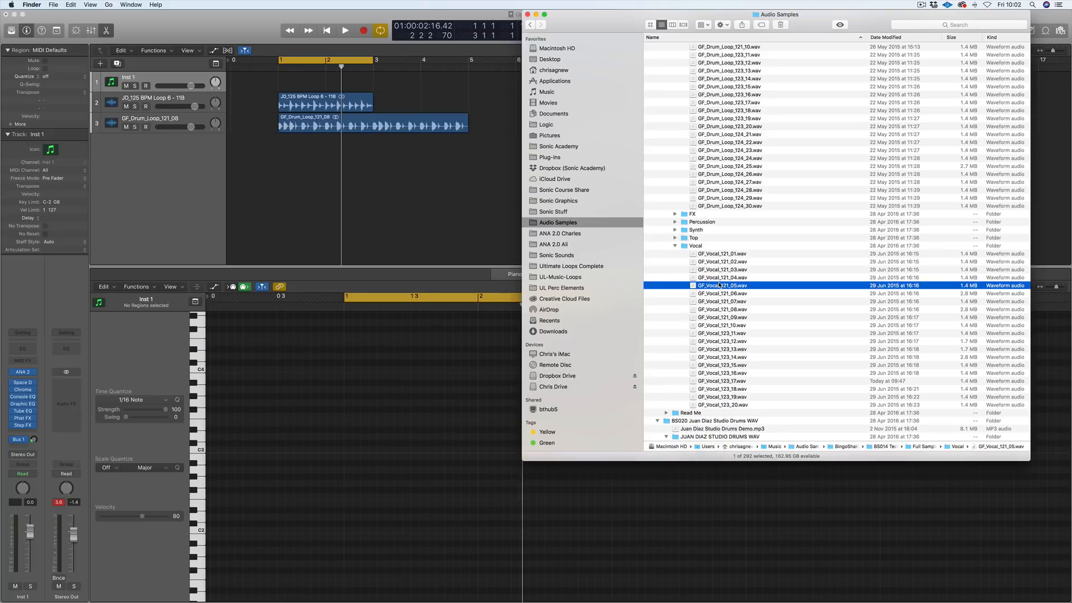
drag(722, 285, 281, 137)
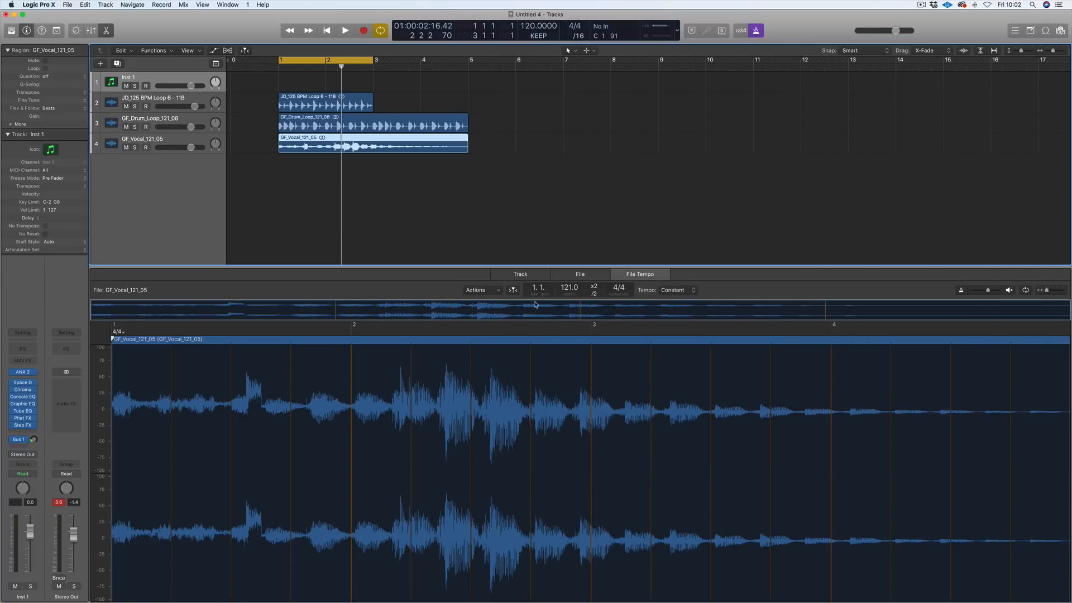
click(520, 274)
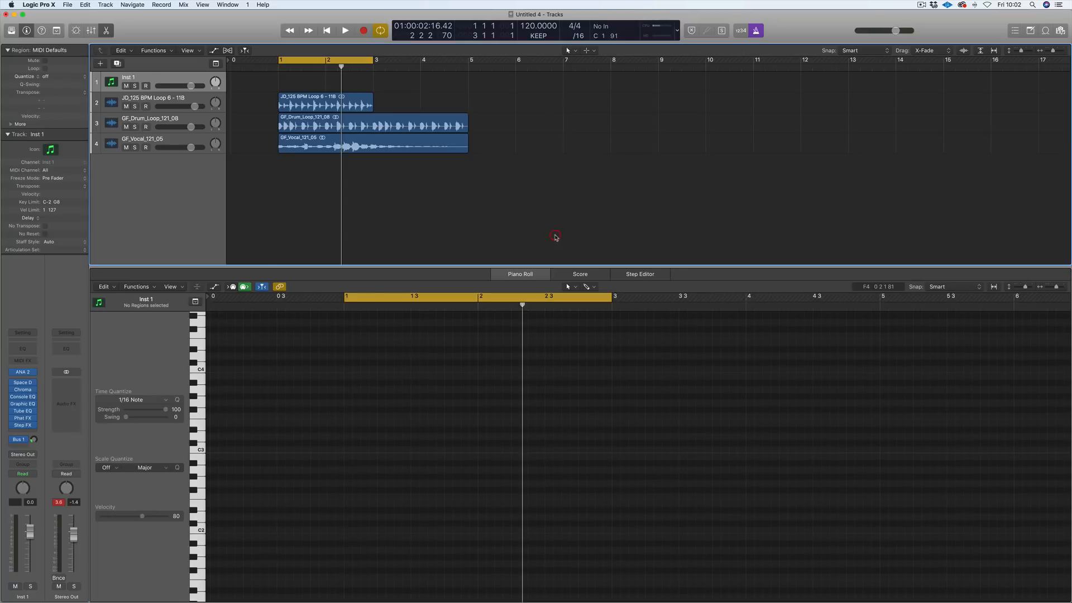
click(343, 30)
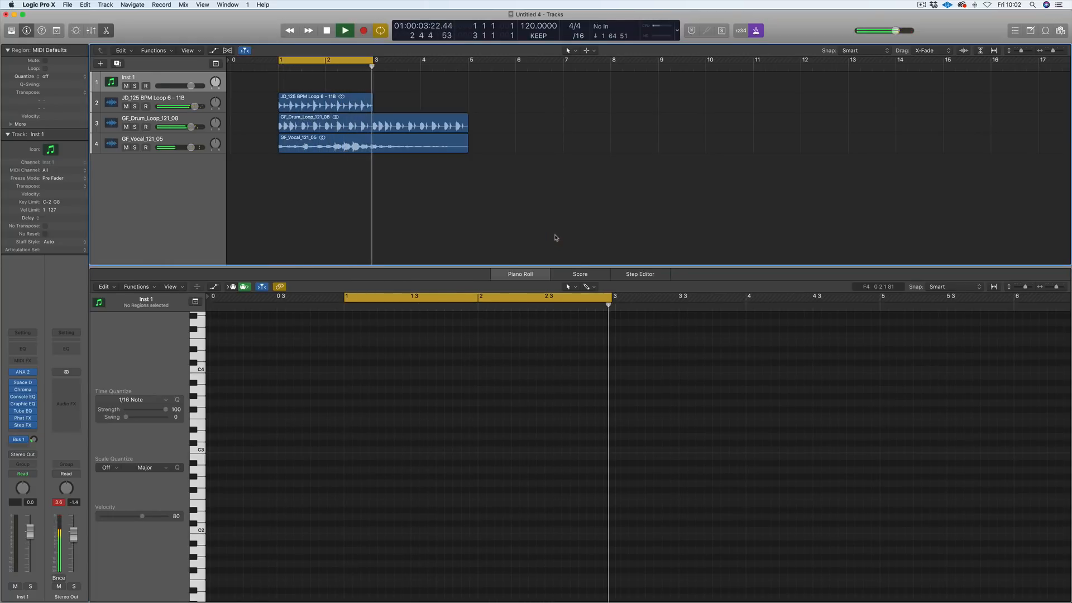
click(327, 31)
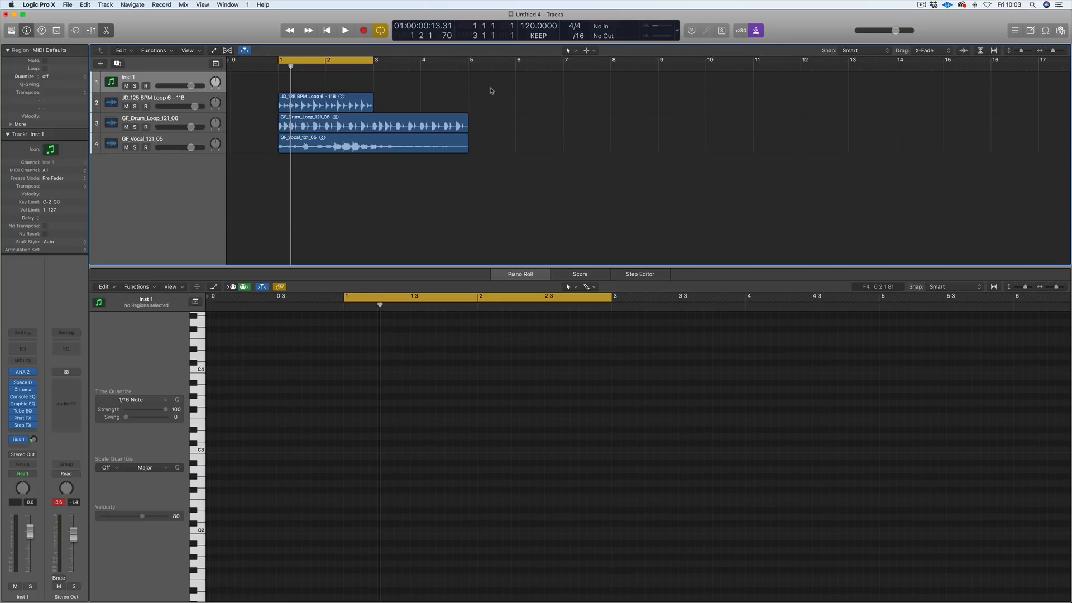
- Record a take on Audio 4, dismiss the tempo prompt, and unmute GF_Drum_Loop_121_08
click(342, 31)
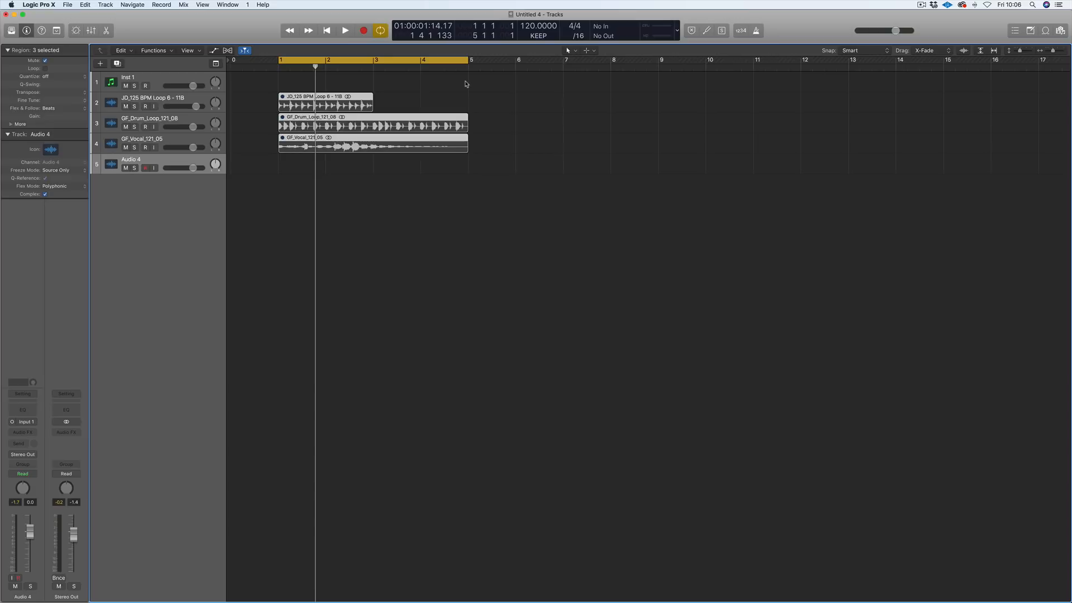
mouse_move(110, 411)
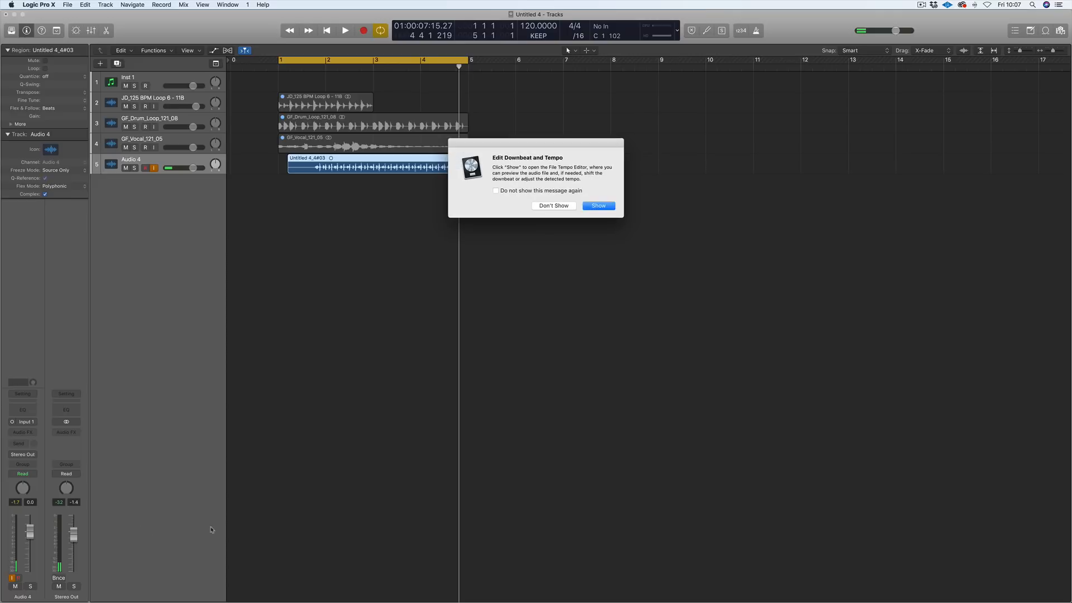
mouse_move(577, 207)
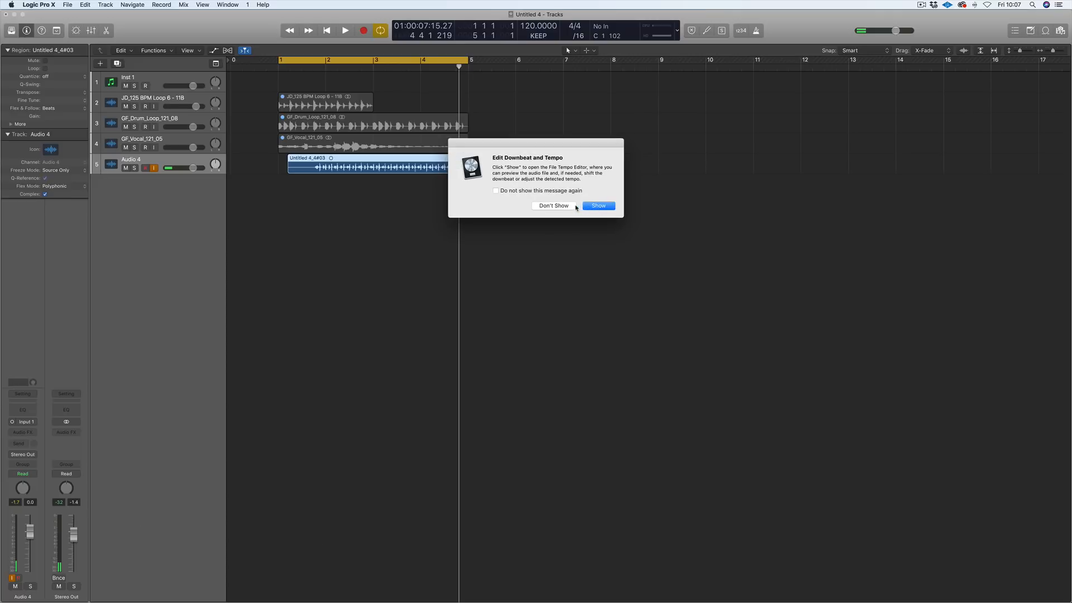
click(553, 206)
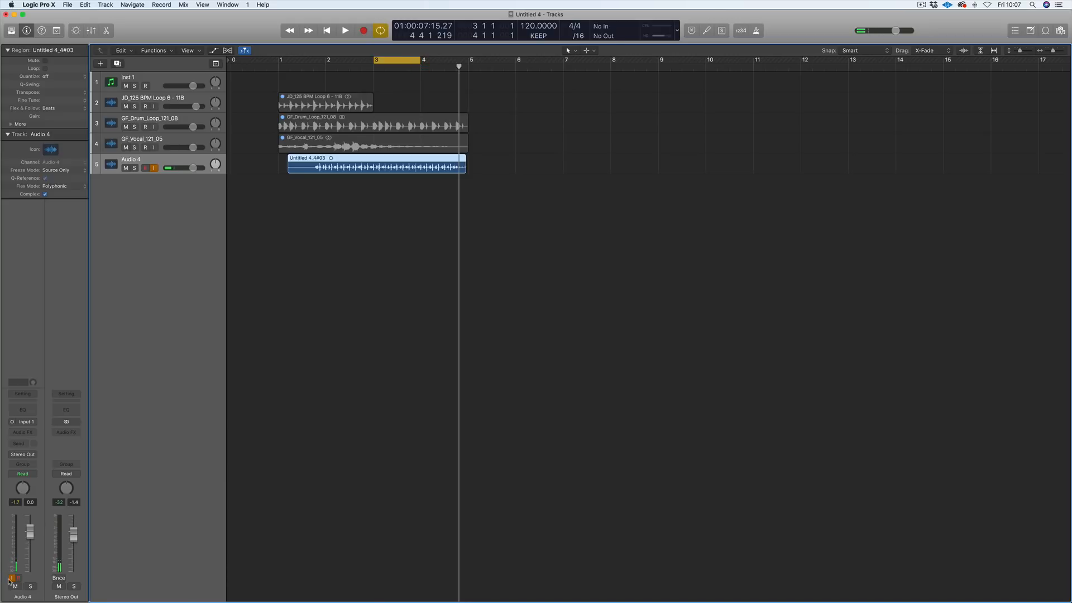
click(340, 31)
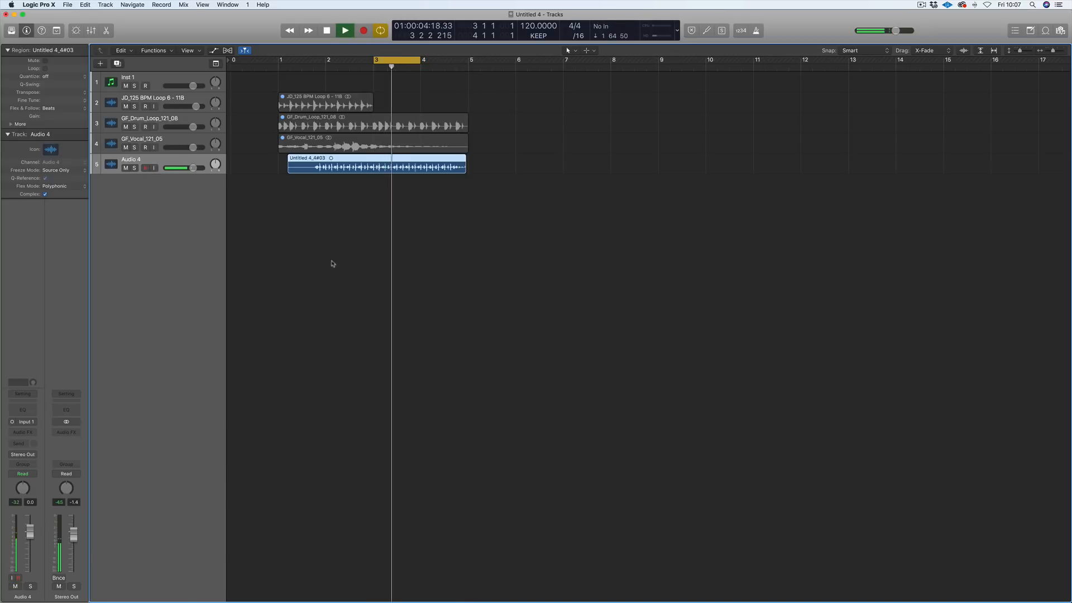
click(341, 31)
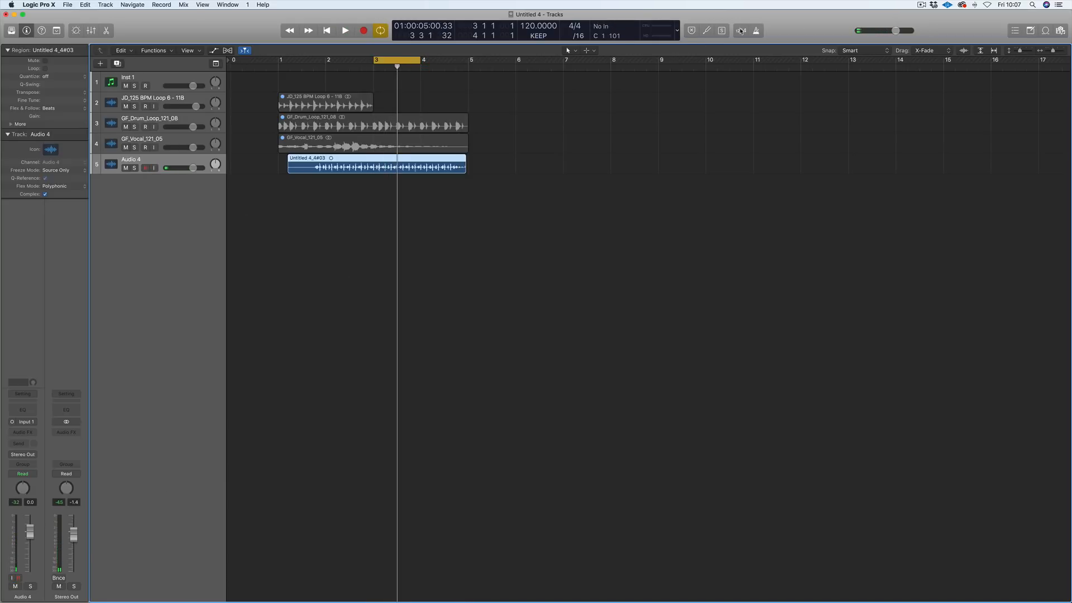
click(341, 31)
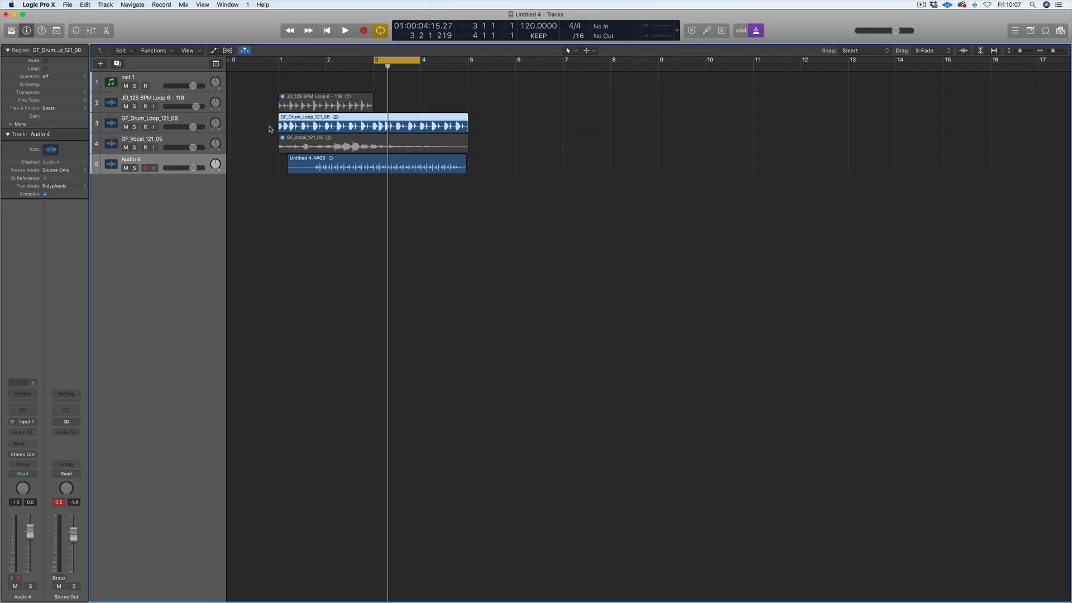
- Move the cycle to bar 2 and unmute the JD_125 BPM Loop 6 - 118 region
click(341, 30)
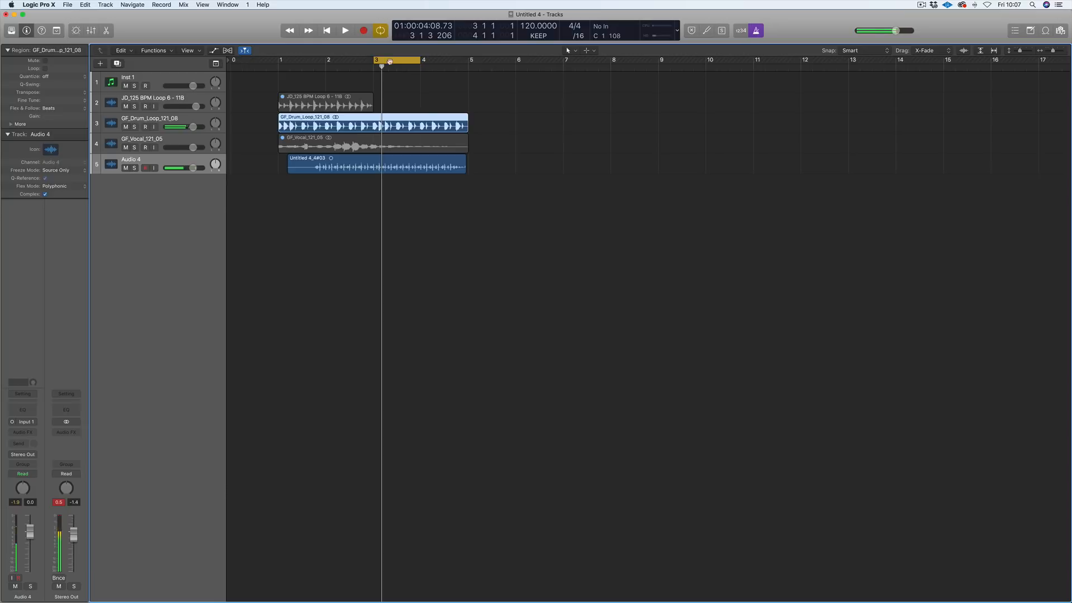
drag(382, 60, 328, 60)
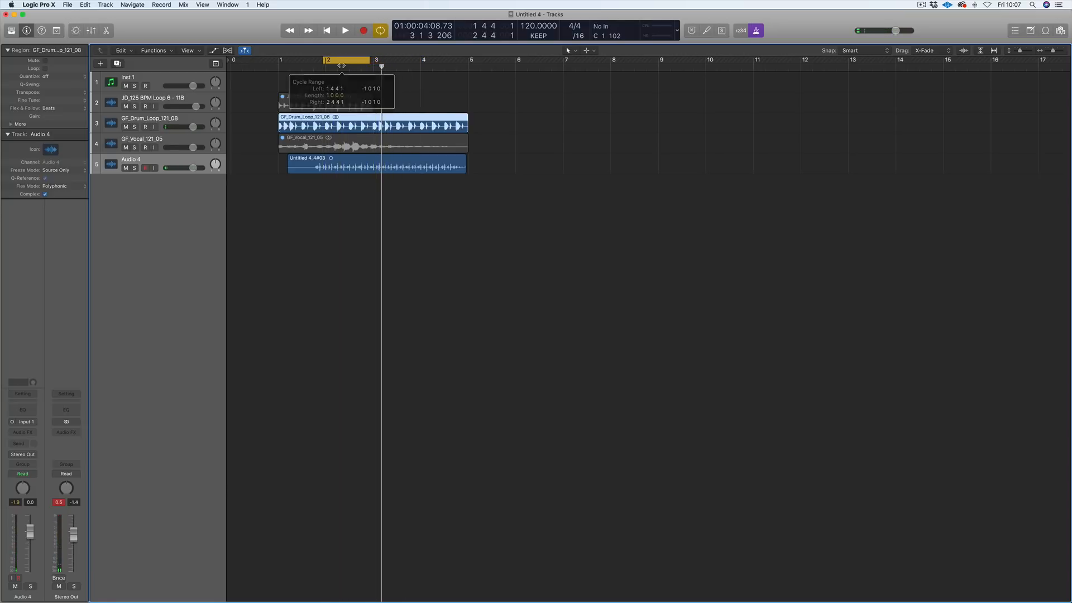
click(341, 31)
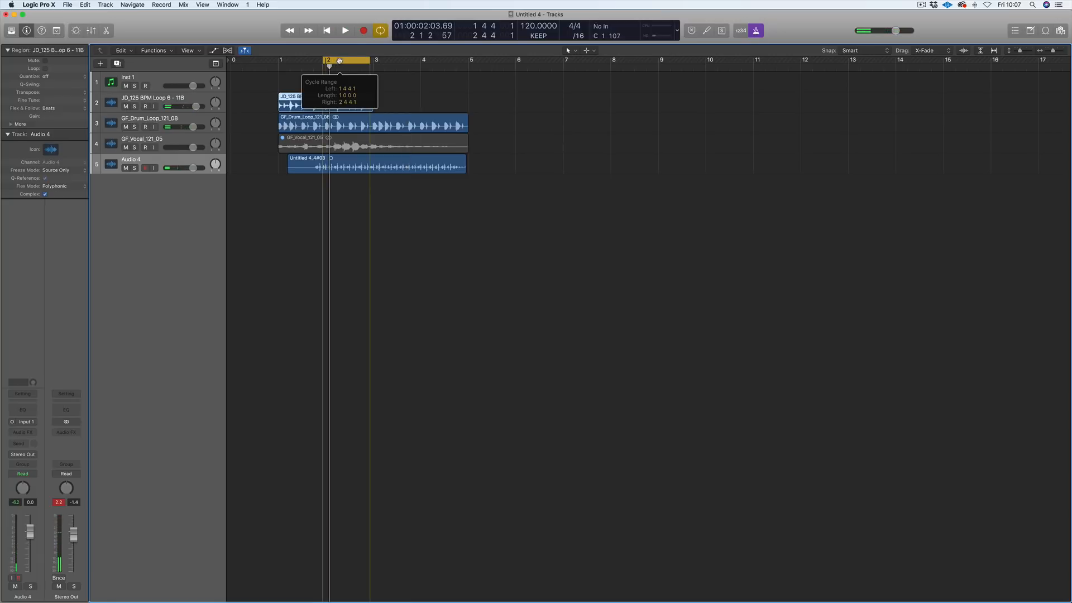
click(340, 30)
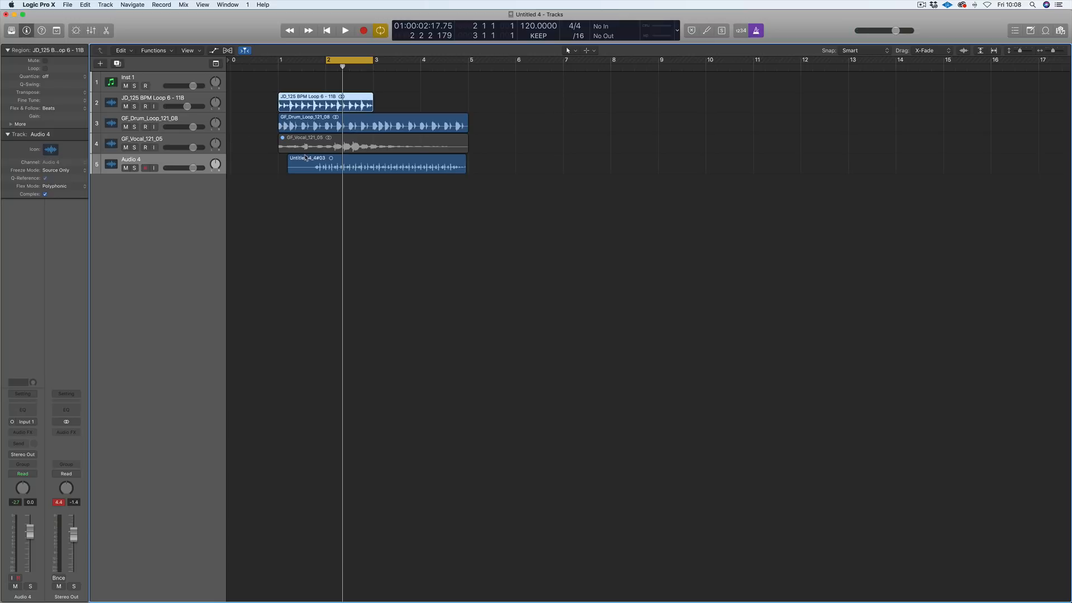
click(376, 165)
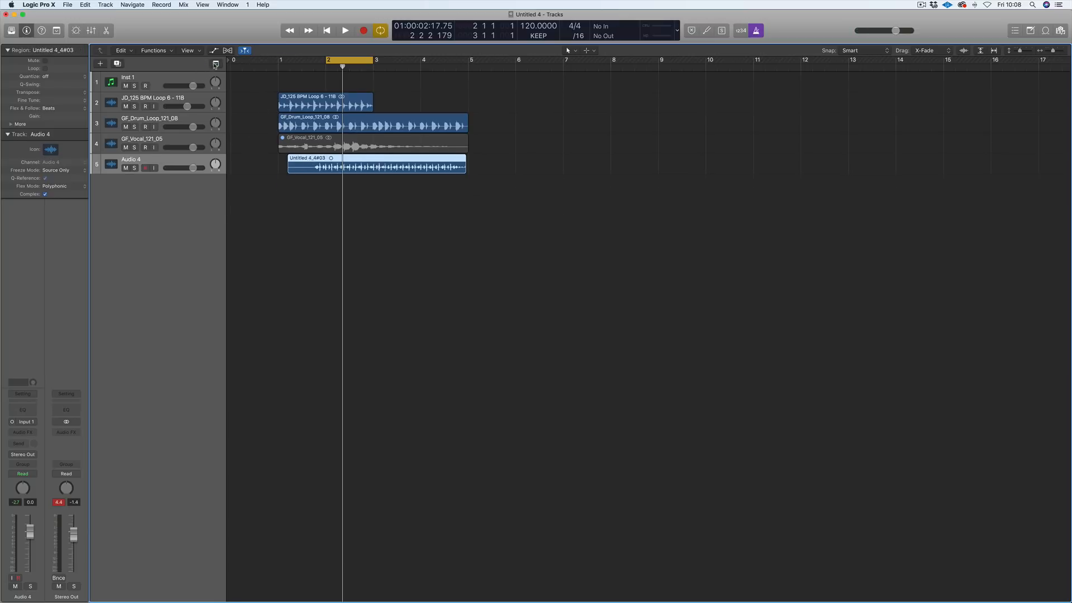
- Keep the KEEP Smart Tempo mode and select the C64 Stab ANA 2 track
click(215, 63)
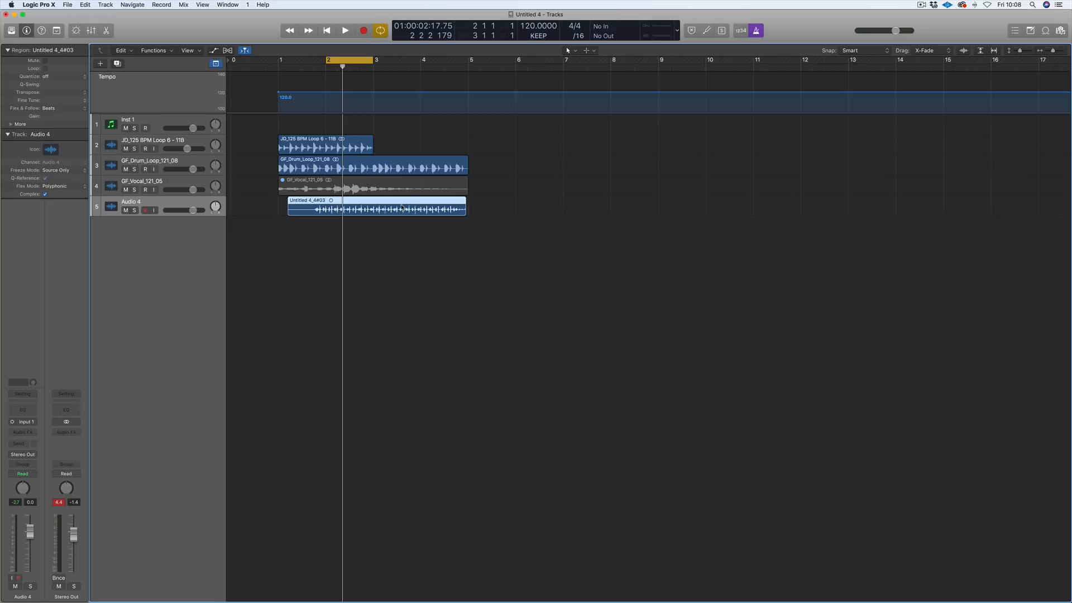
click(538, 35)
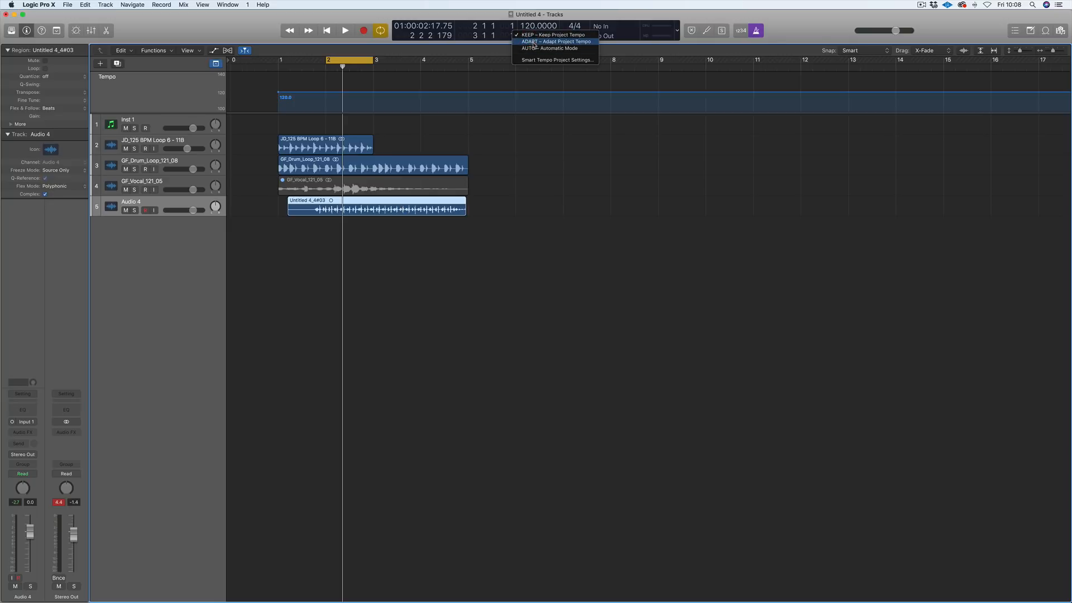
click(540, 28)
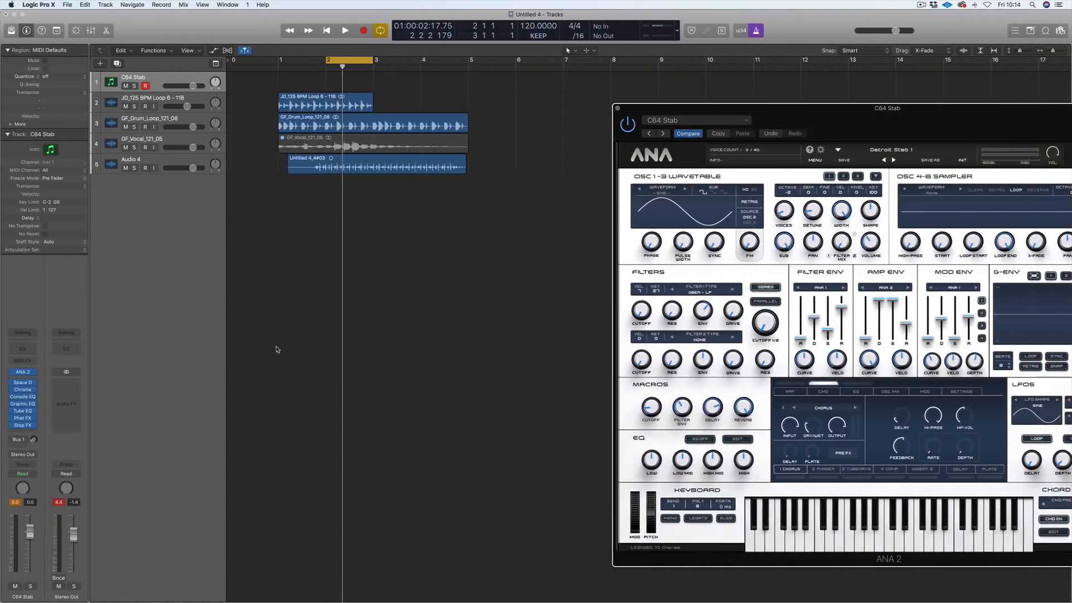
- Open Space Designer on the C64 Stab channel and choose Sampled IR
click(22, 382)
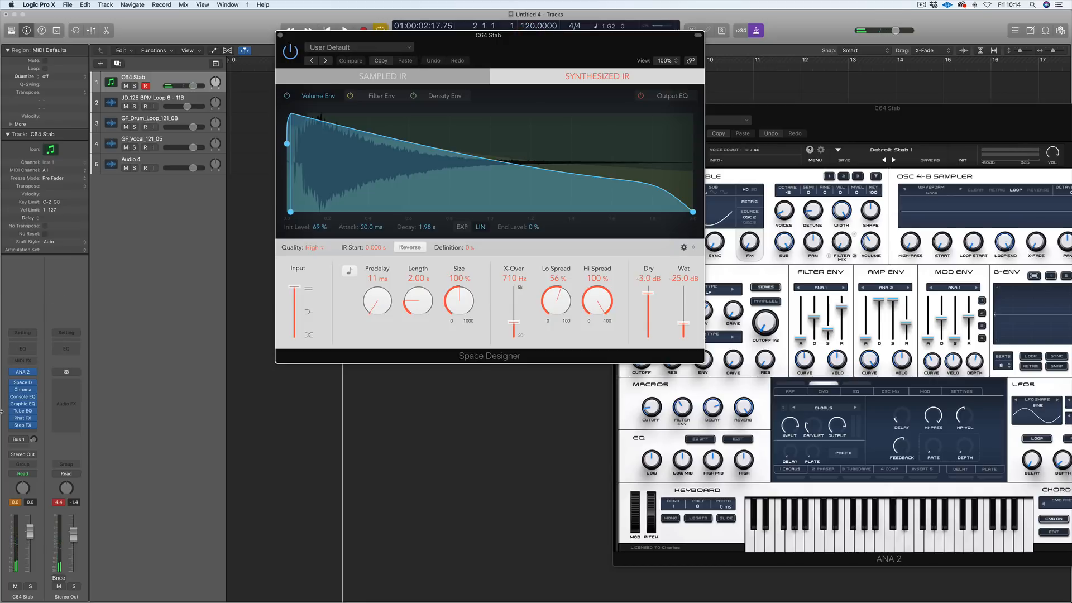
click(23, 403)
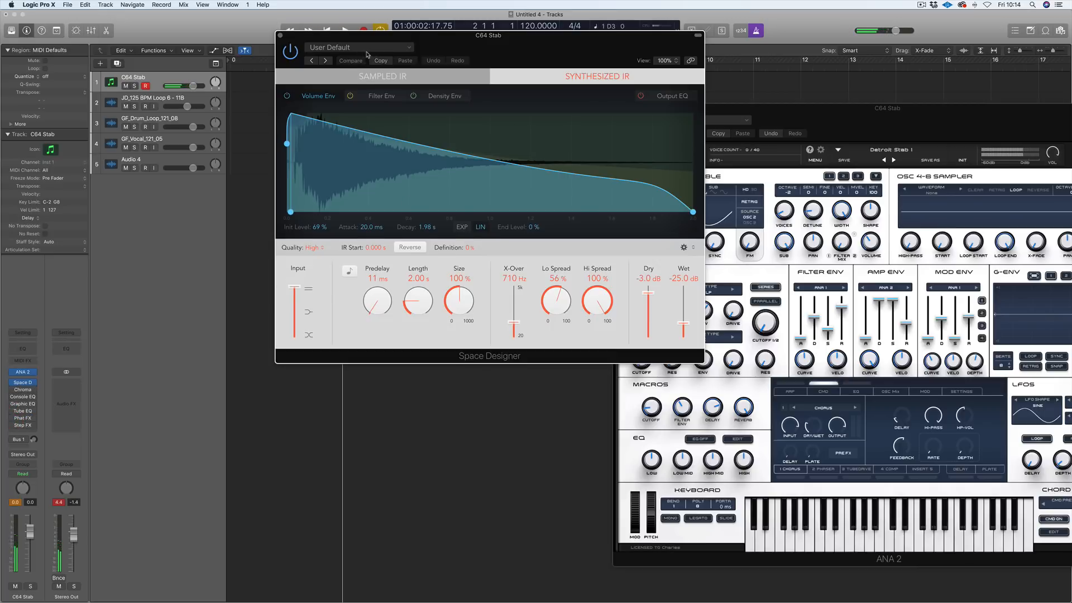
click(410, 247)
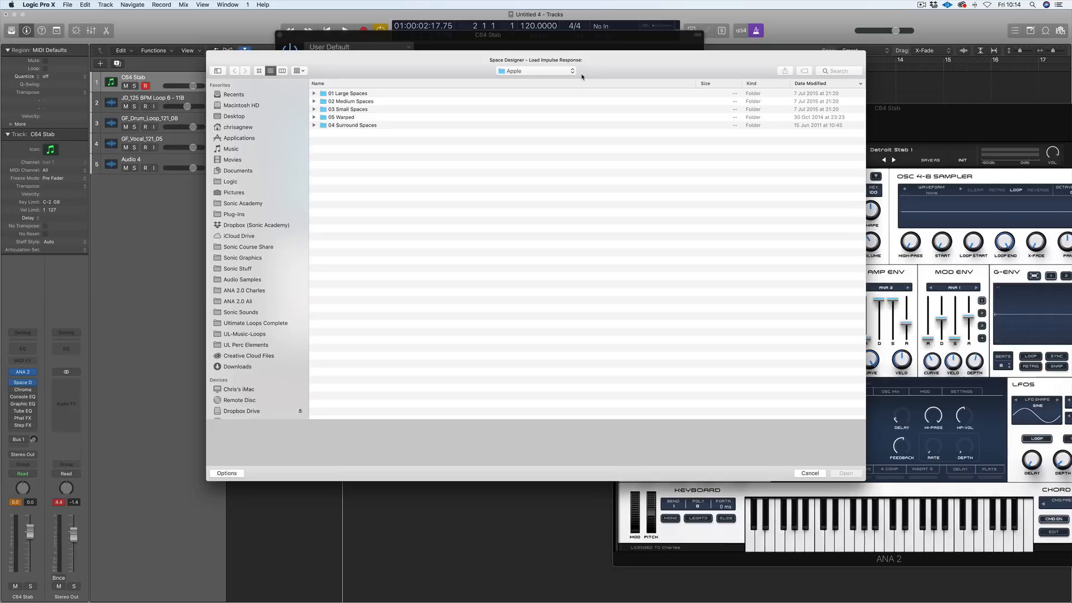
mouse_move(844, 460)
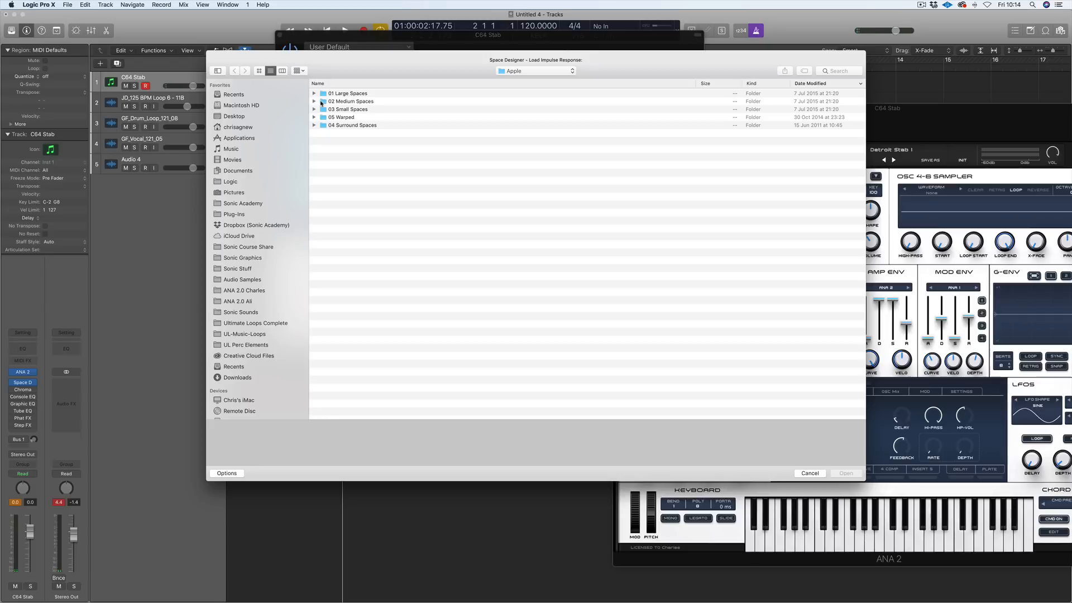
- Load 1.1s_Gated Chamber B.SDIR from 02 Medium Spaces > 05 Gated Reverbs
click(315, 101)
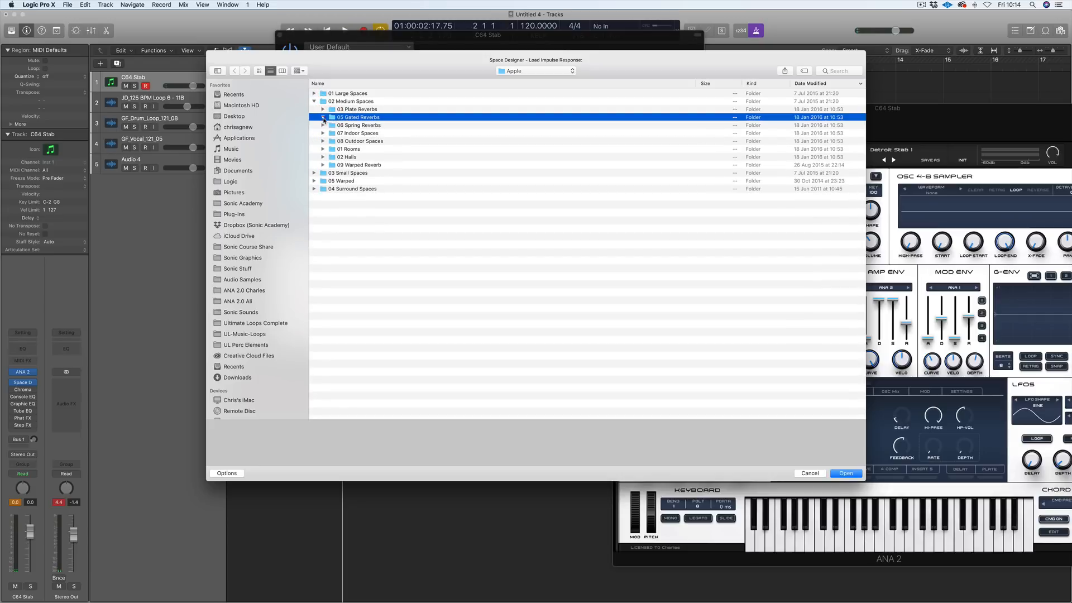
click(324, 117)
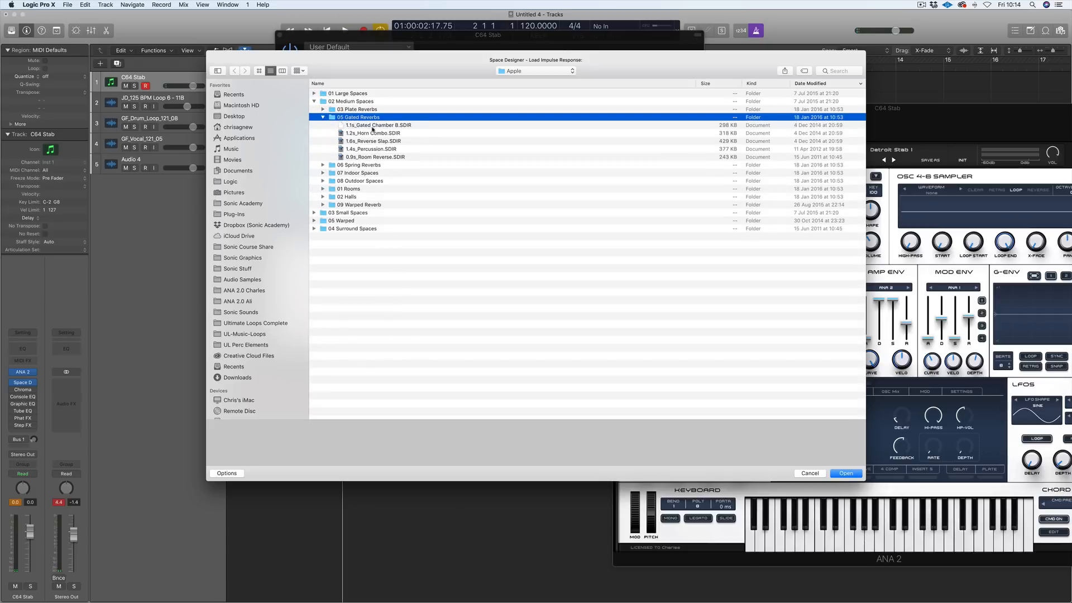
click(378, 124)
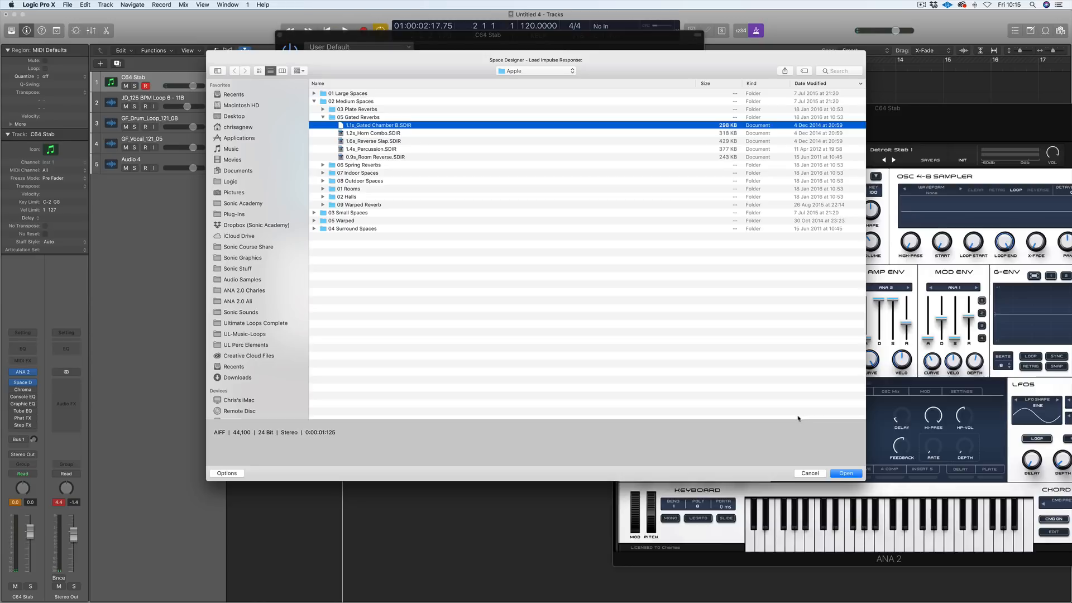
click(846, 473)
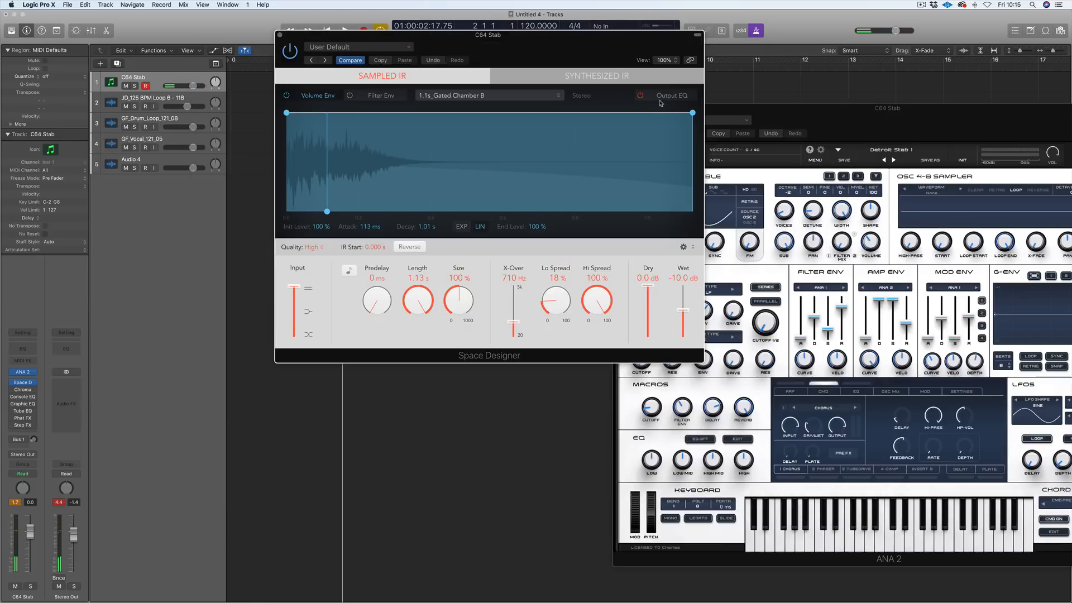
- Turn off the reverb's Output EQ and check the impulse response options
click(671, 96)
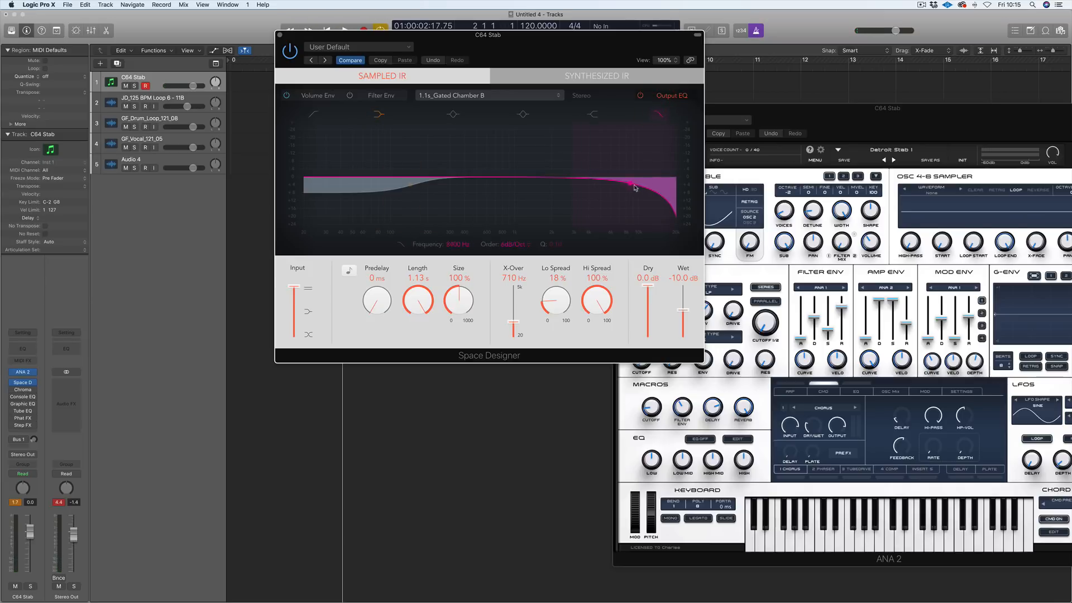
click(641, 96)
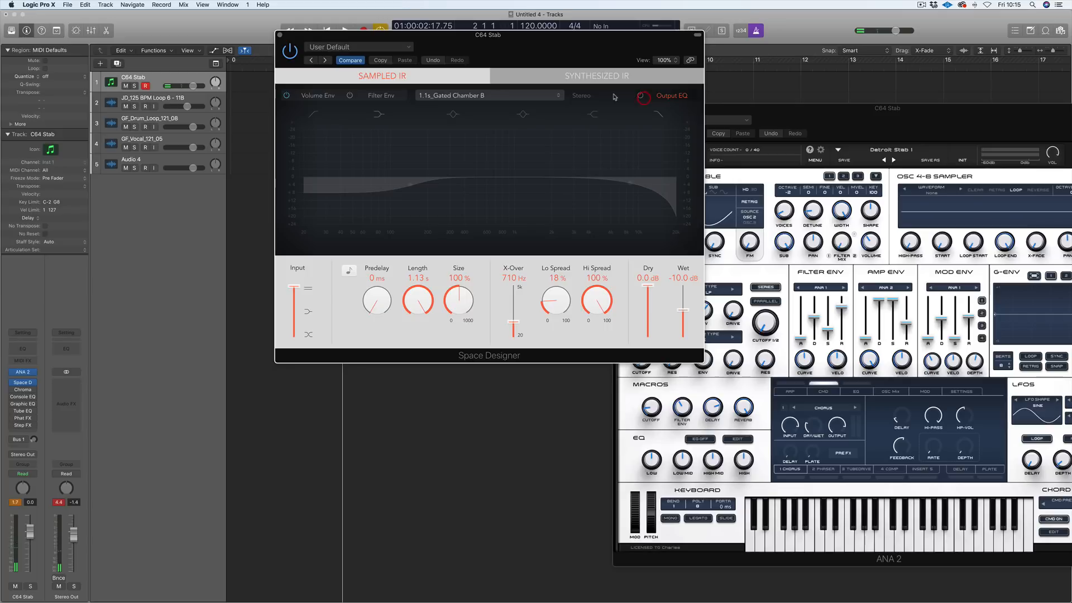
click(490, 95)
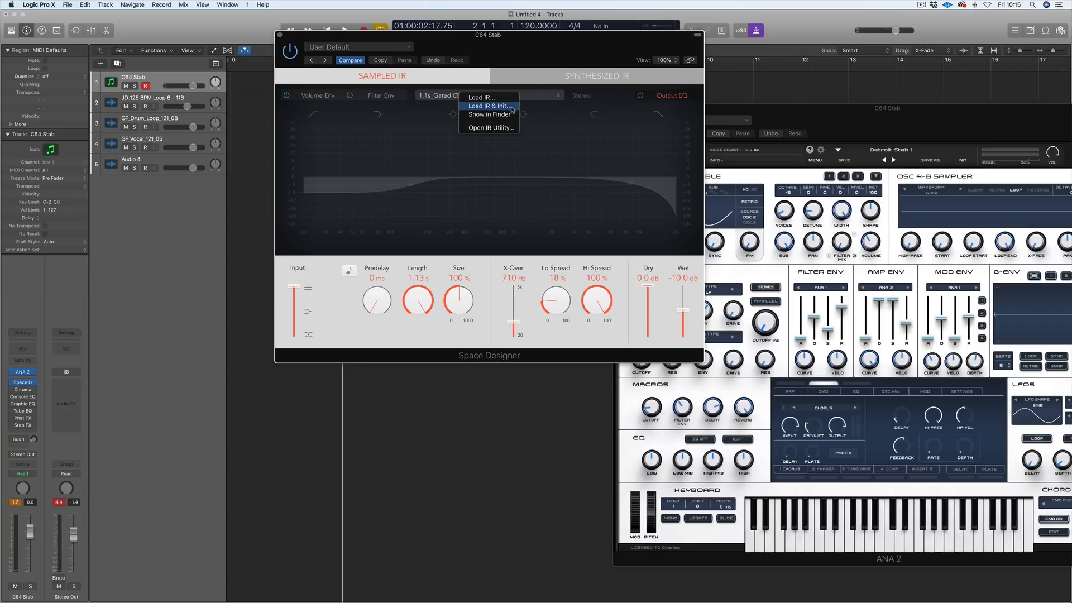
click(488, 106)
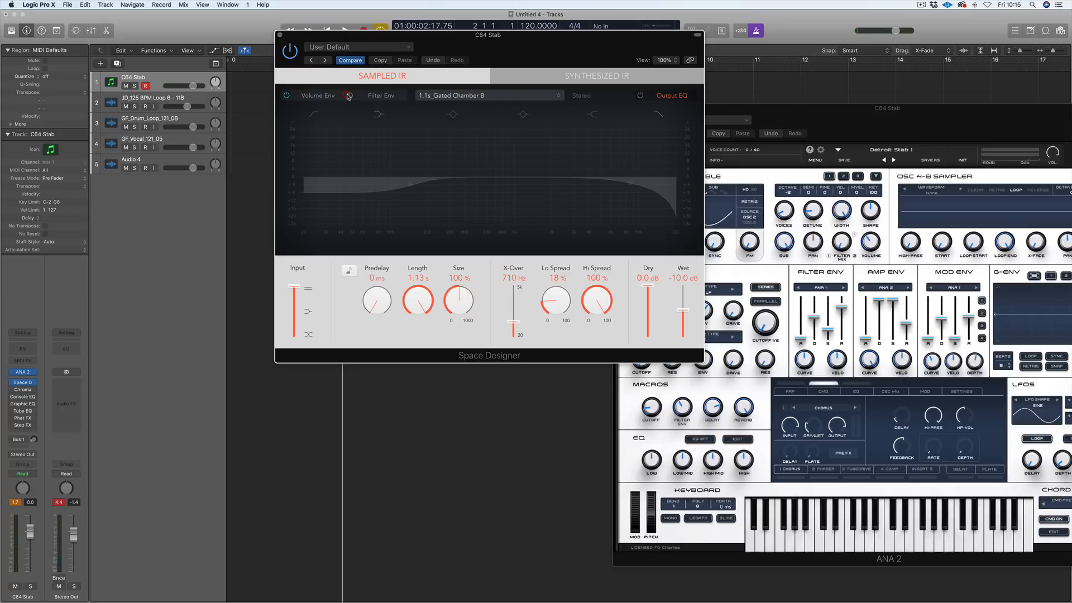
- Reshape the volume envelope to about 444 ms attack and 654 ms decay
click(318, 95)
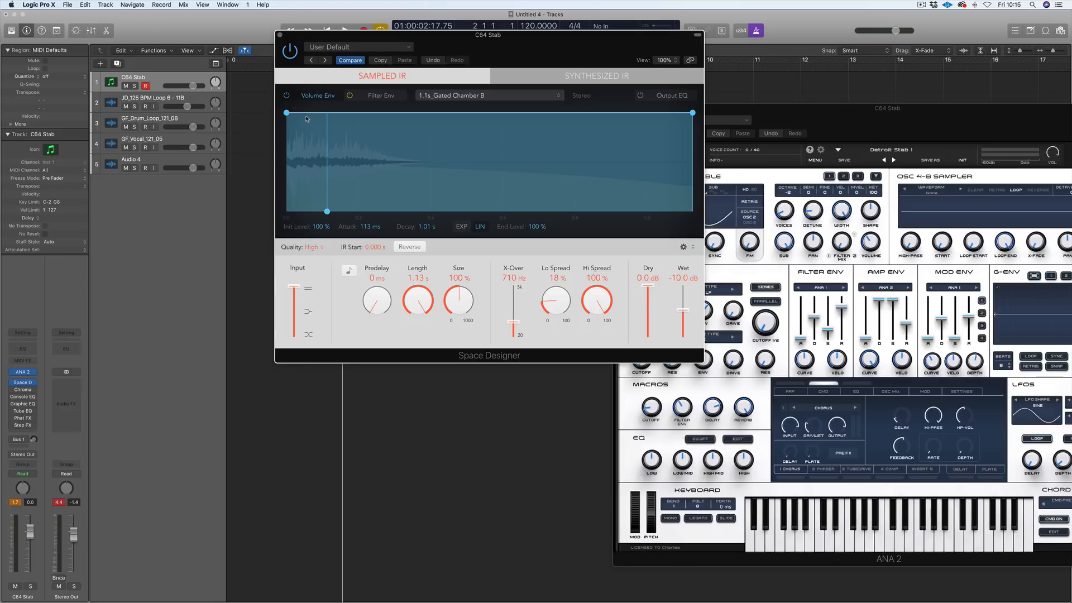
drag(286, 113, 287, 133)
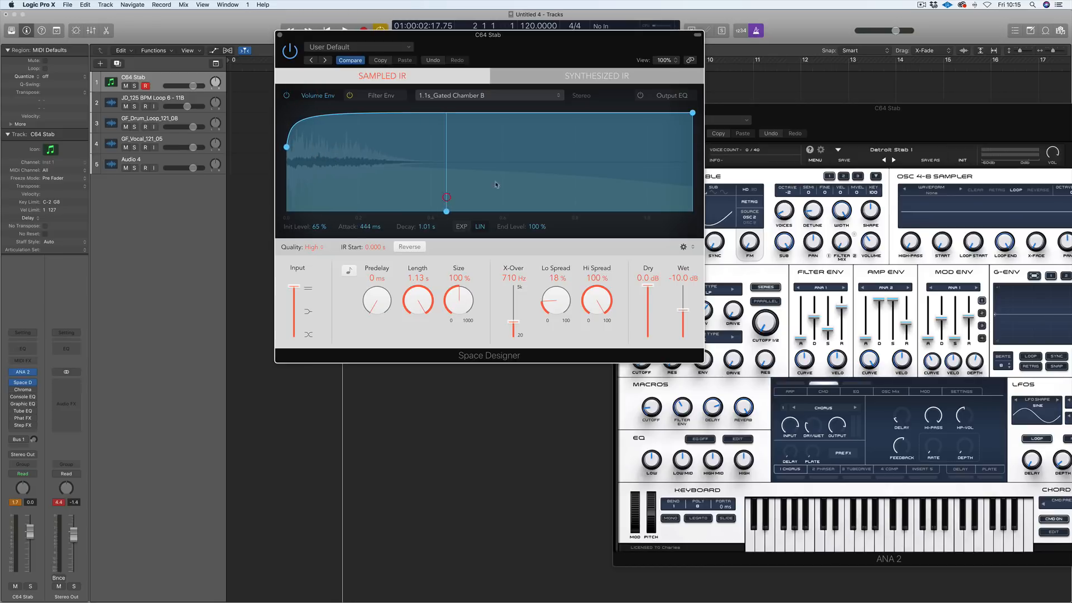
drag(446, 197, 500, 177)
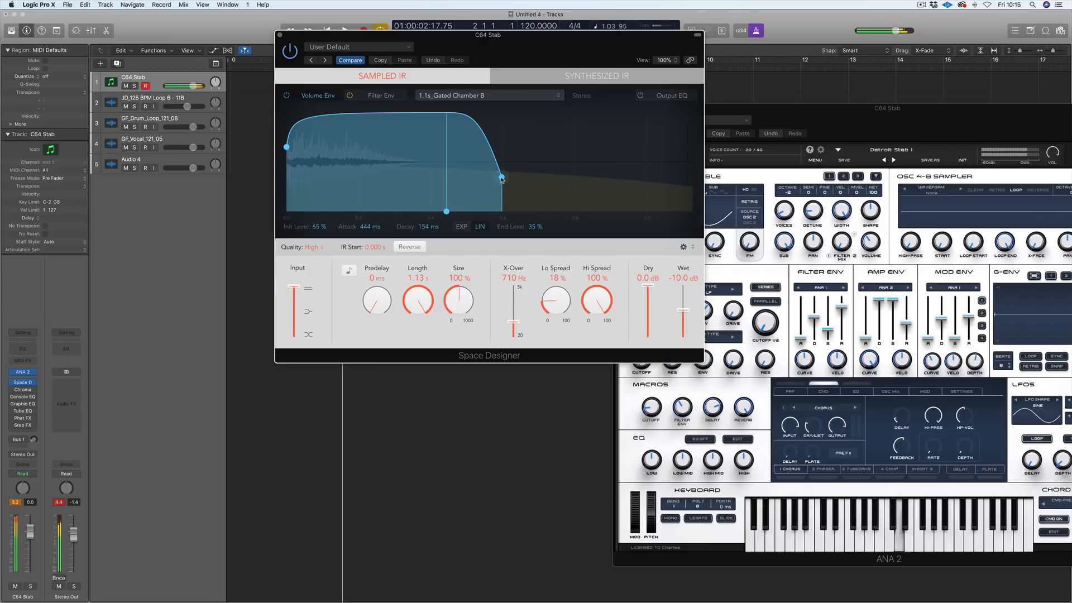
drag(502, 179, 682, 142)
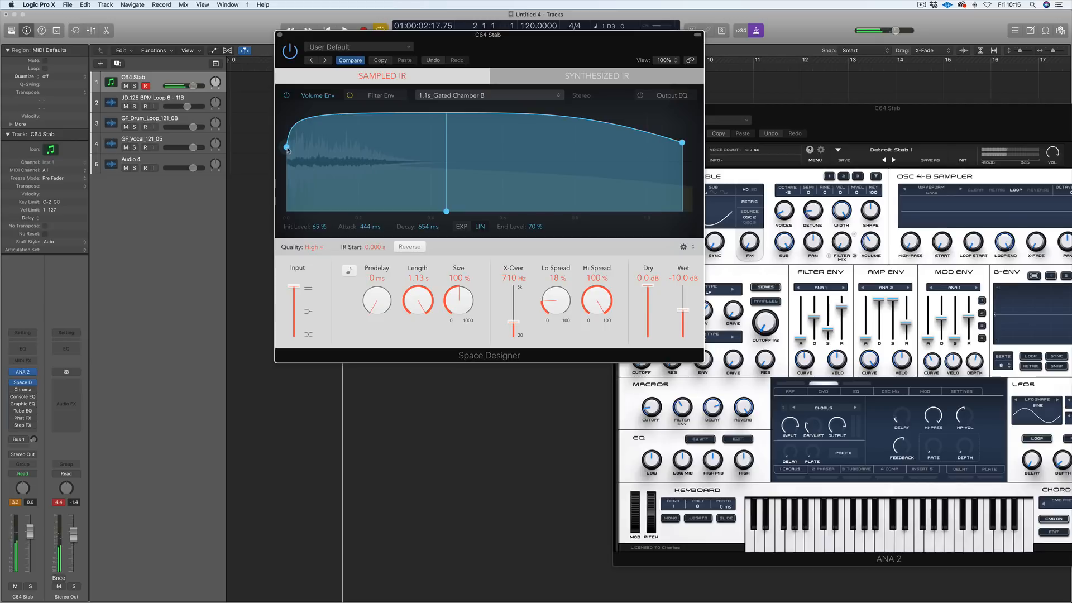
drag(287, 148, 287, 211)
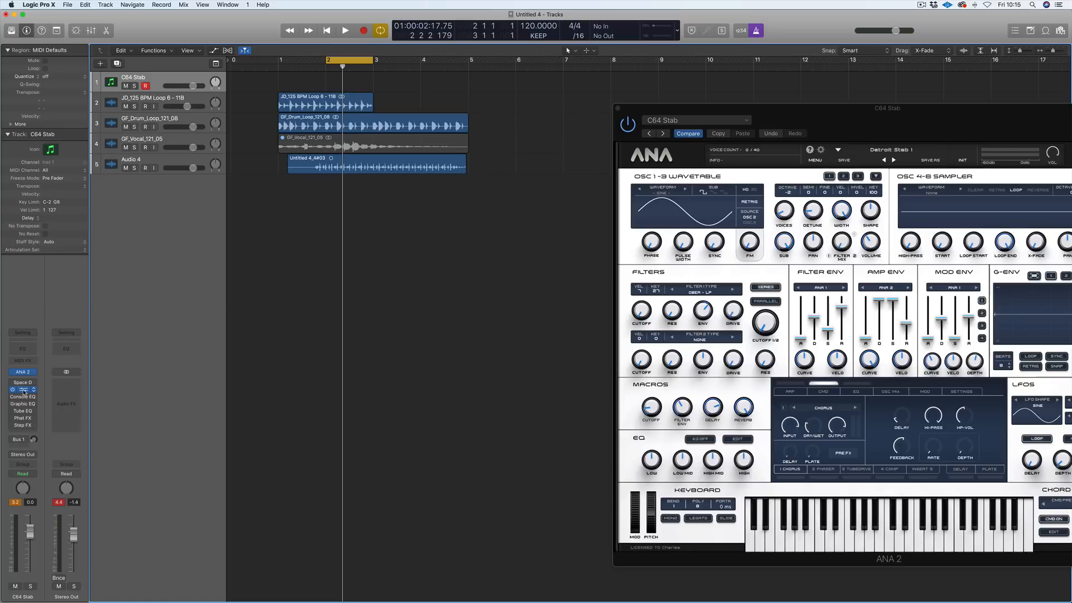
- Open ChromaVerb on C64 Stab and cut its 28-second decay to a tempo-synced 1 bar
click(22, 389)
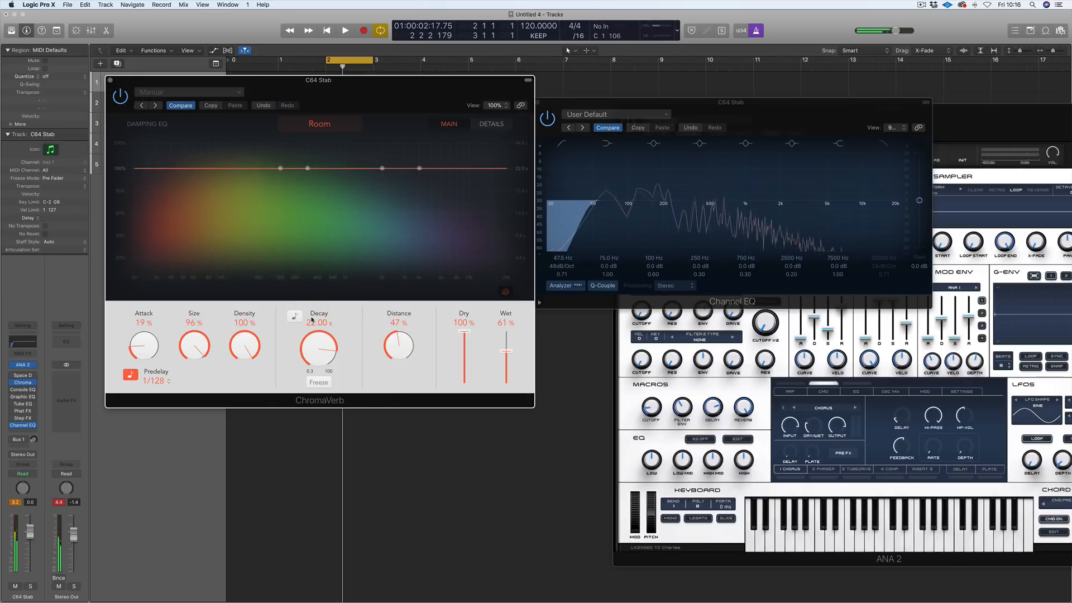
drag(318, 346, 318, 369)
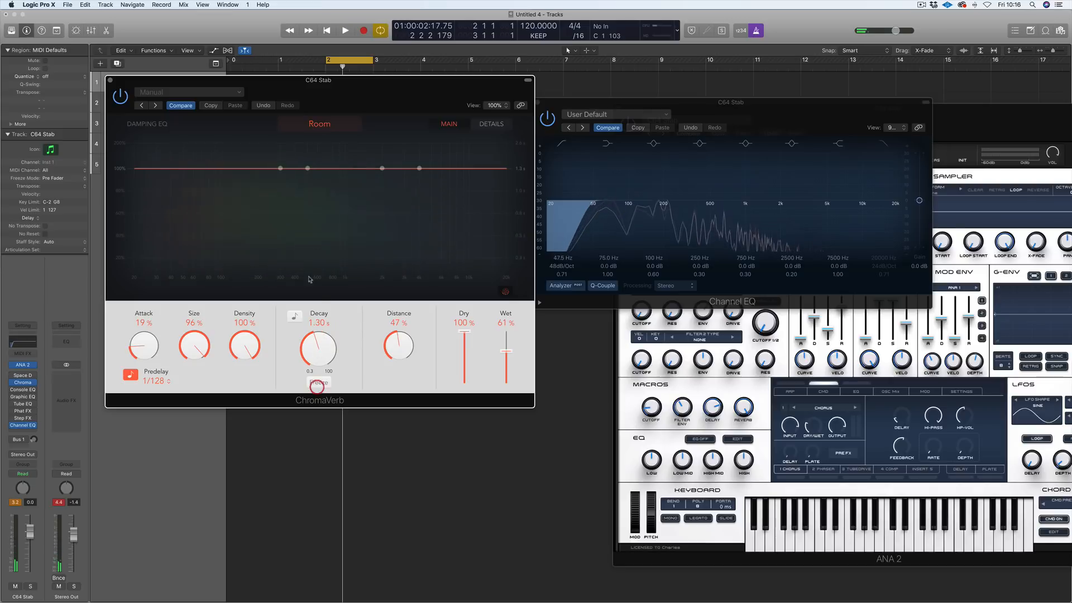
drag(319, 345, 319, 314)
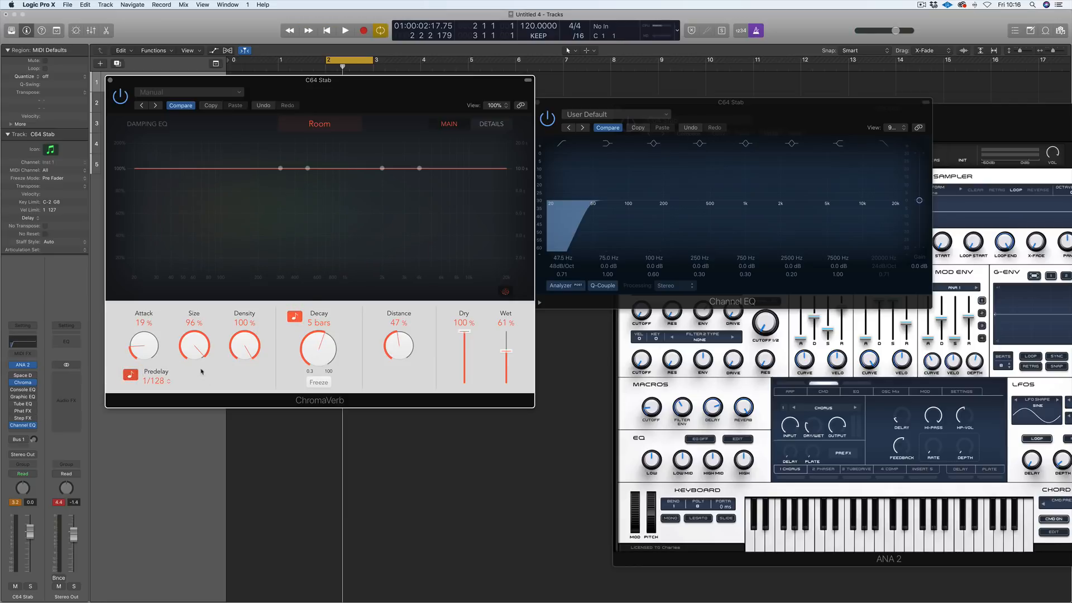
drag(319, 345, 319, 363)
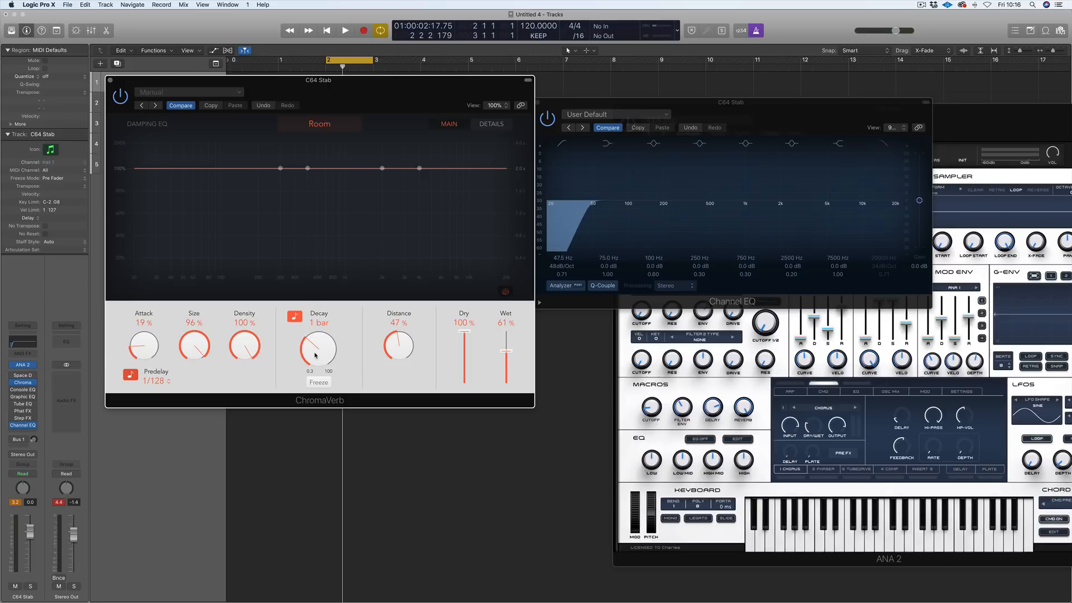
mouse_move(247, 363)
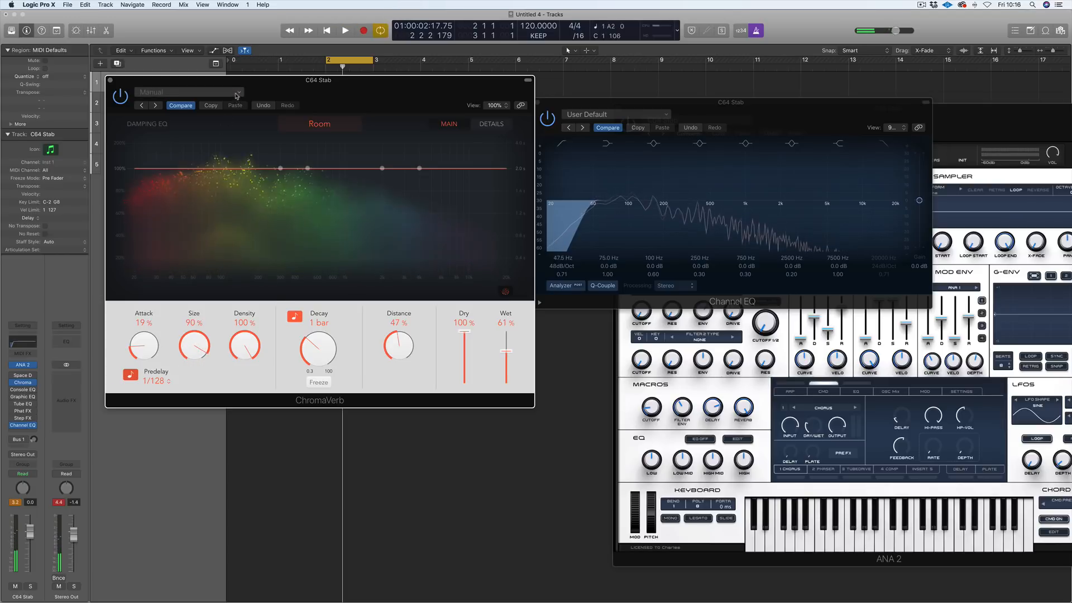
- Try Concert Hall, Dense and Smooth Space rooms, settle on Strange Room, then show Details
click(320, 123)
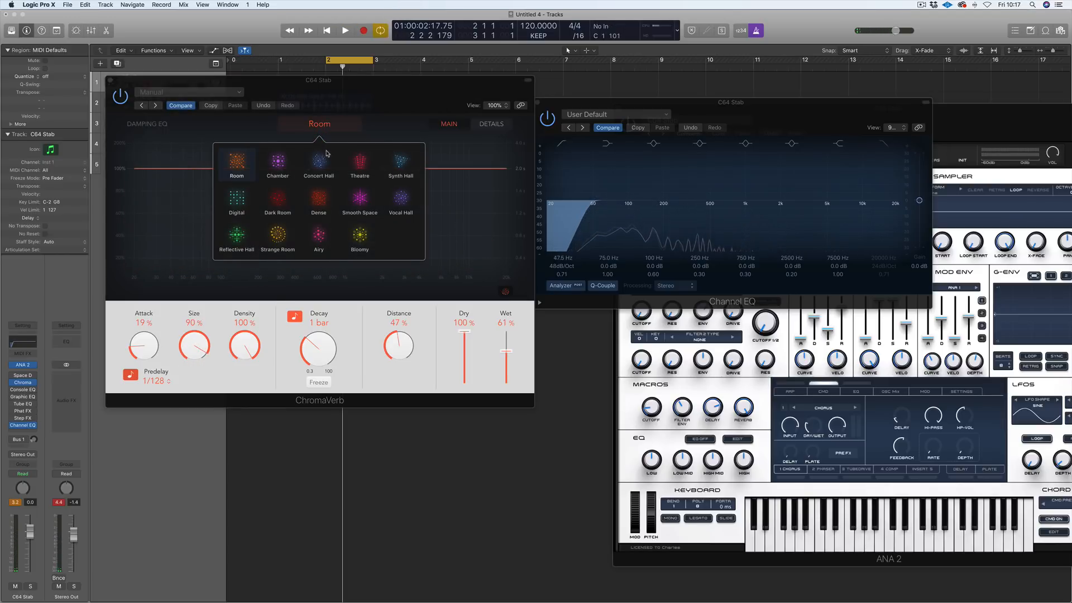
click(319, 162)
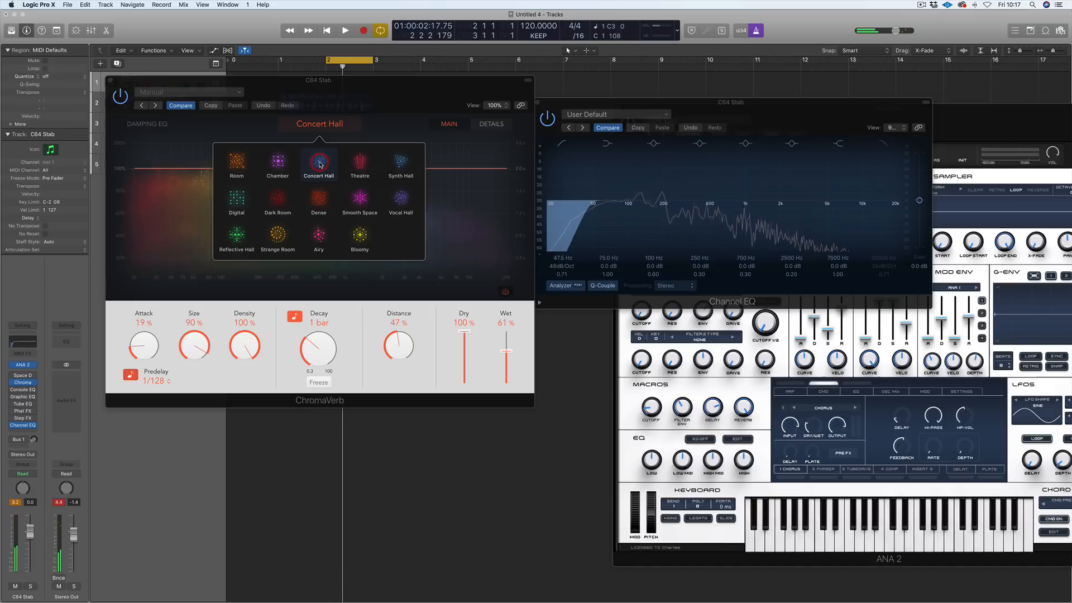
click(318, 200)
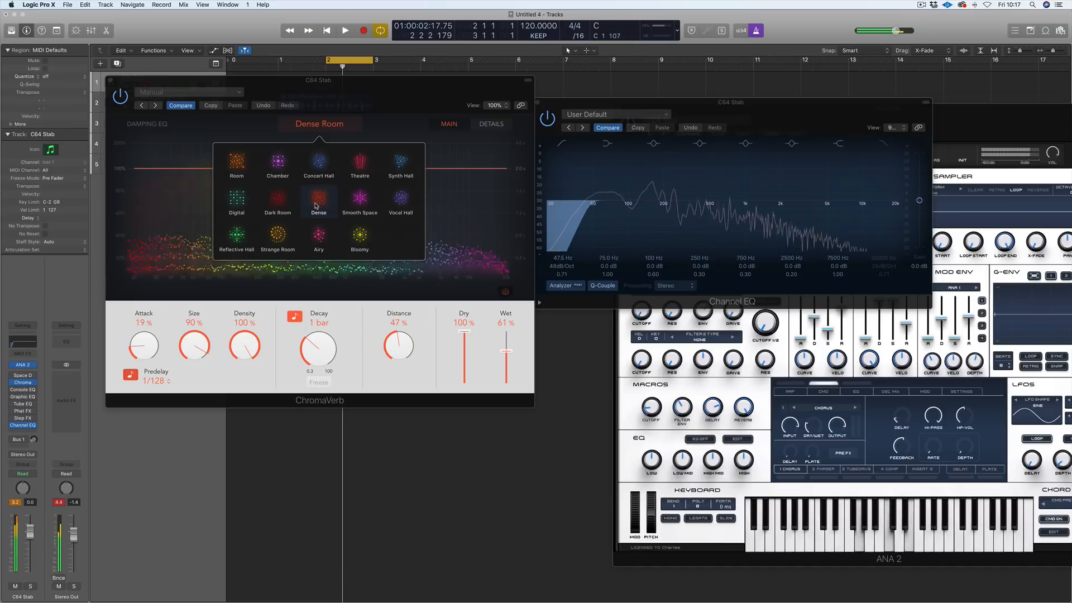
click(360, 198)
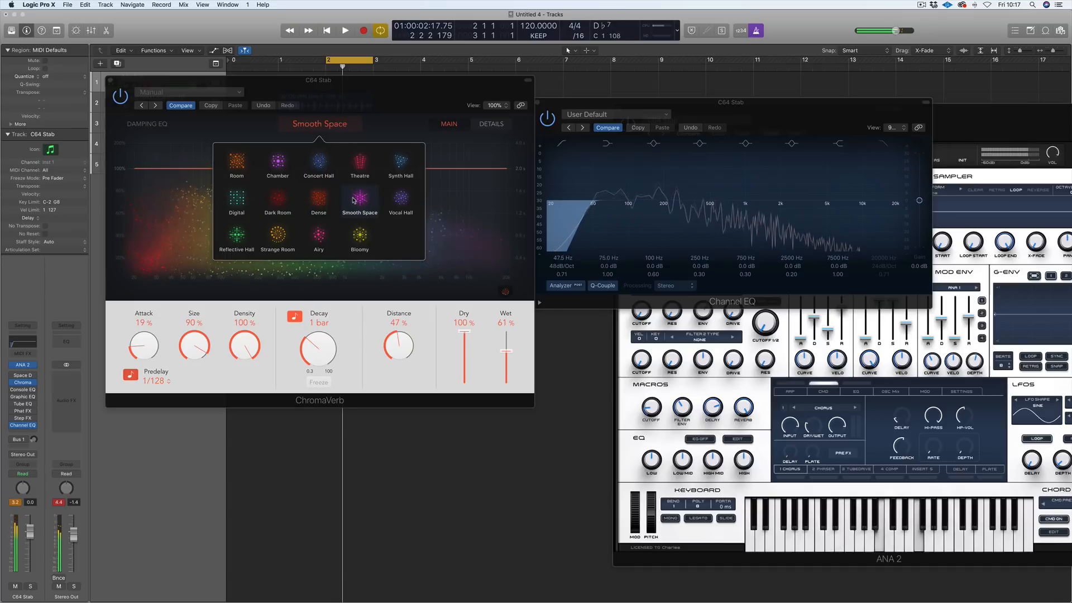
click(319, 235)
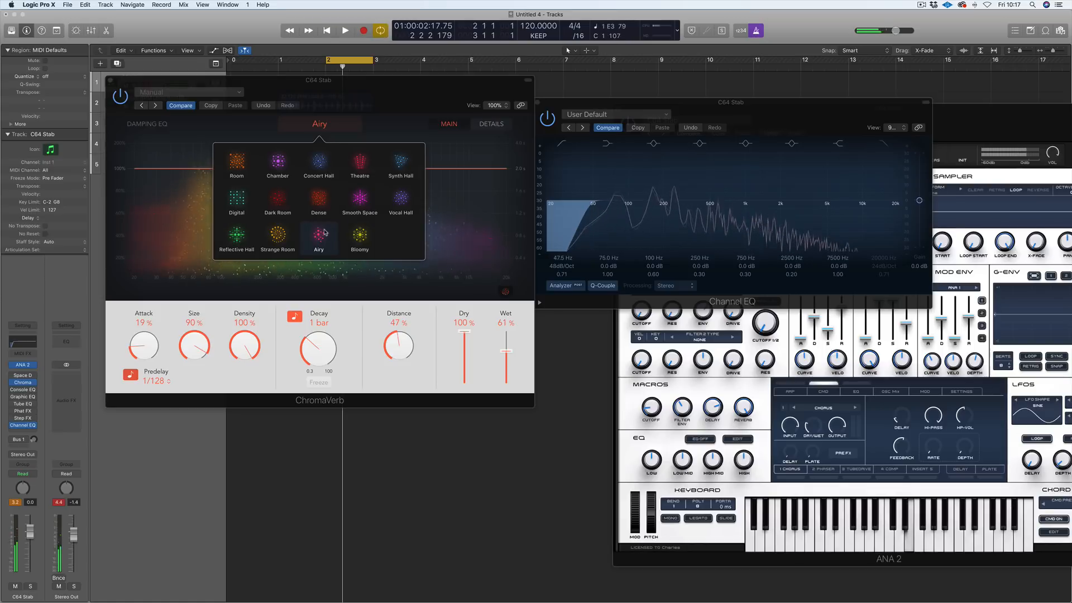
click(278, 236)
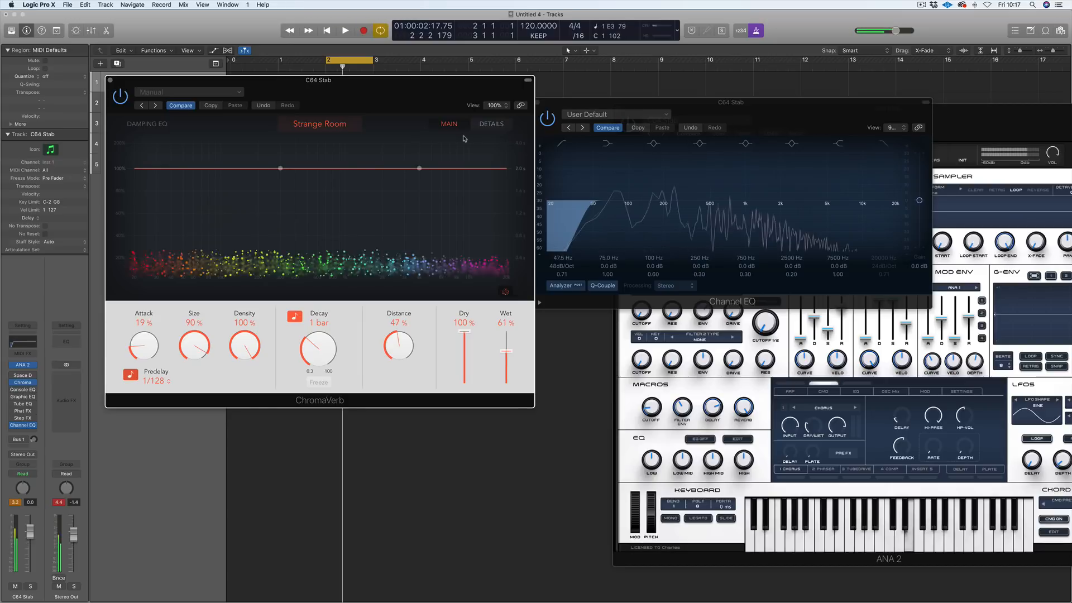
click(491, 124)
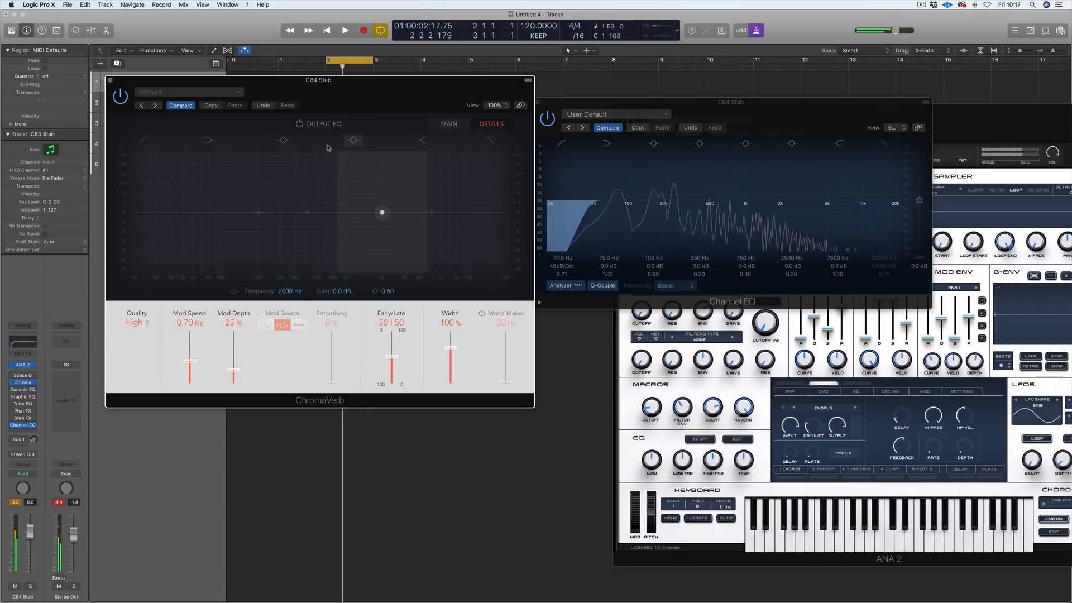
- Dip ChromaVerb's output EQ by 2 dB near 1480 Hz and close the plug-in windows
drag(381, 212, 363, 213)
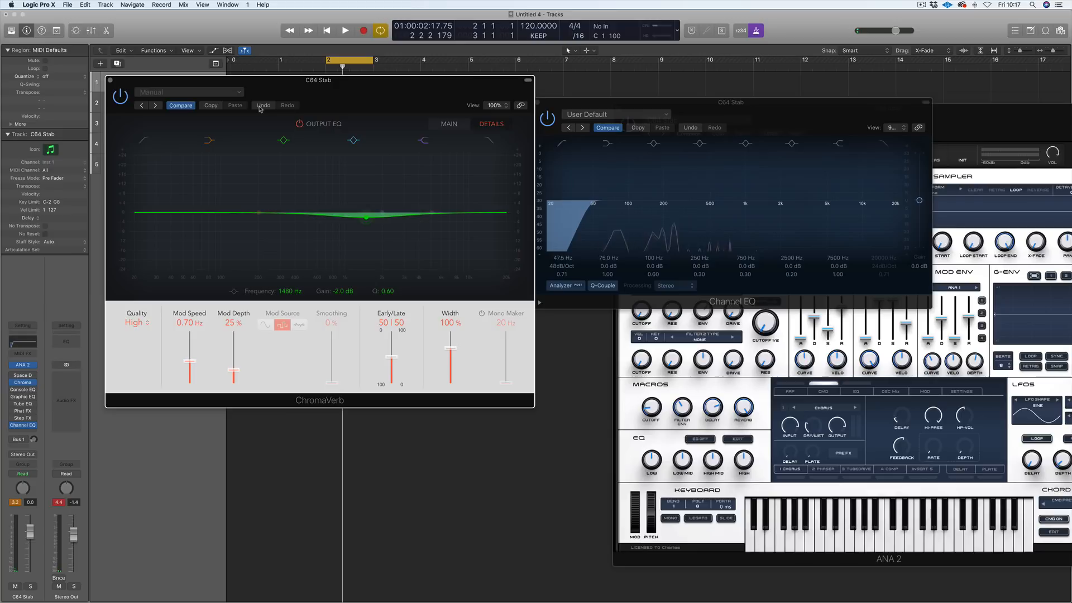
click(263, 105)
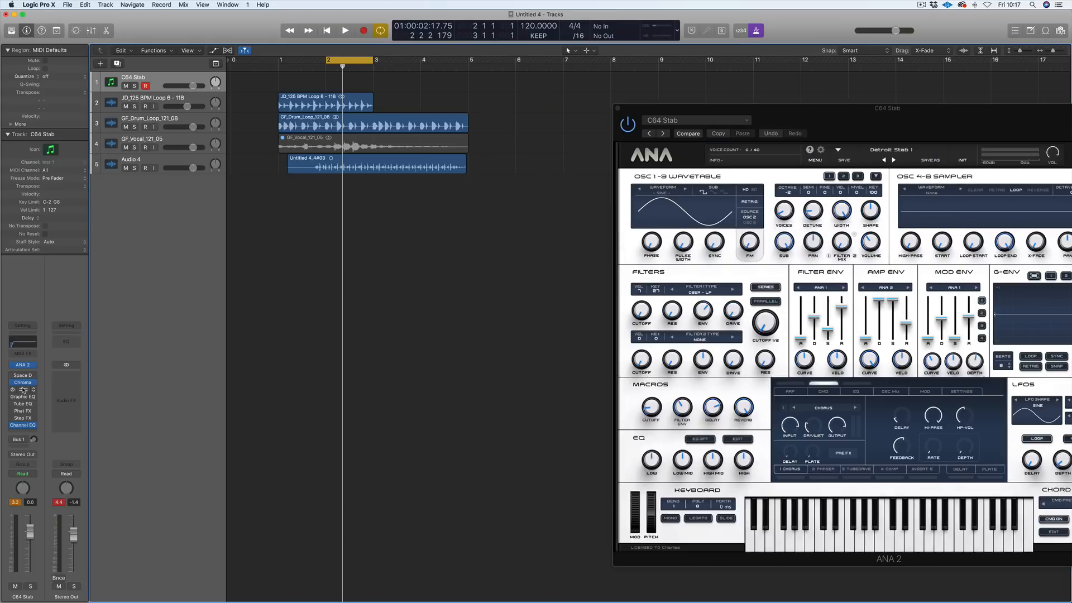
- Open the Vintage Console EQ and Vintage Graphic EQ windows, then close them
click(23, 390)
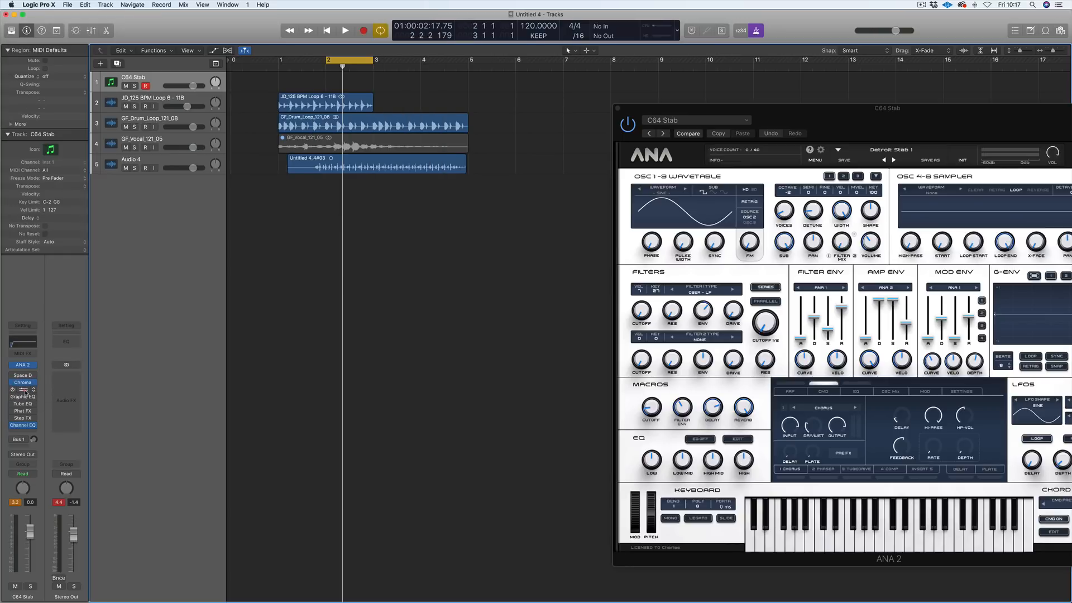
click(22, 390)
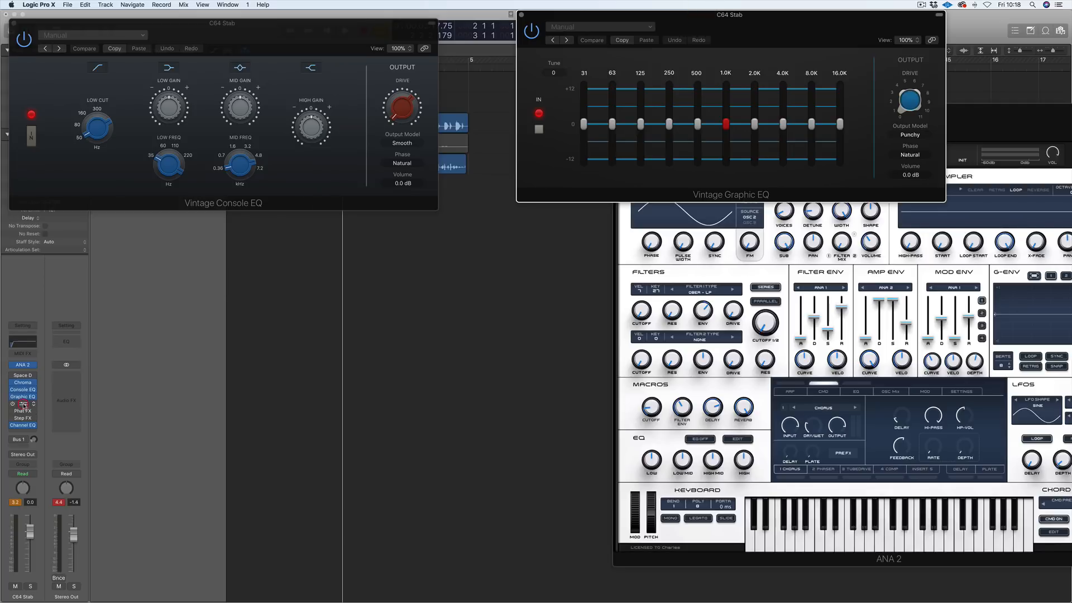
click(22, 403)
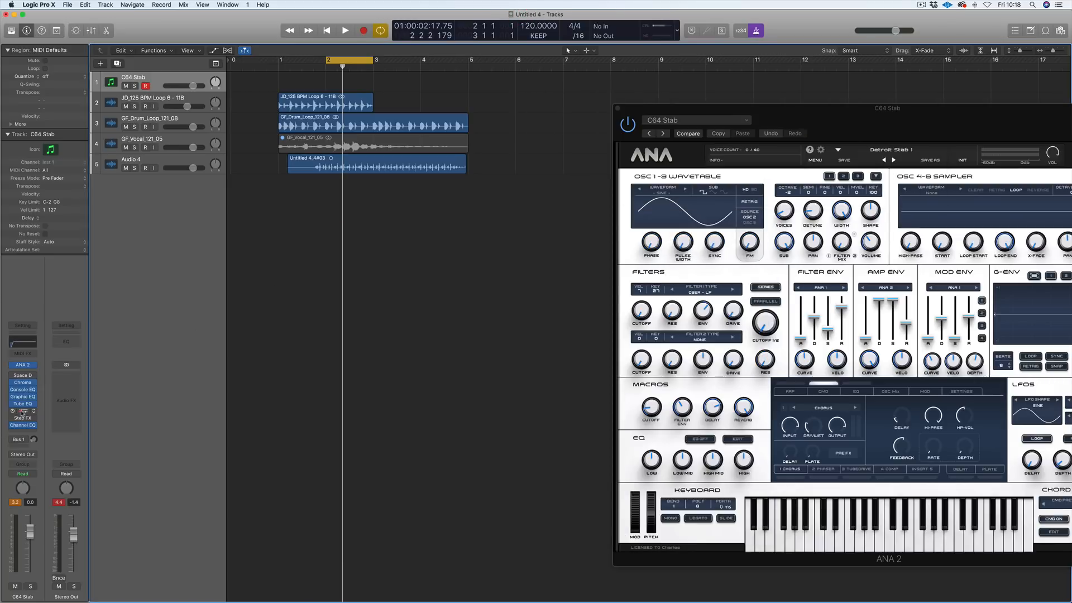
- Open Phat FX and raise its bandpass low cutoff to 496.6 Hz
click(22, 411)
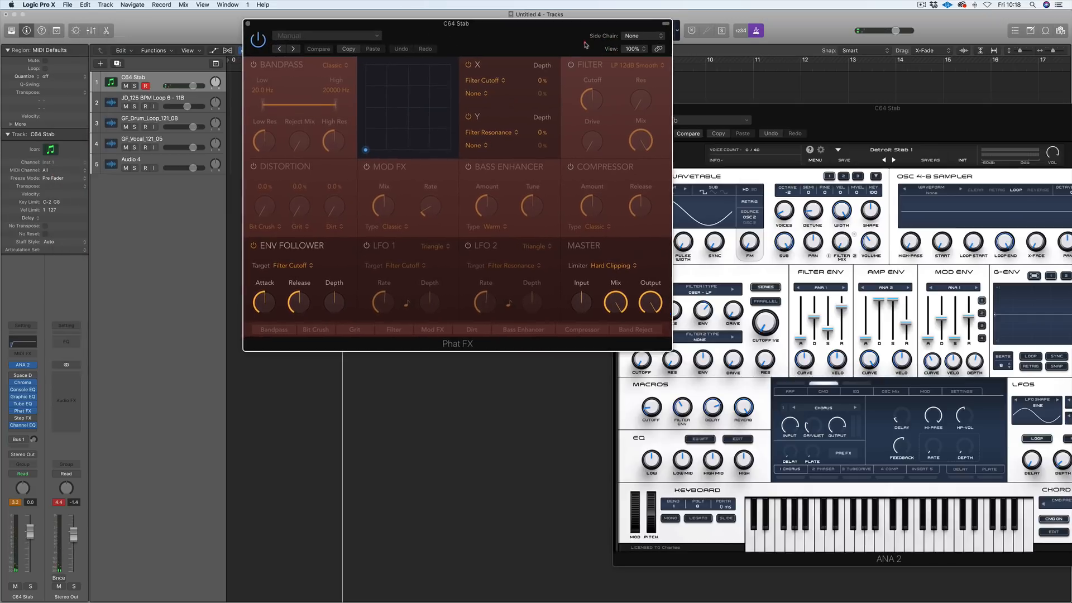
click(327, 34)
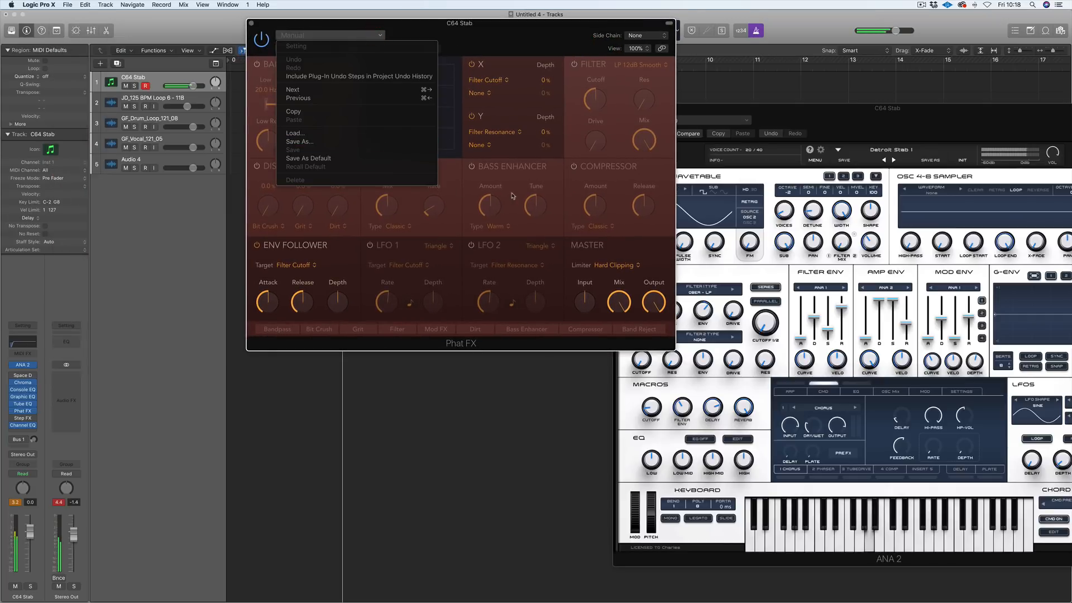
click(319, 342)
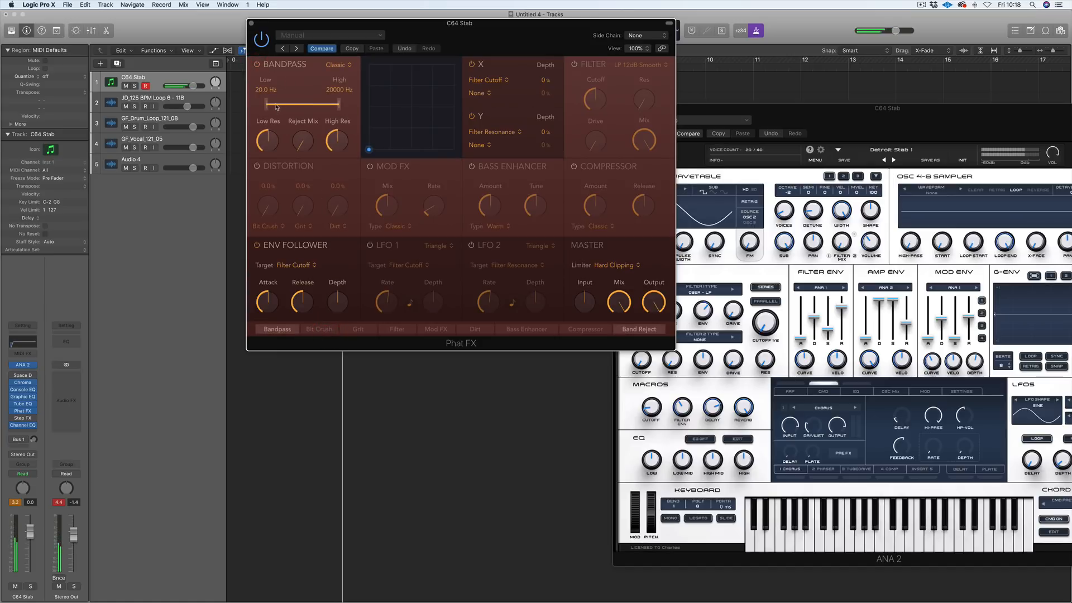
drag(263, 105, 301, 104)
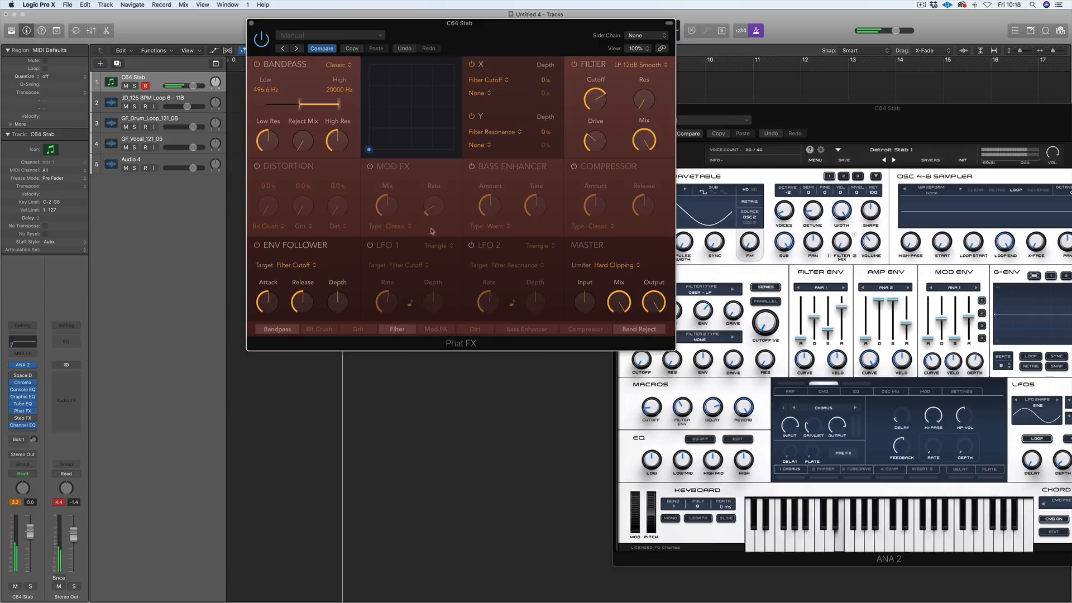
- Enable Phat FX distortion with Grit and Squared types, and browse compressor types
click(258, 167)
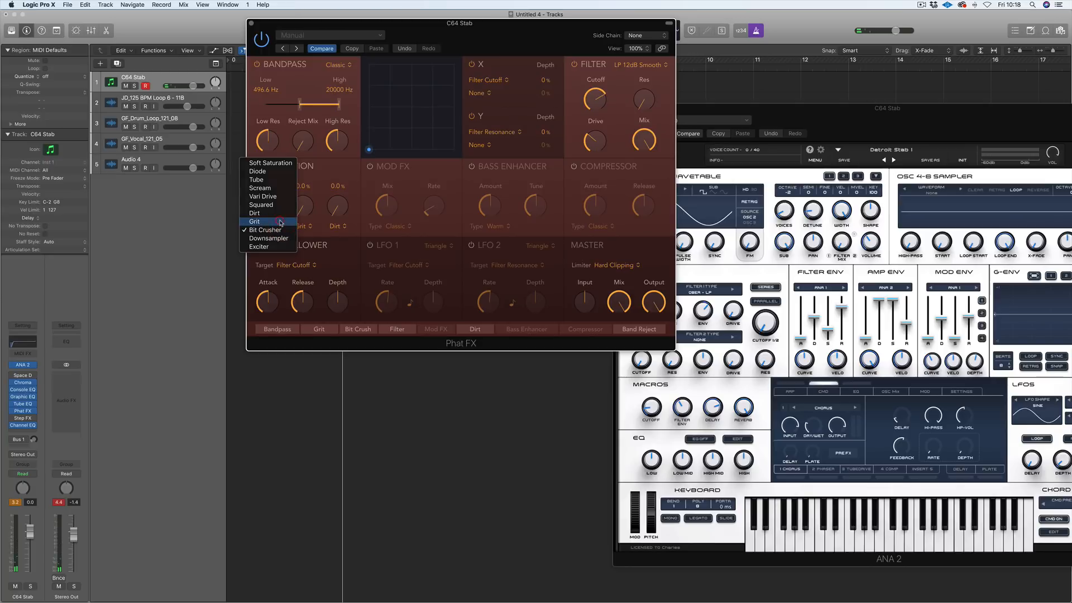
click(254, 221)
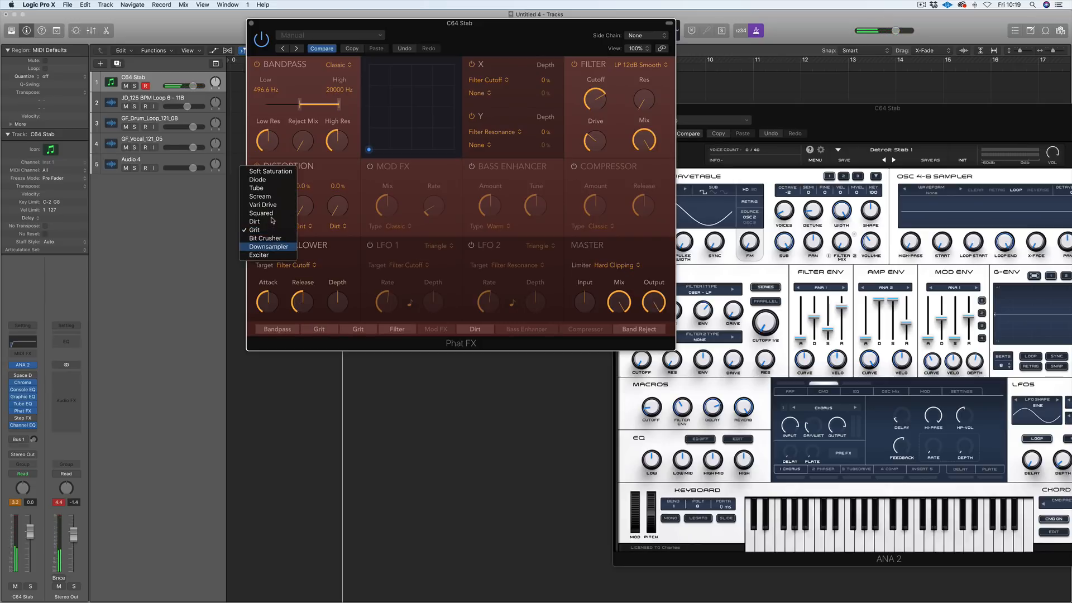
click(261, 213)
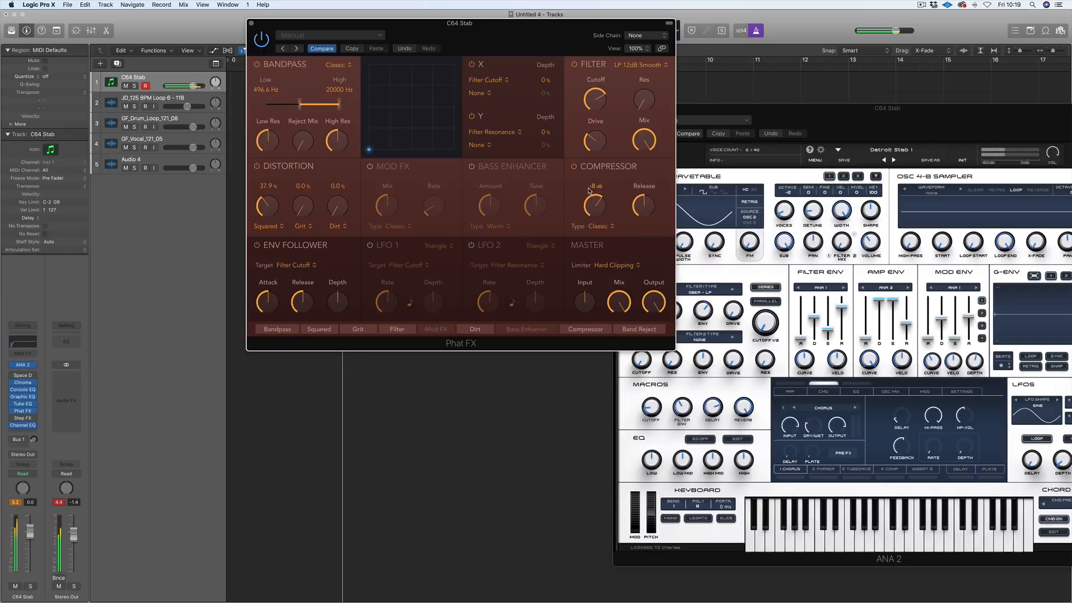
click(598, 226)
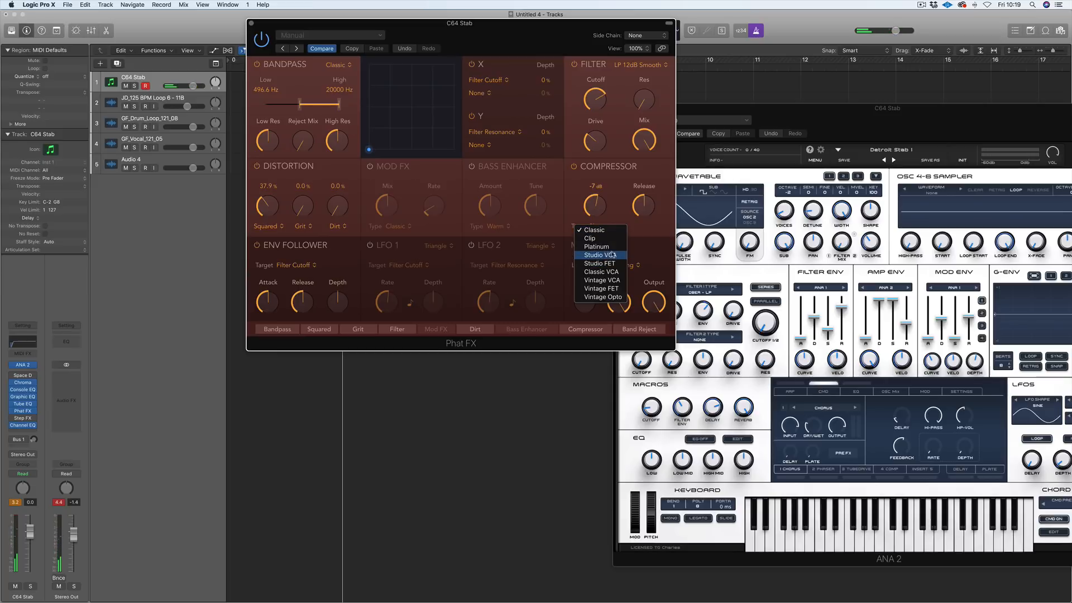
mouse_move(599, 263)
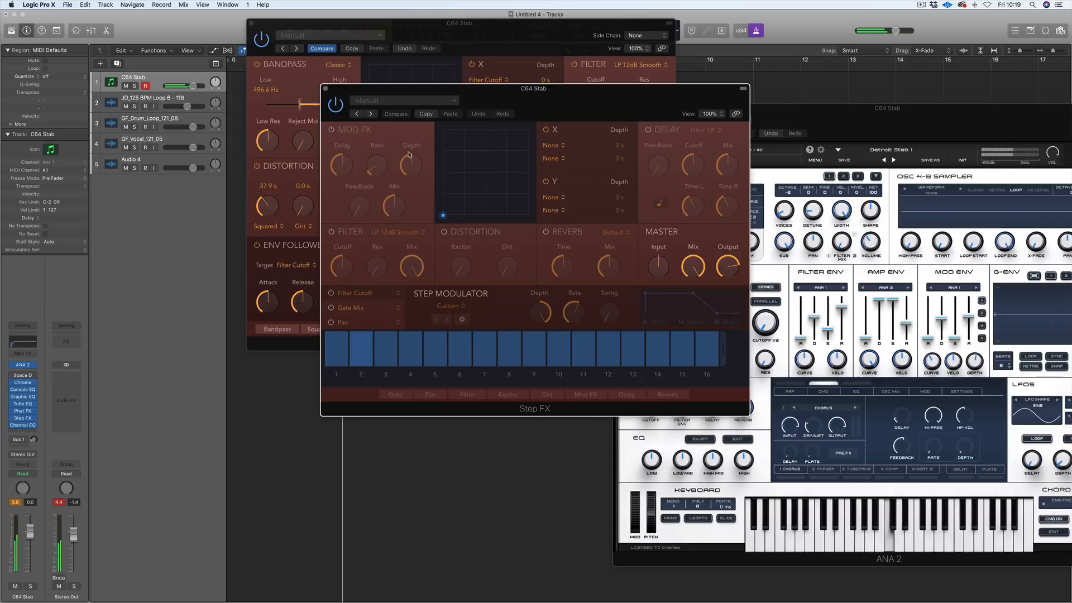
click(404, 100)
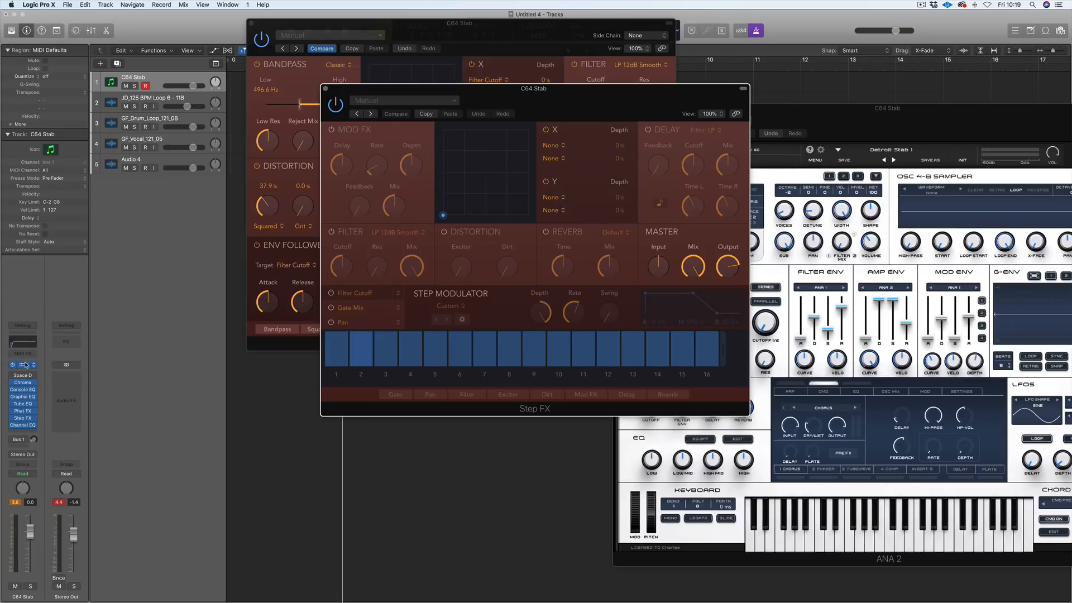
- Load Studio Horns on Inst 1 as Trumpet 4, declining the additional content downloads
click(22, 364)
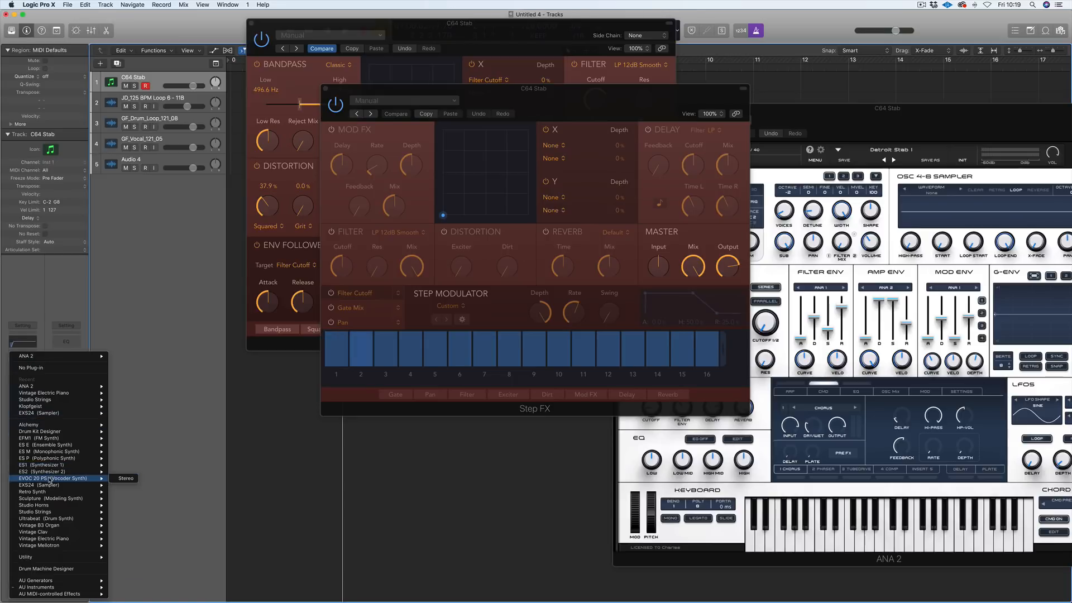
mouse_move(45, 505)
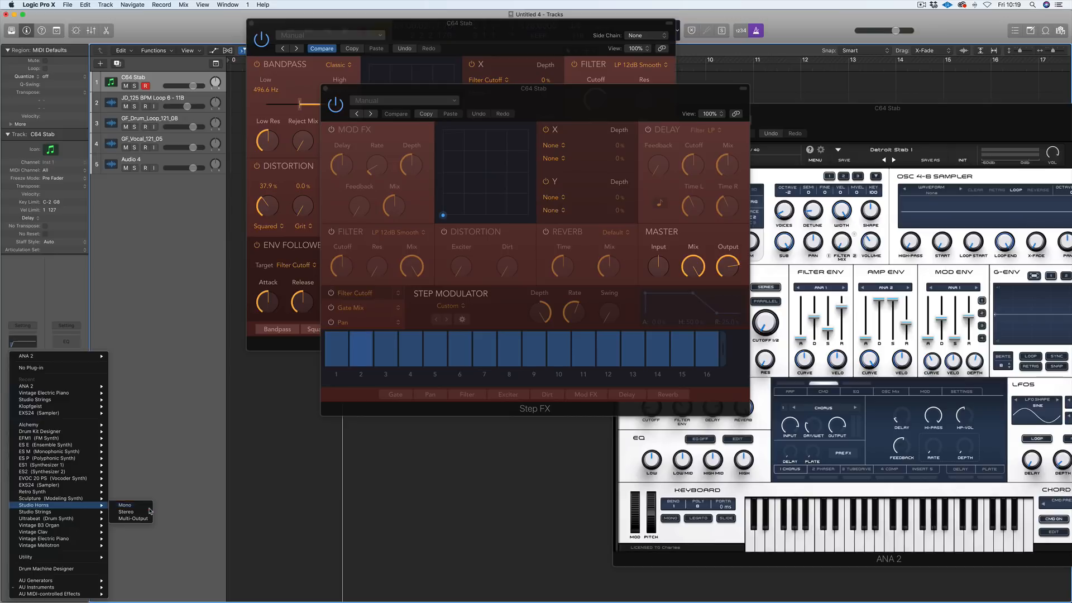
click(125, 512)
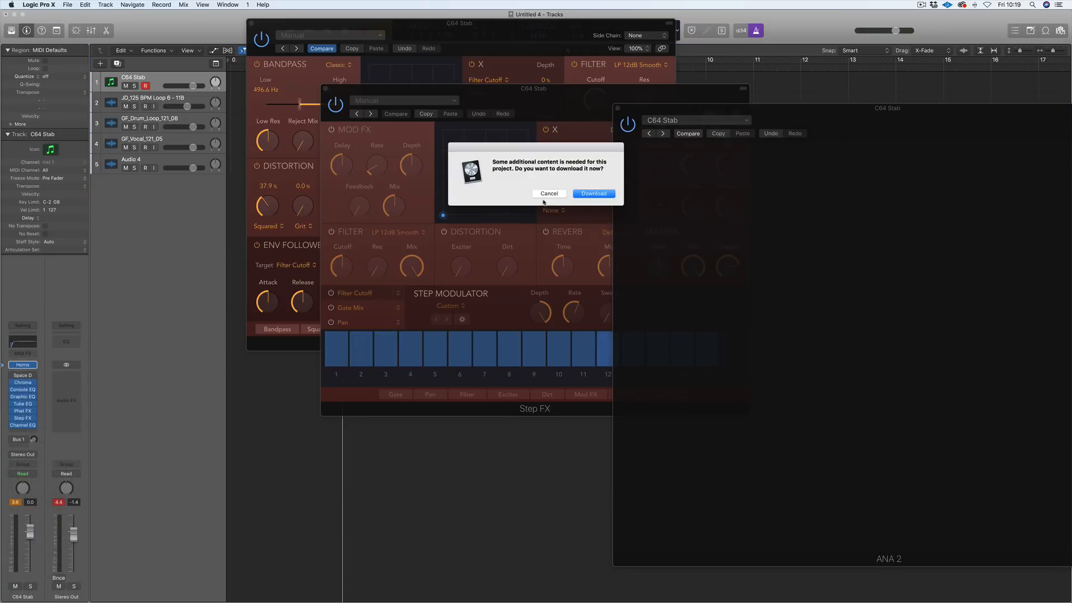
click(549, 193)
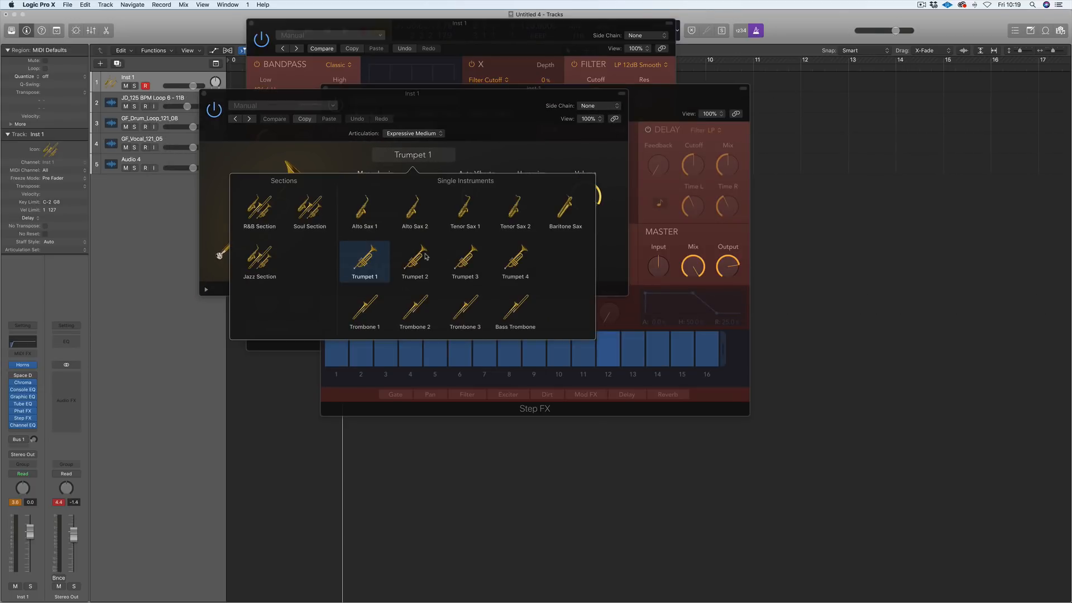
click(516, 259)
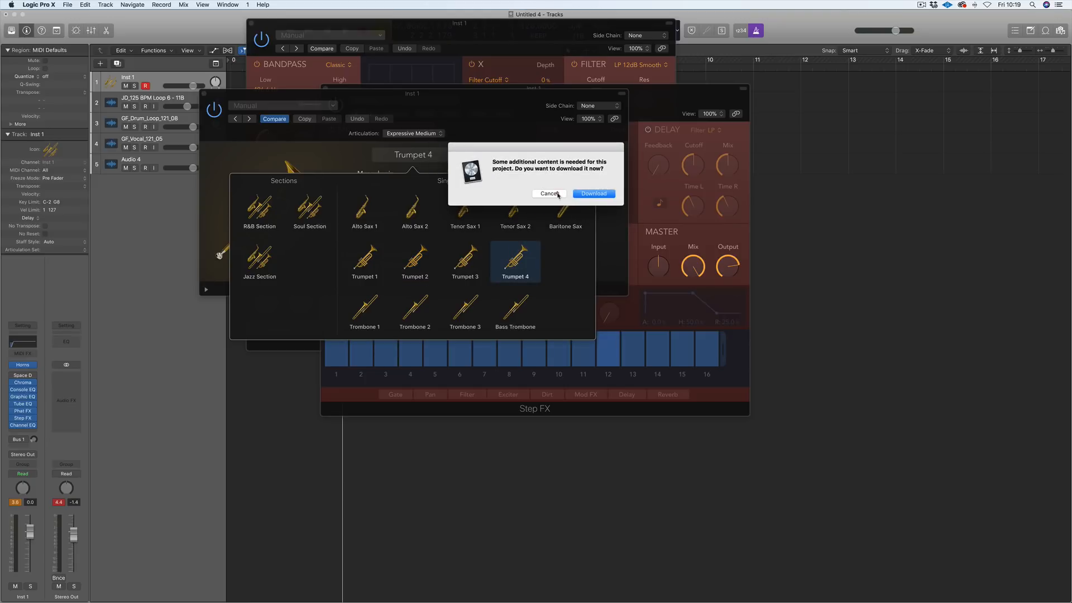
click(550, 193)
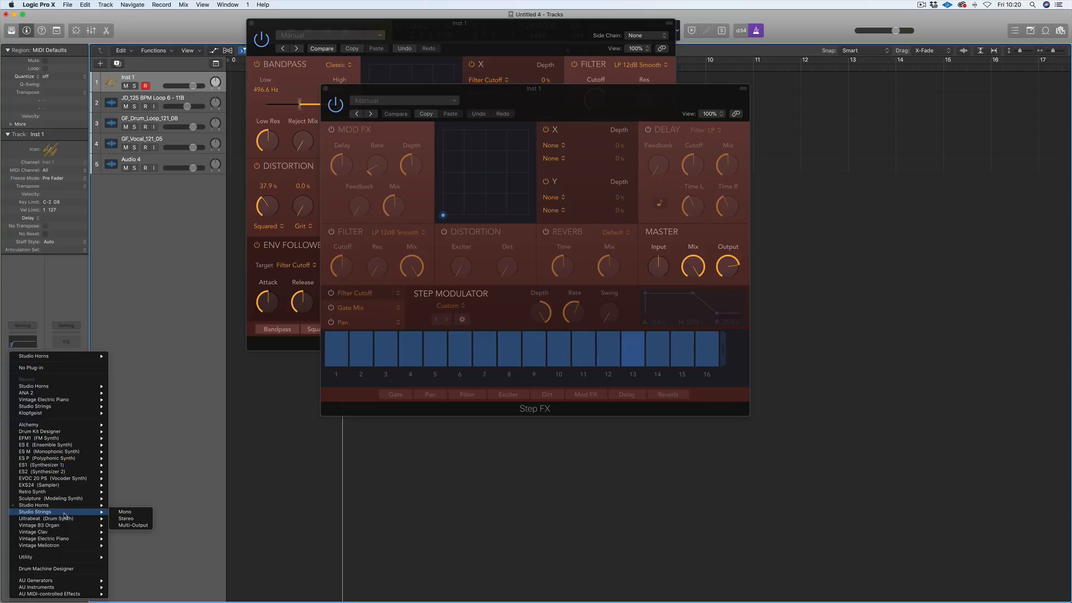
mouse_move(126, 518)
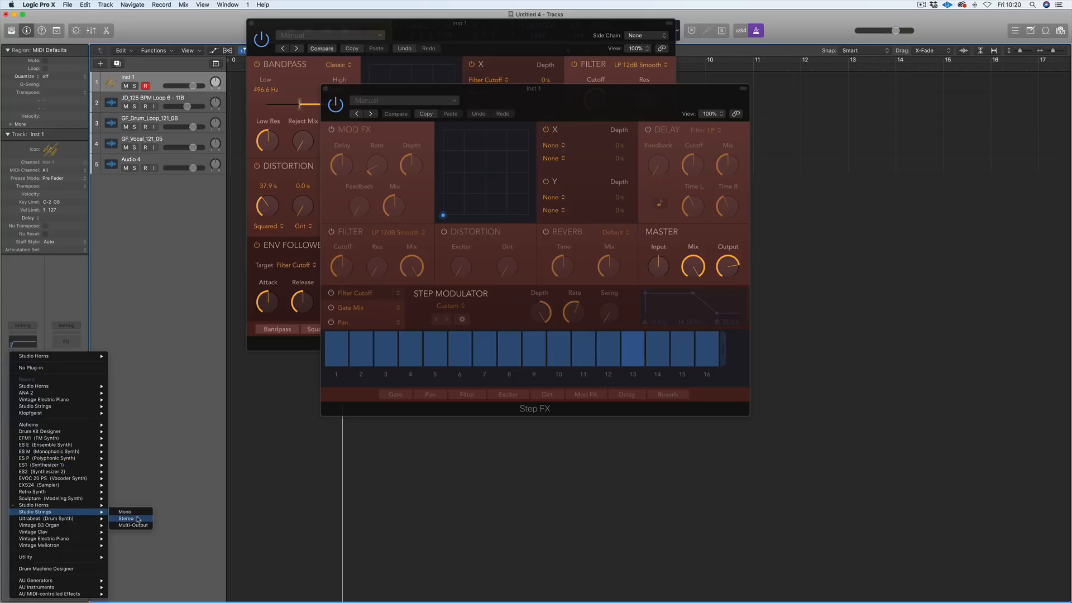
mouse_move(42, 555)
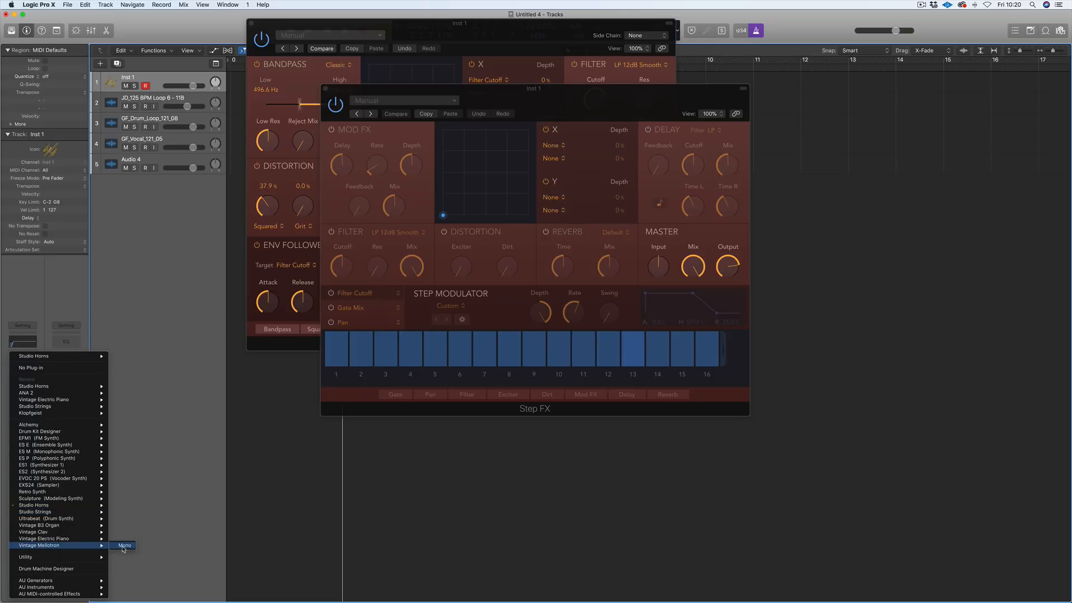
- Load Vintage Mellotron Mono on Inst 1, set Sounds A and B to Flute, adjust the blend
click(128, 545)
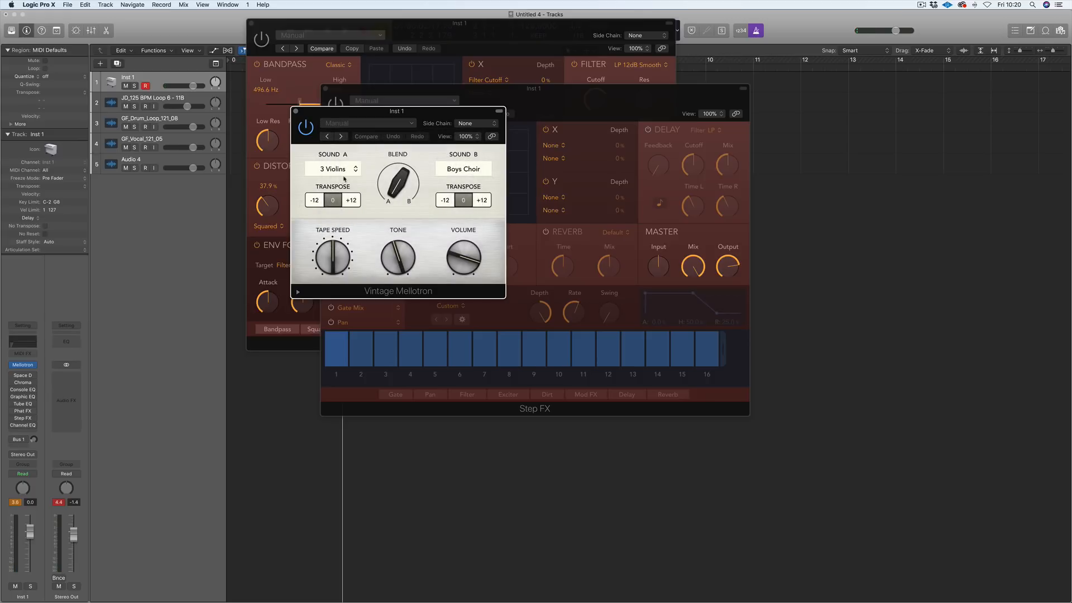
click(333, 168)
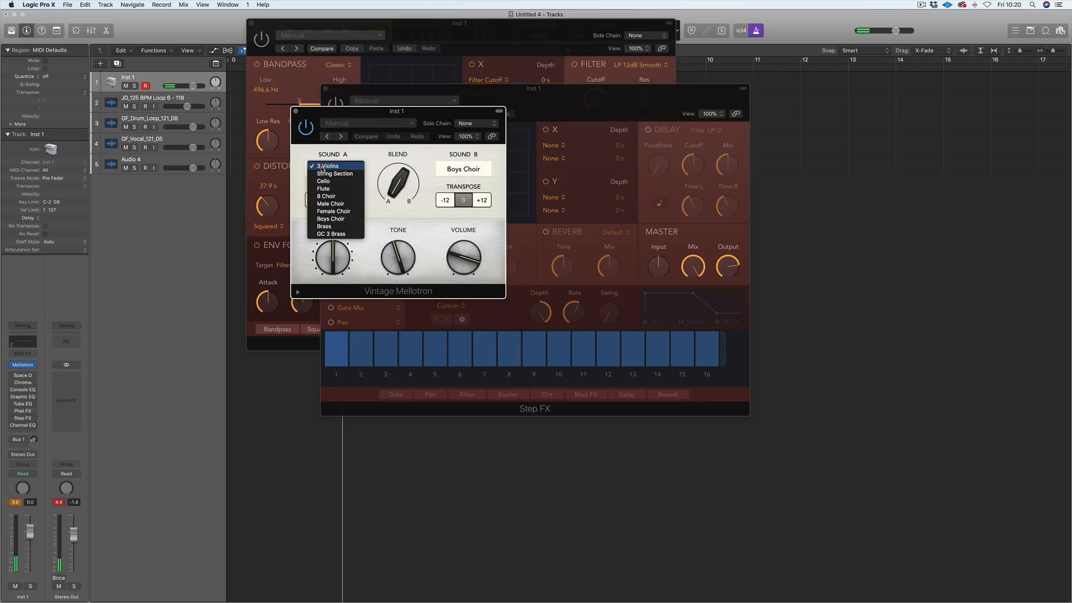
click(323, 189)
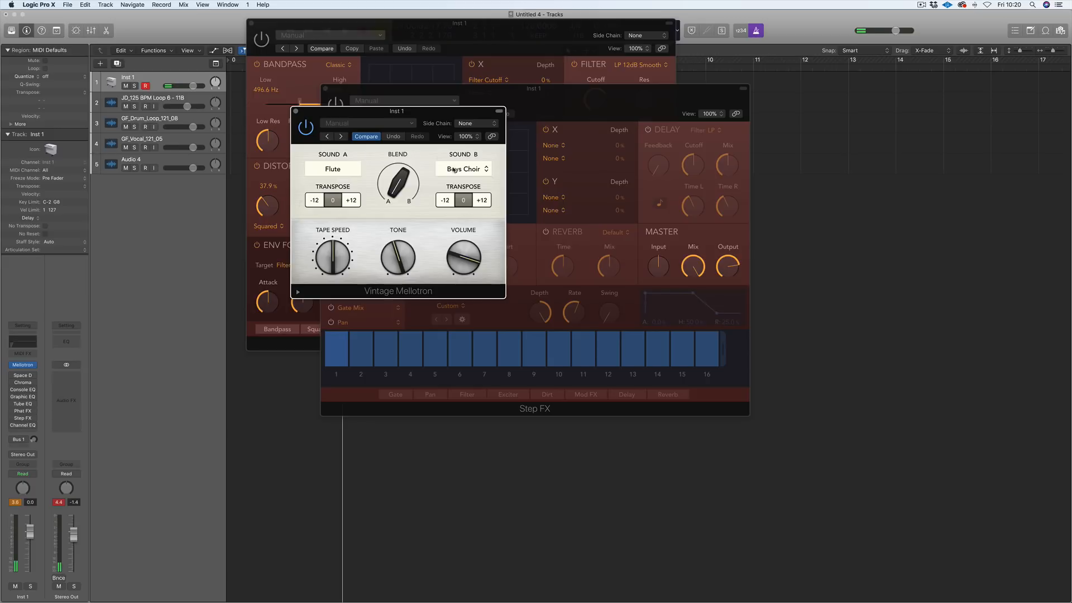
click(463, 169)
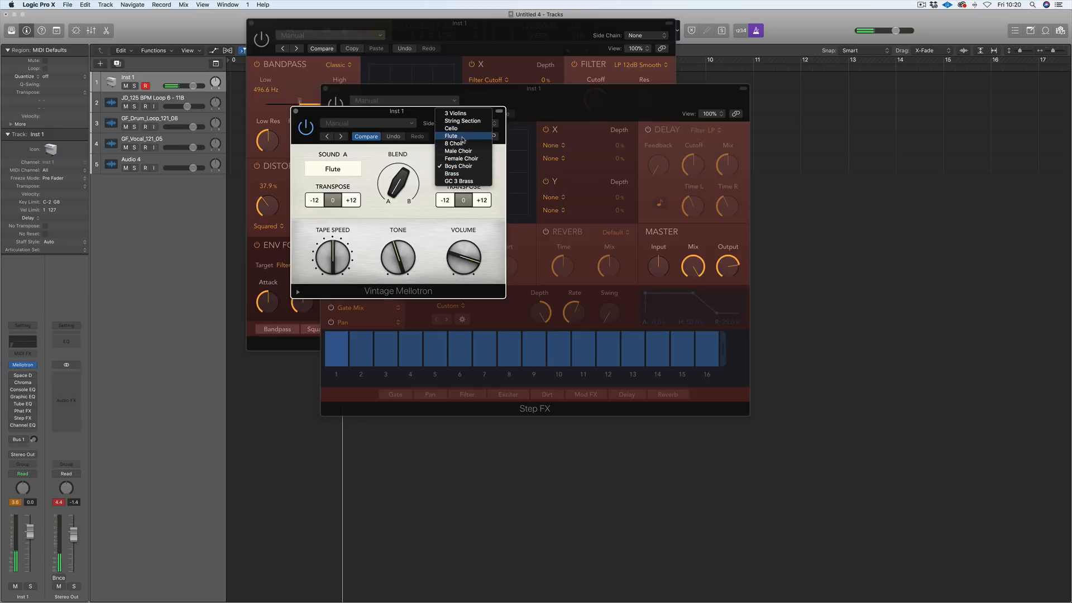
click(451, 136)
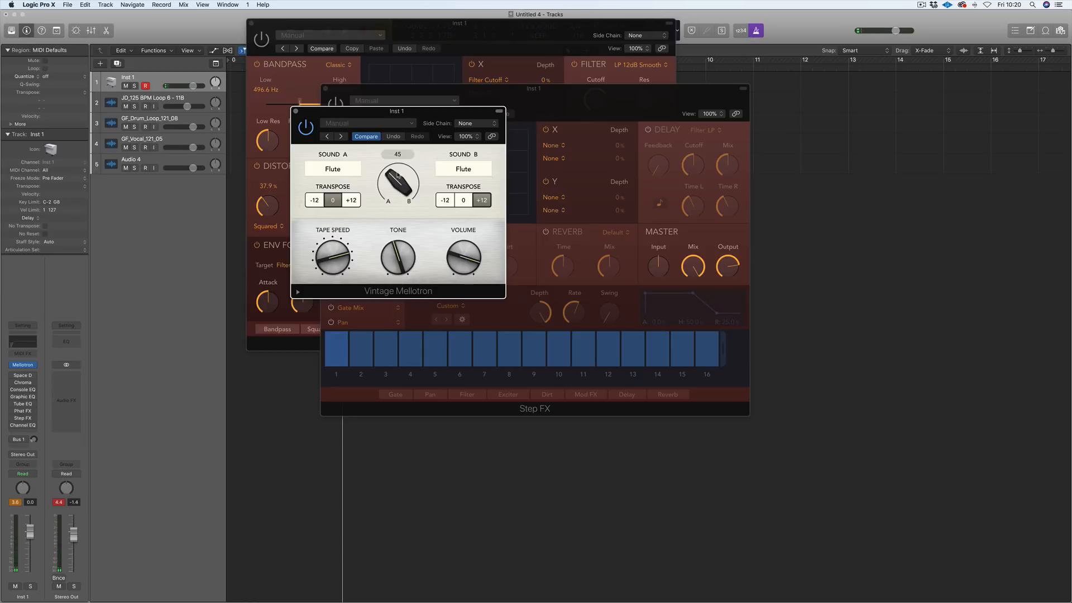
drag(397, 181, 397, 189)
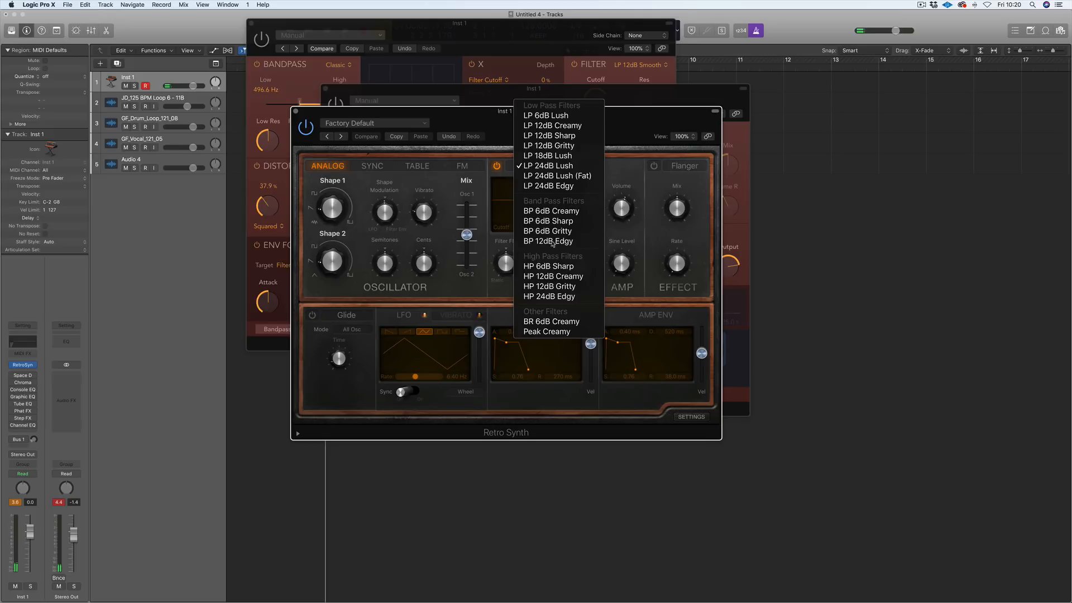
mouse_move(557, 175)
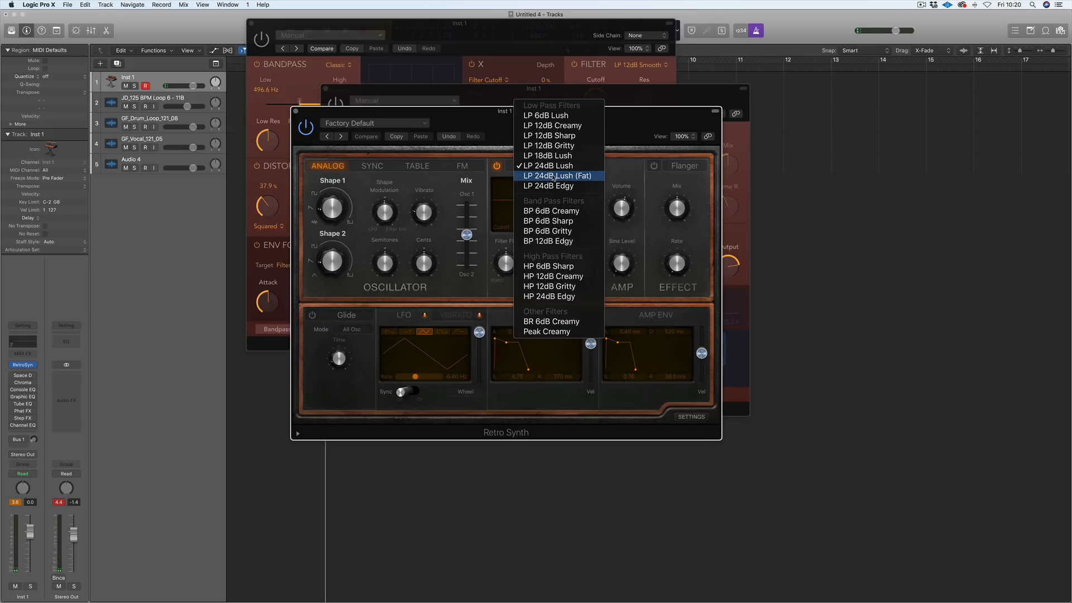
mouse_move(551, 166)
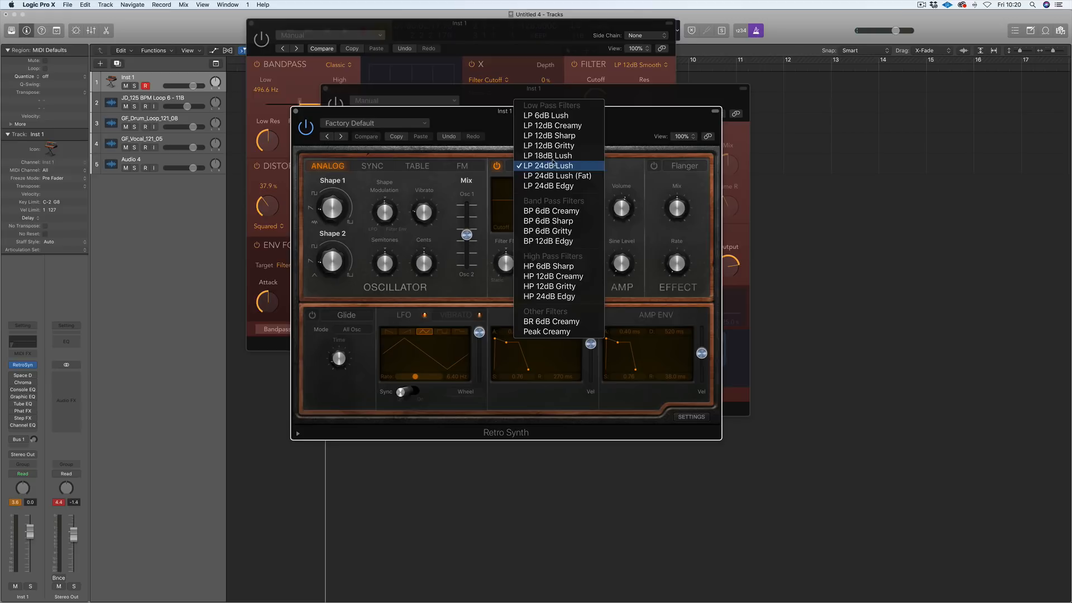
- Set Retro Synth's filter to LP 12dB Gritty, then switch it to LP 18dB Lush
click(548, 145)
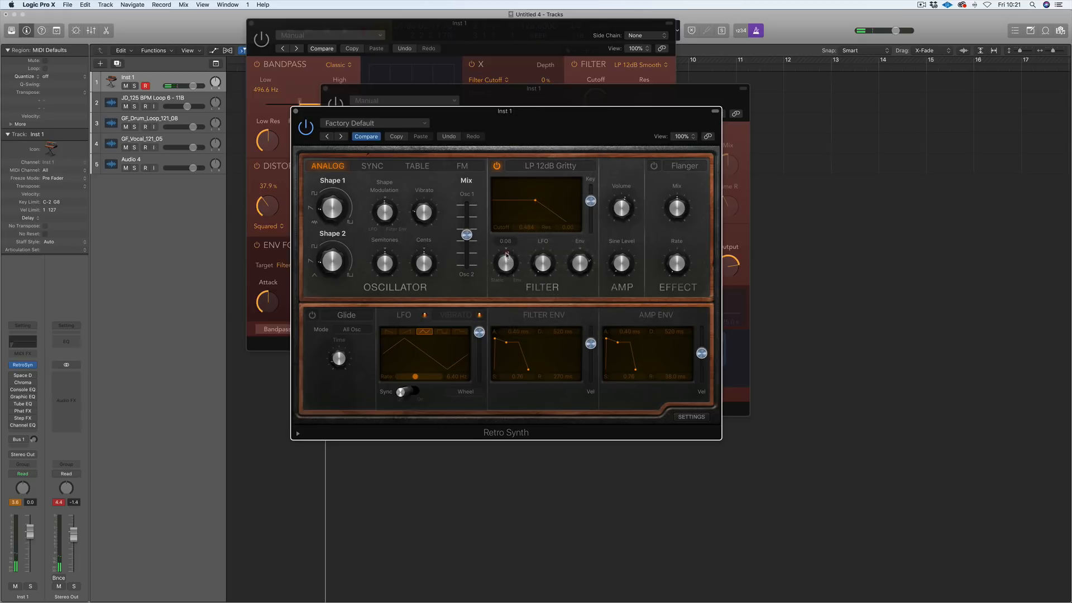
click(550, 165)
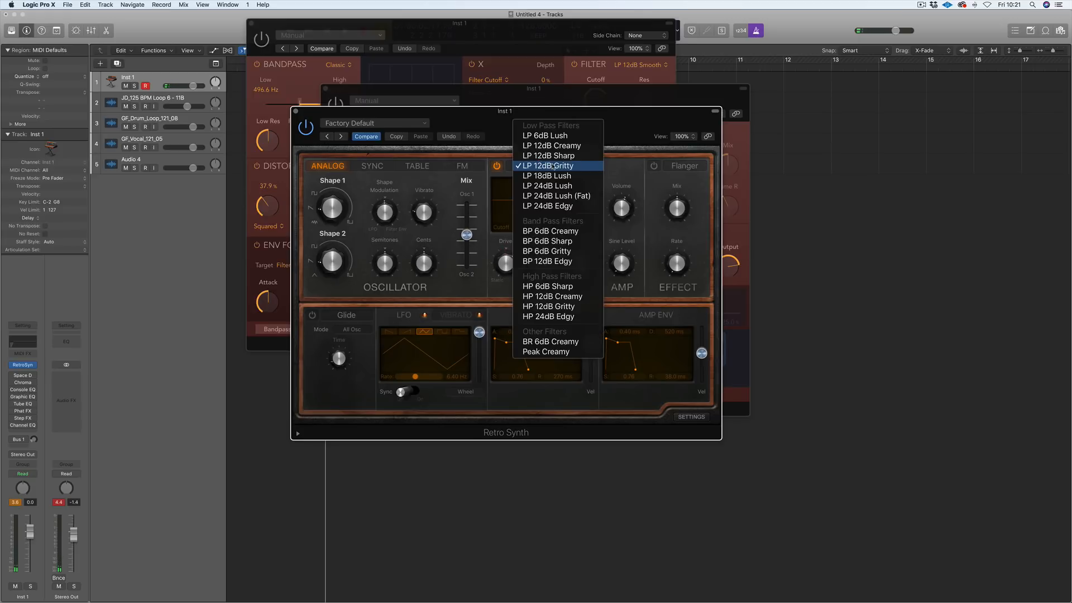
mouse_move(549, 155)
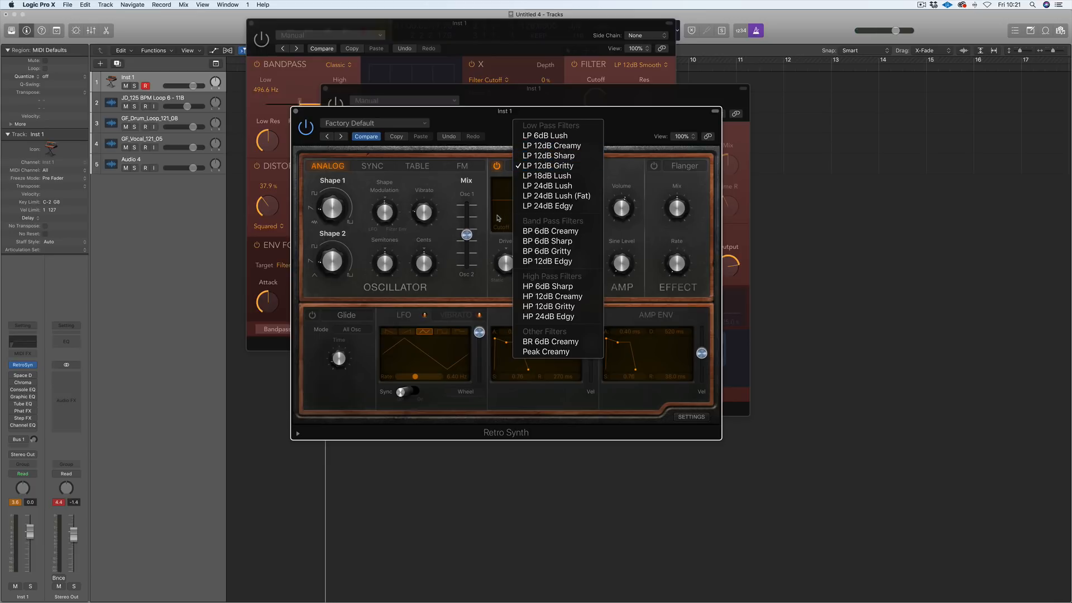
mouse_move(547, 176)
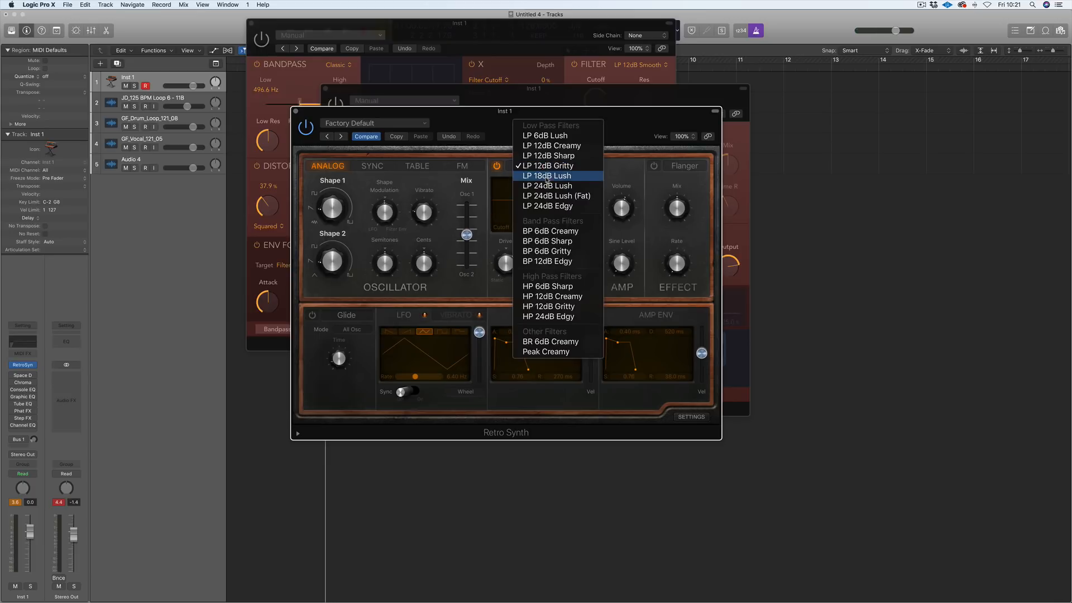
click(556, 196)
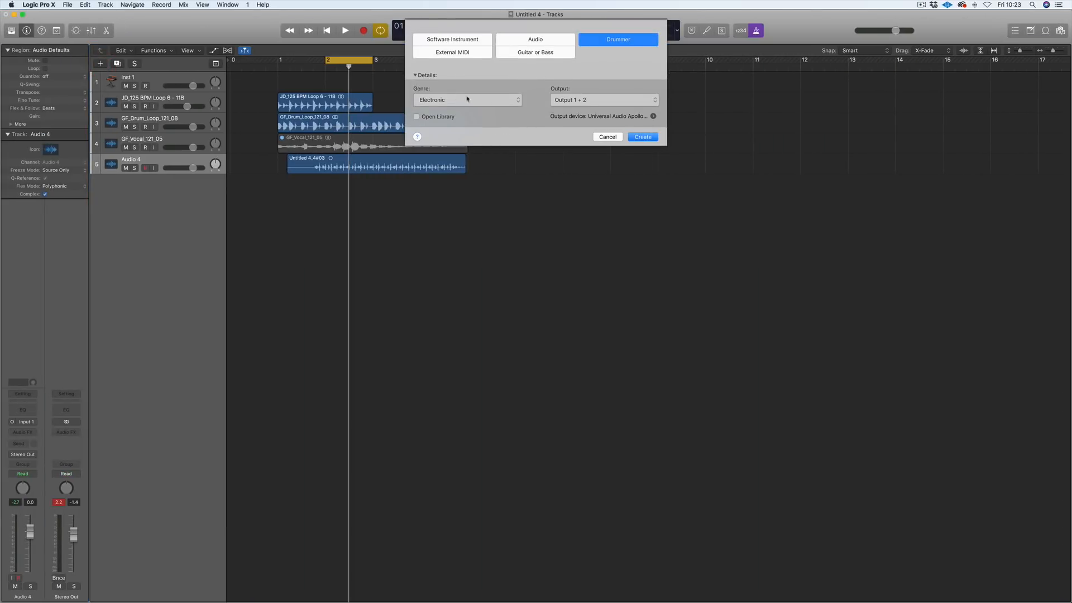
- Choose Percussion from the new Drummer track's genre list
click(467, 99)
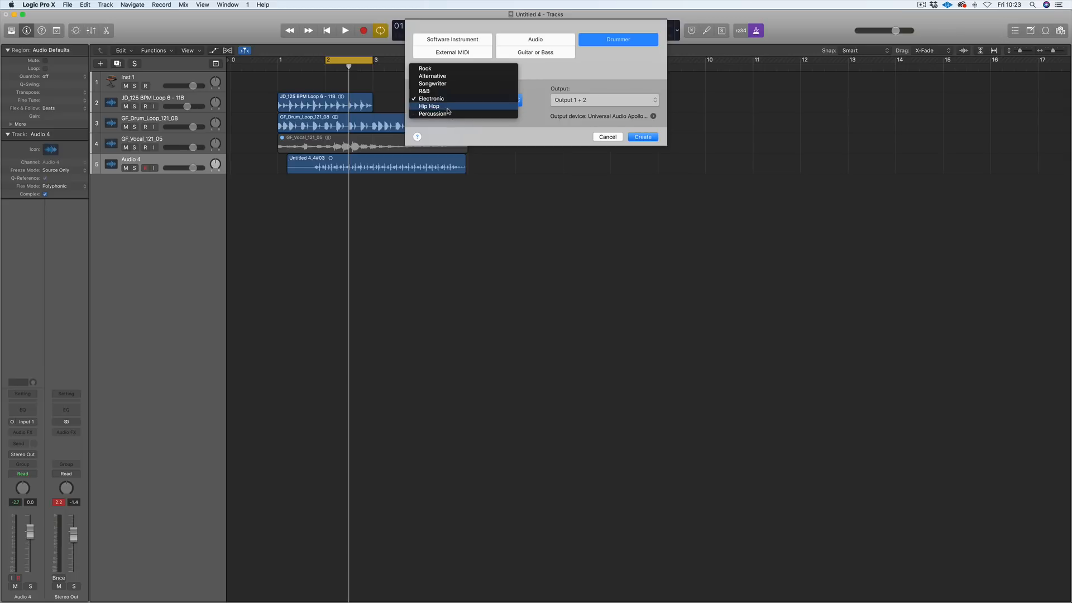
mouse_move(460, 83)
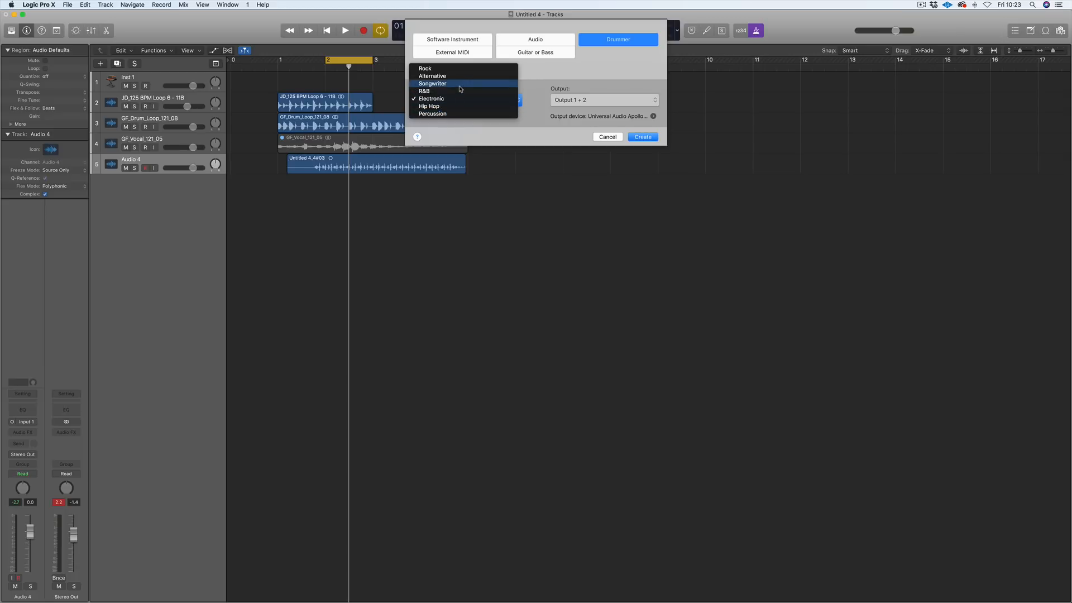
mouse_move(455, 98)
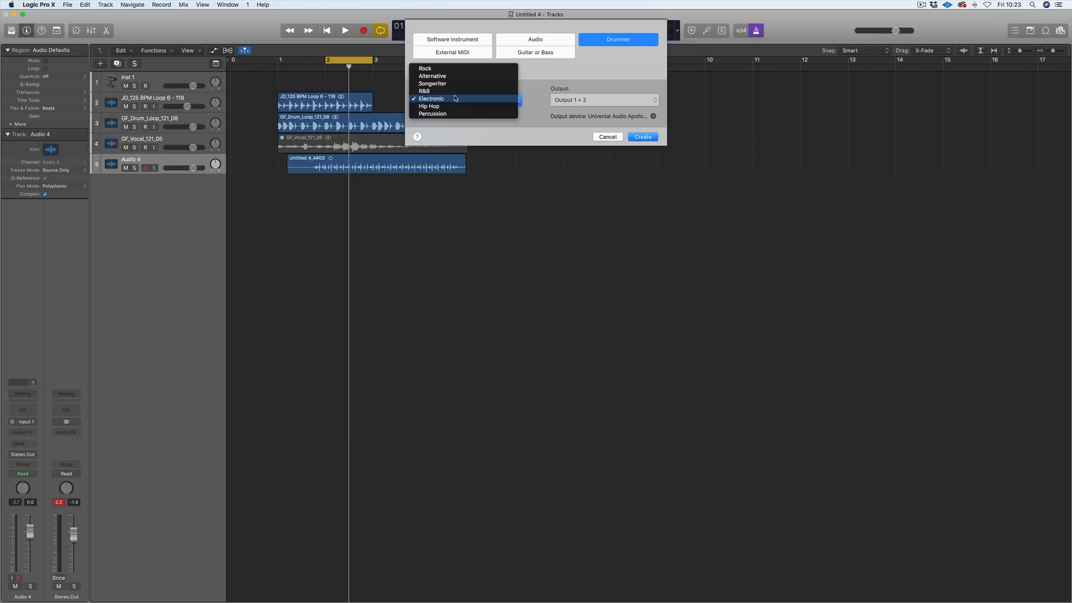
mouse_move(432, 113)
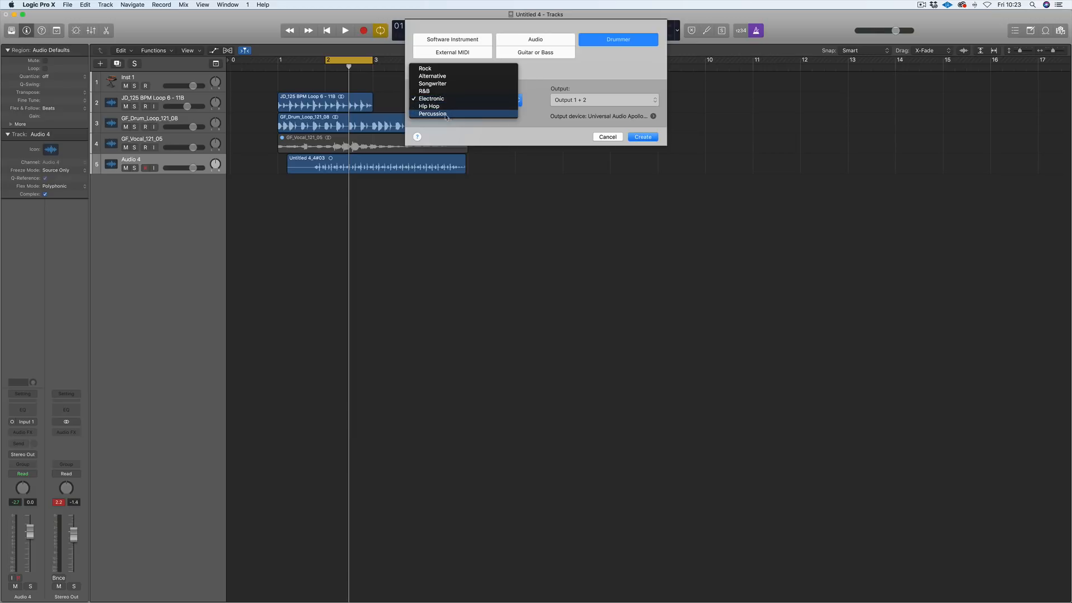
click(431, 114)
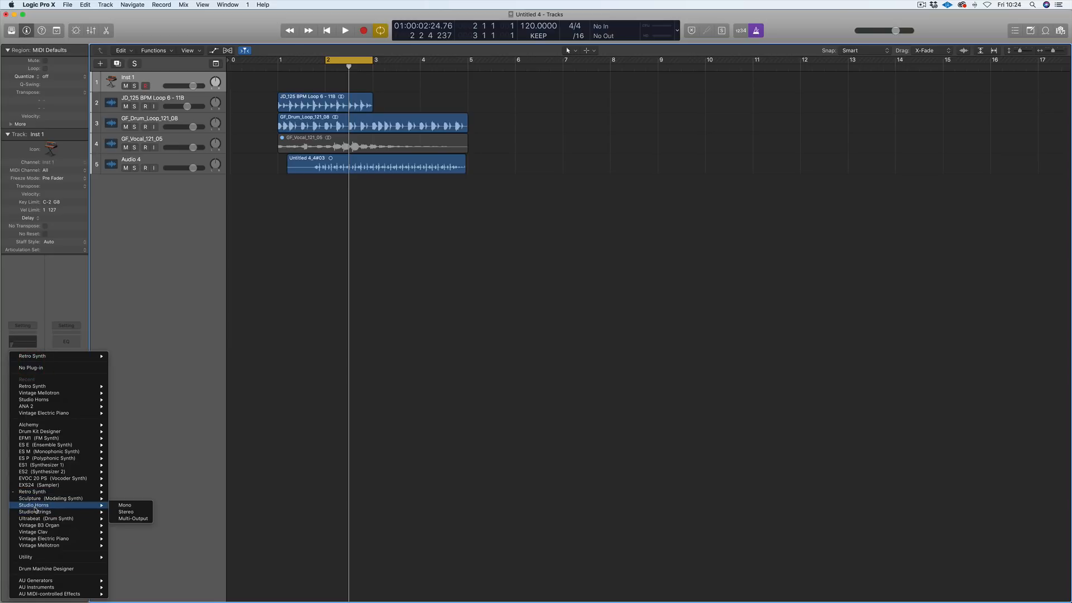
mouse_move(34, 557)
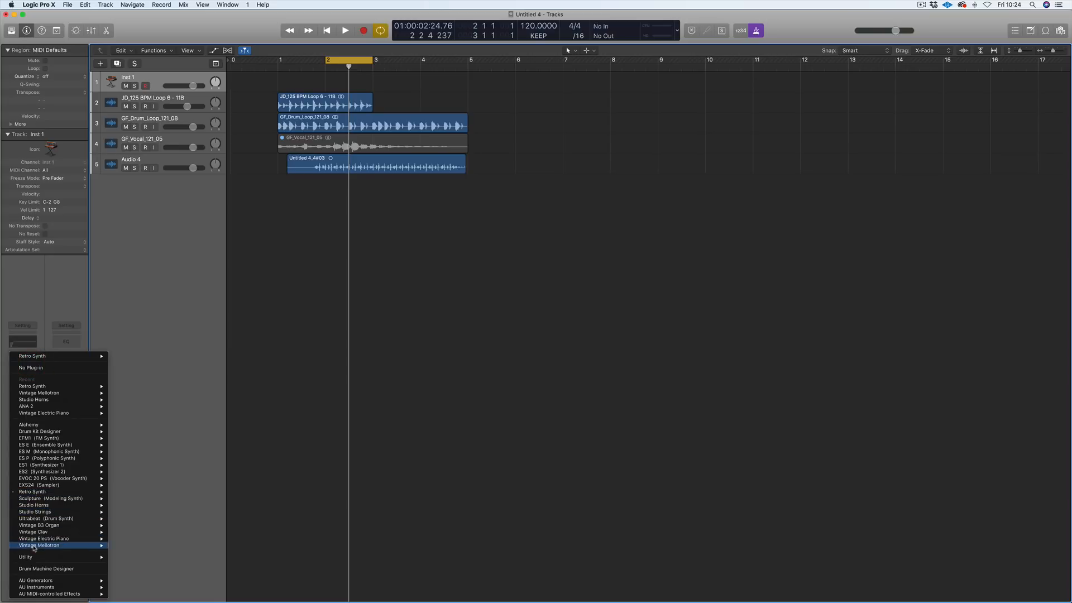
mouse_move(63, 507)
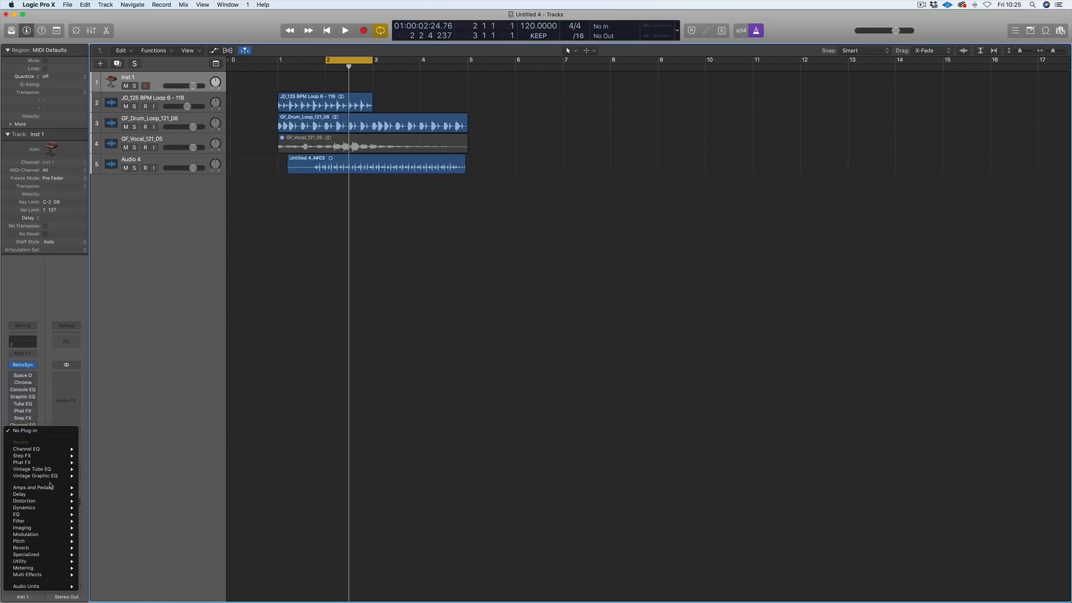
mouse_move(17, 551)
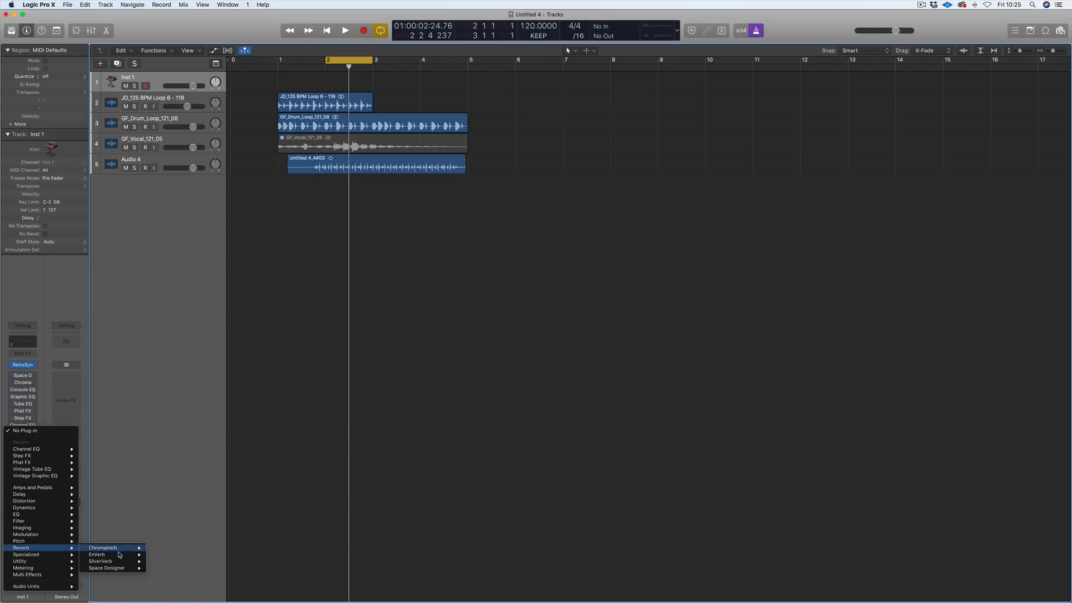
mouse_move(114, 570)
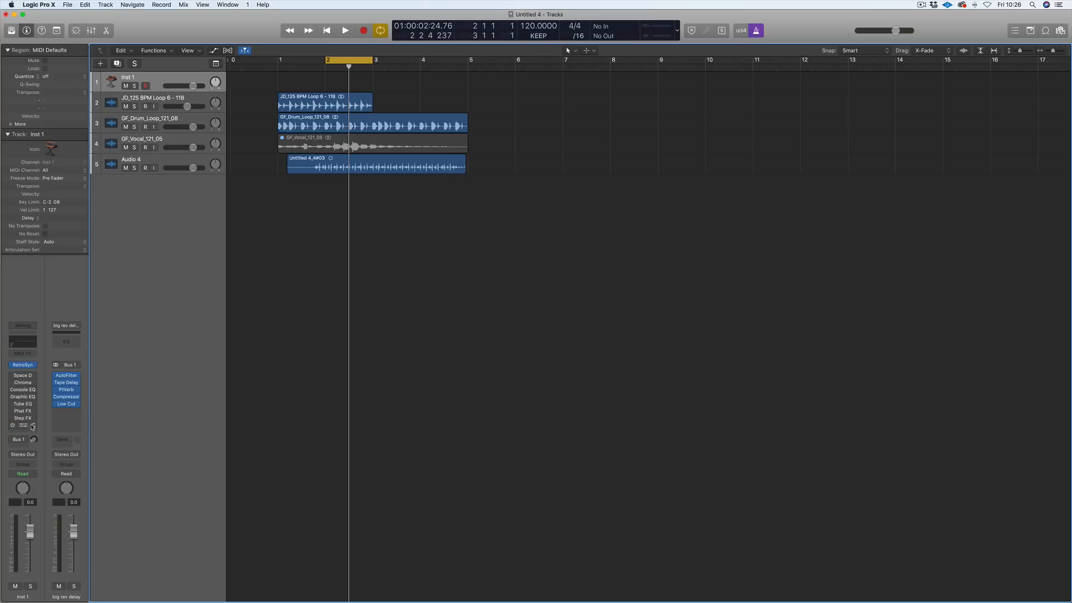
- Browse Inst 1's effect choices and the bus reverb slot's alternatives, leaving plug-ins unchanged
click(33, 426)
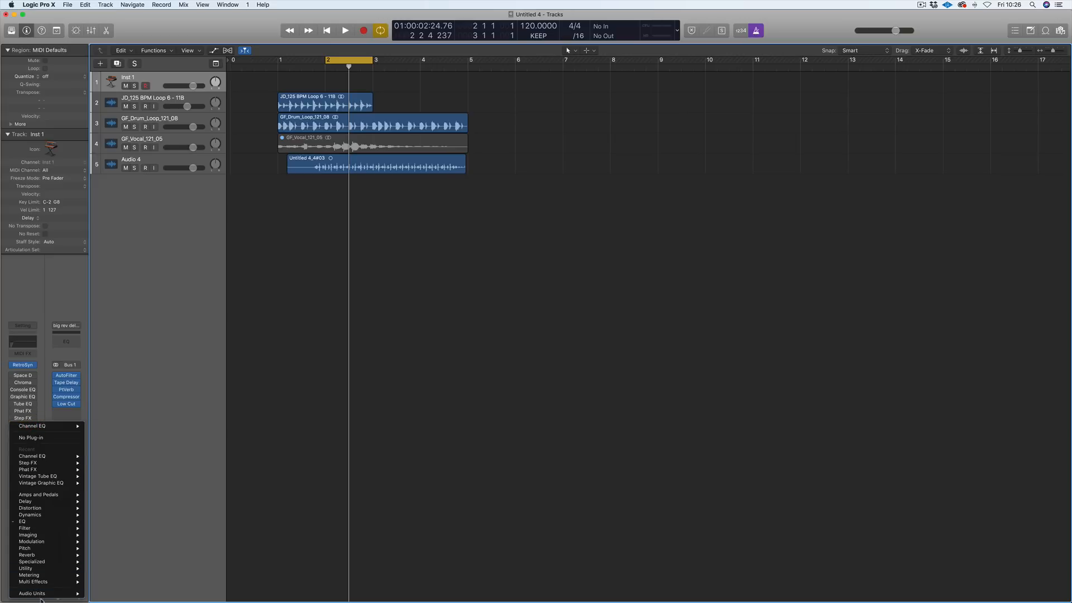
mouse_move(28, 568)
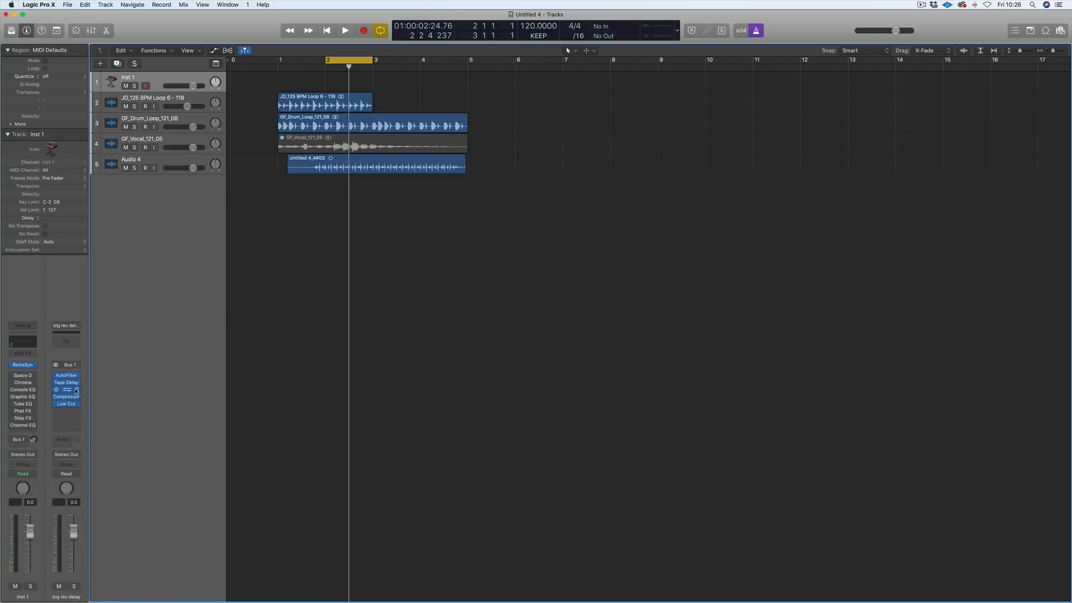
click(66, 389)
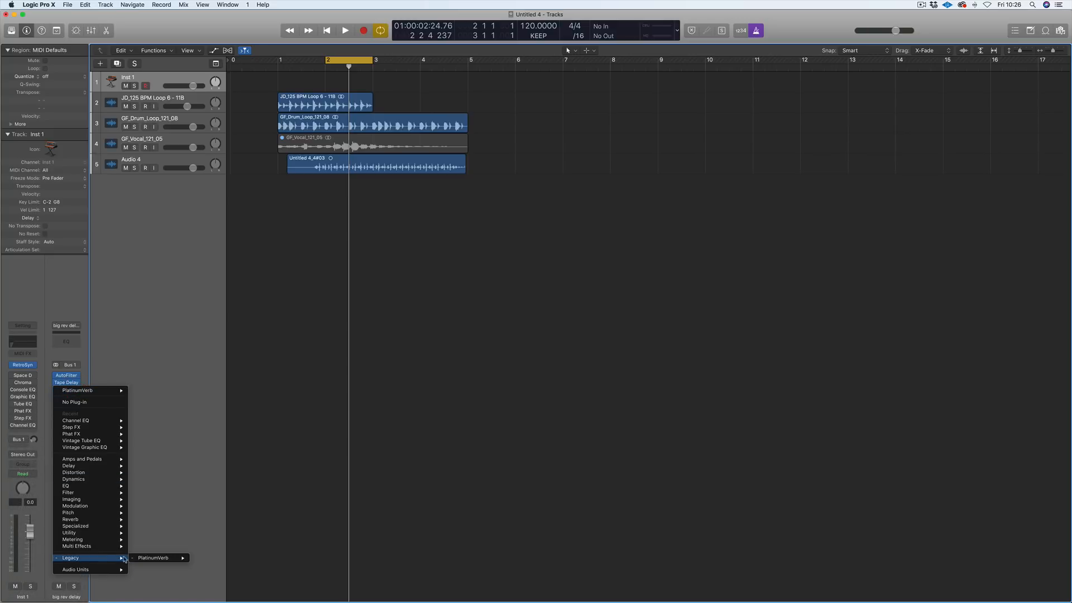
click(158, 558)
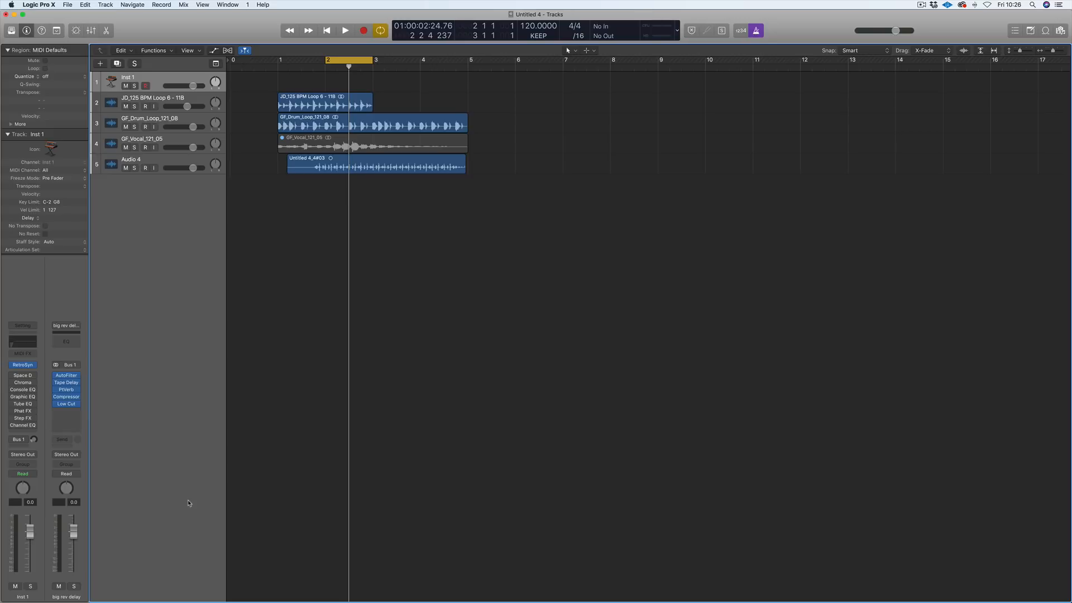